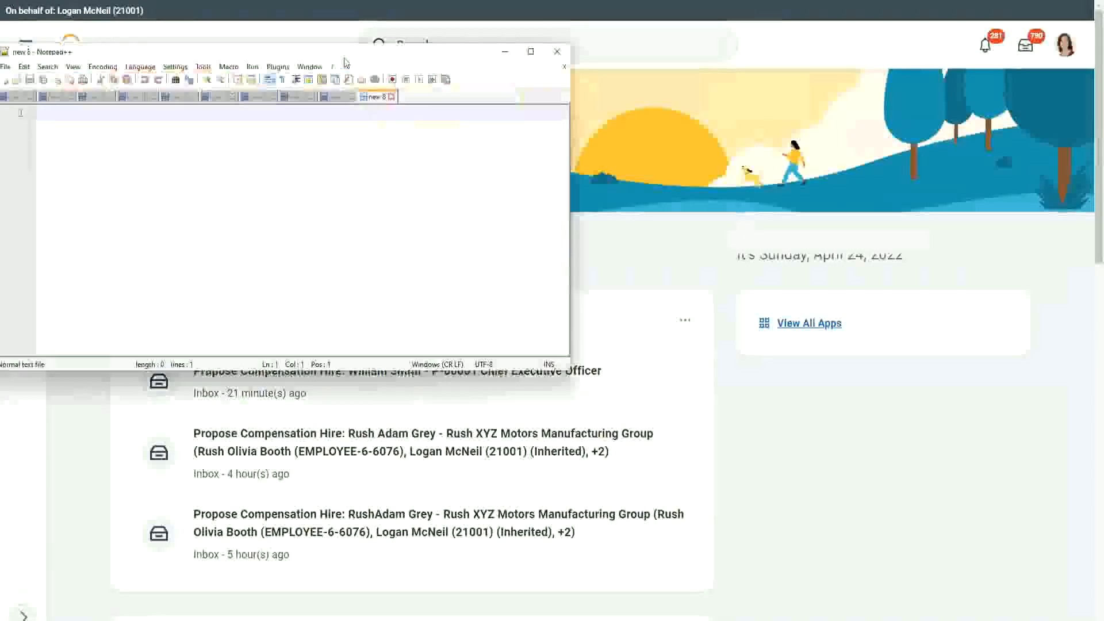
# Maximize the Notepad++ window and add a blank line to the new 8 note
pyautogui.click(530, 52)
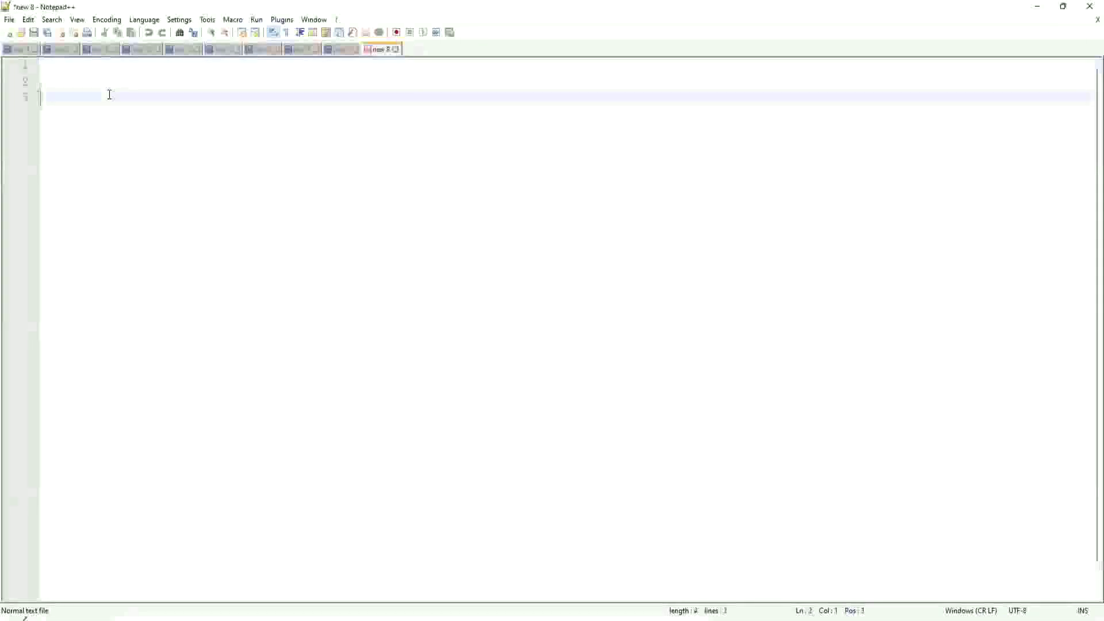
pyautogui.press('Return')
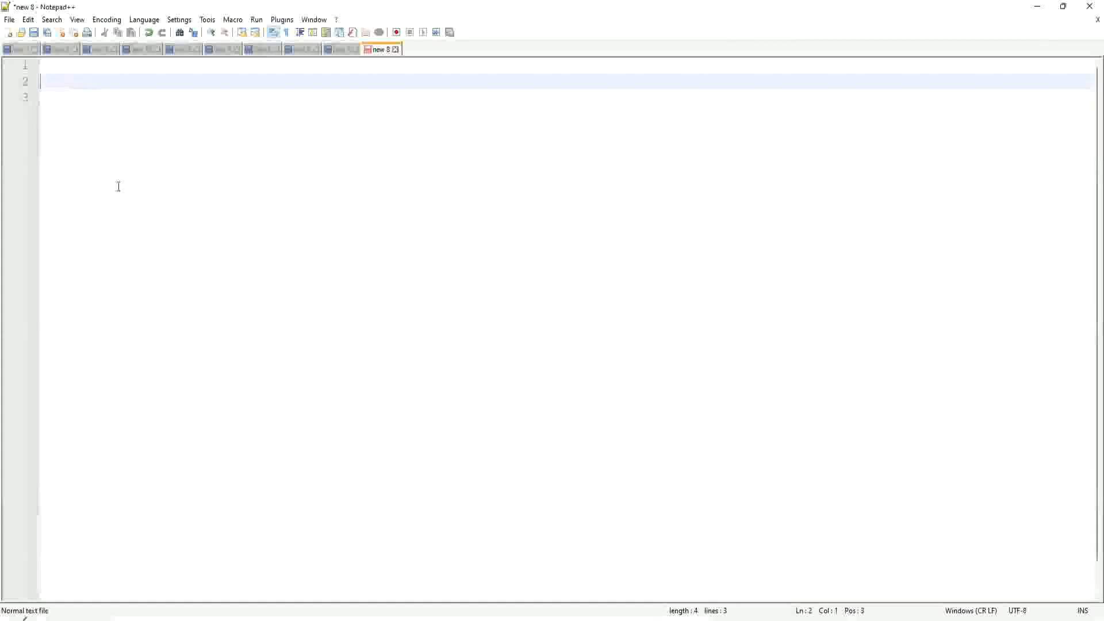
pyautogui.moveTo(128, 196)
pyautogui.write('Dependent Information    : Dependent')
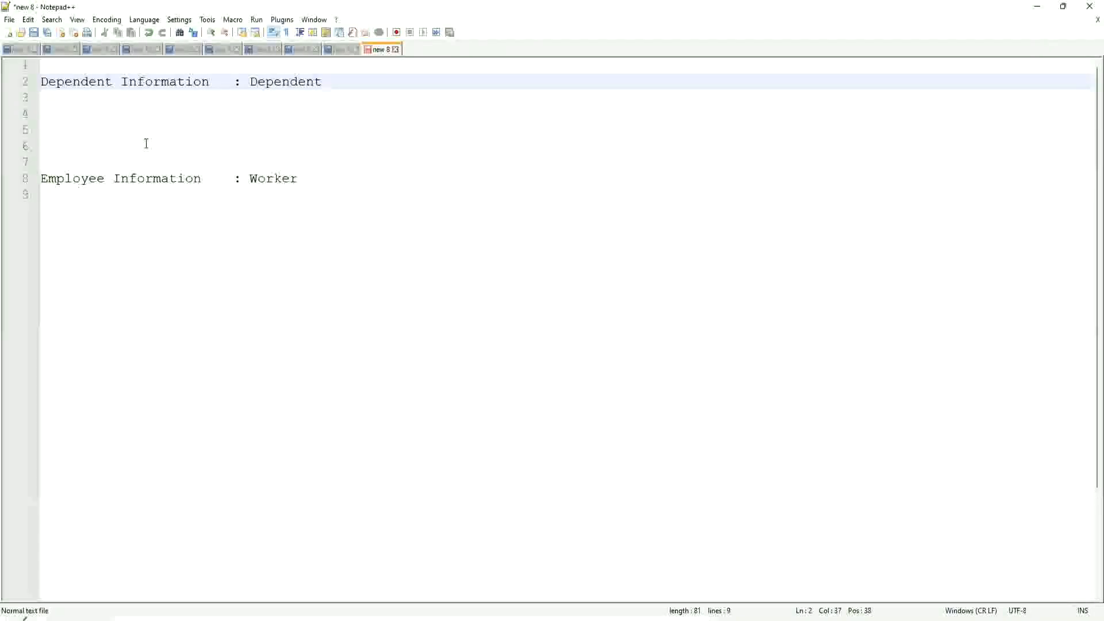
pyautogui.click(329, 81)
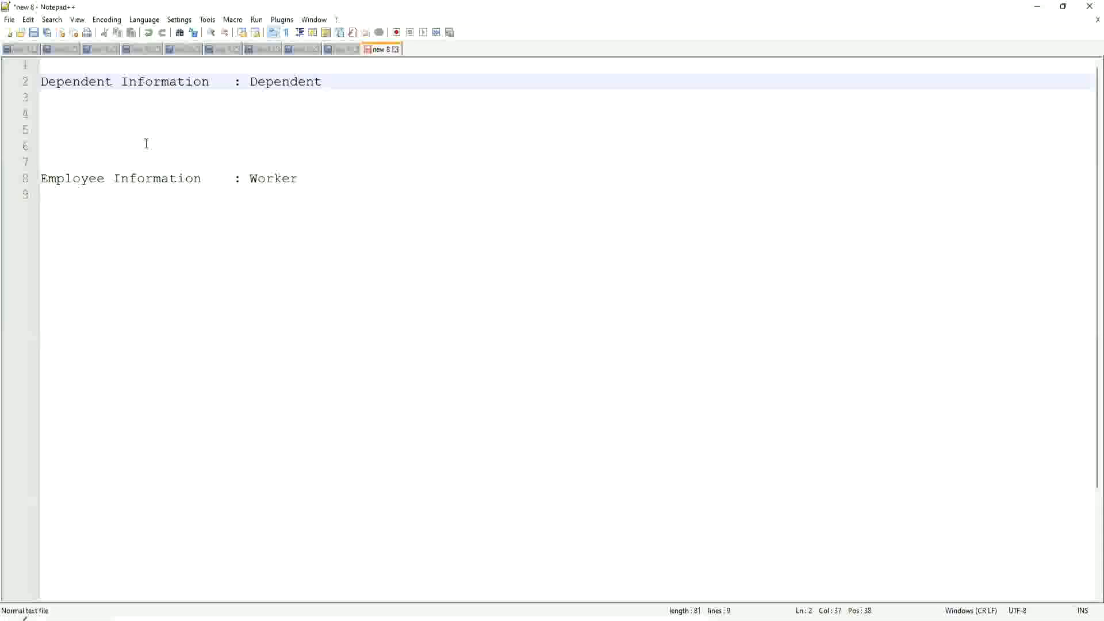
pyautogui.moveTo(317, 195)
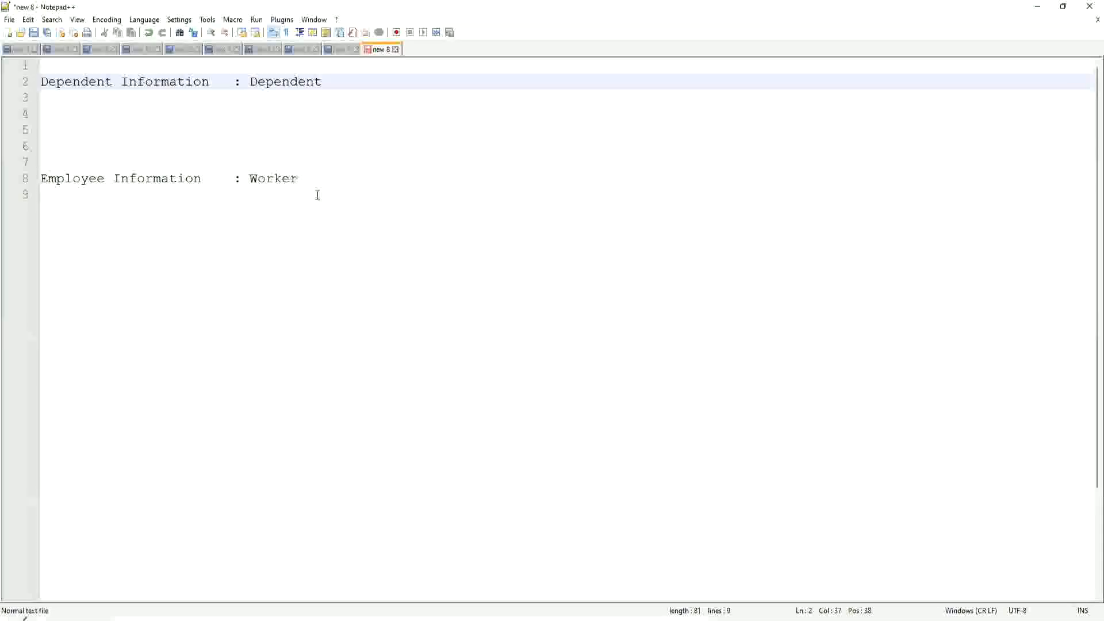
pyautogui.click(281, 81)
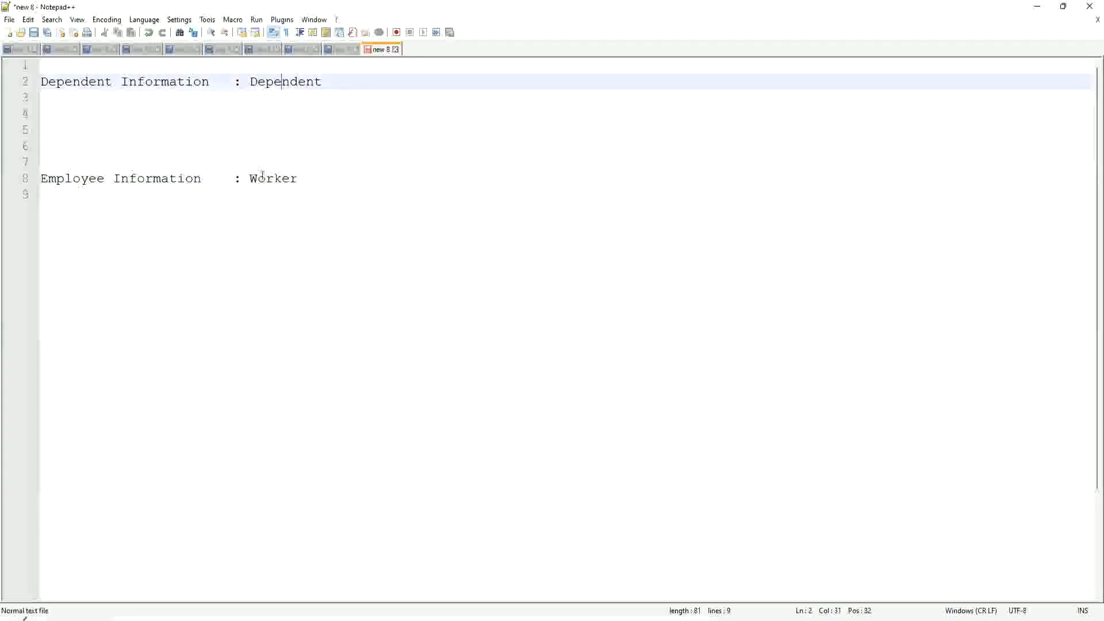
pyautogui.click(262, 178)
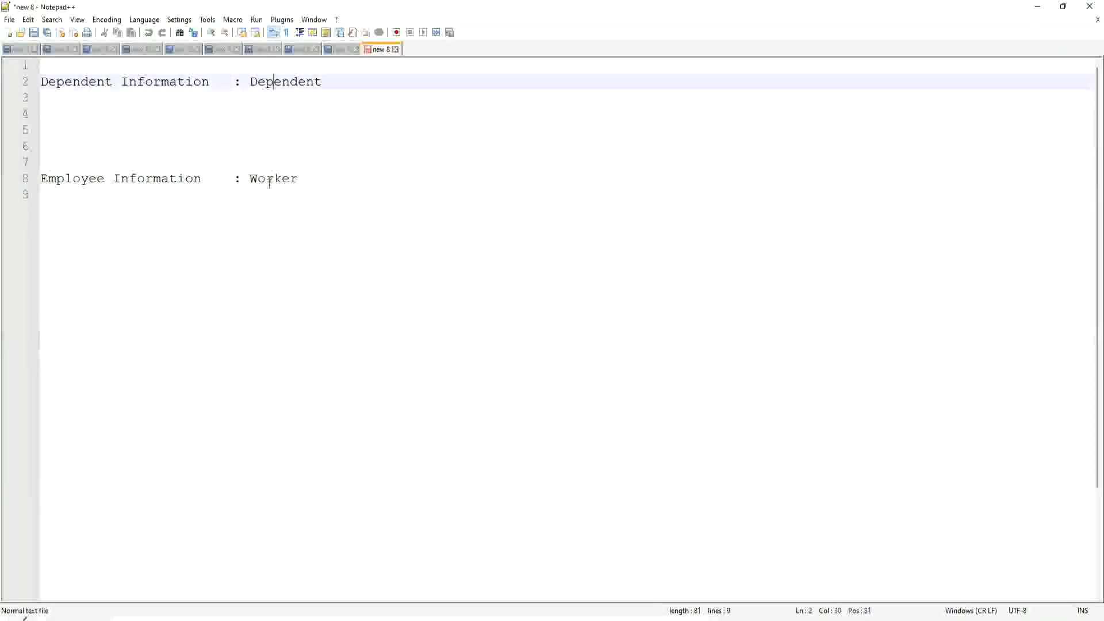
pyautogui.click(262, 178)
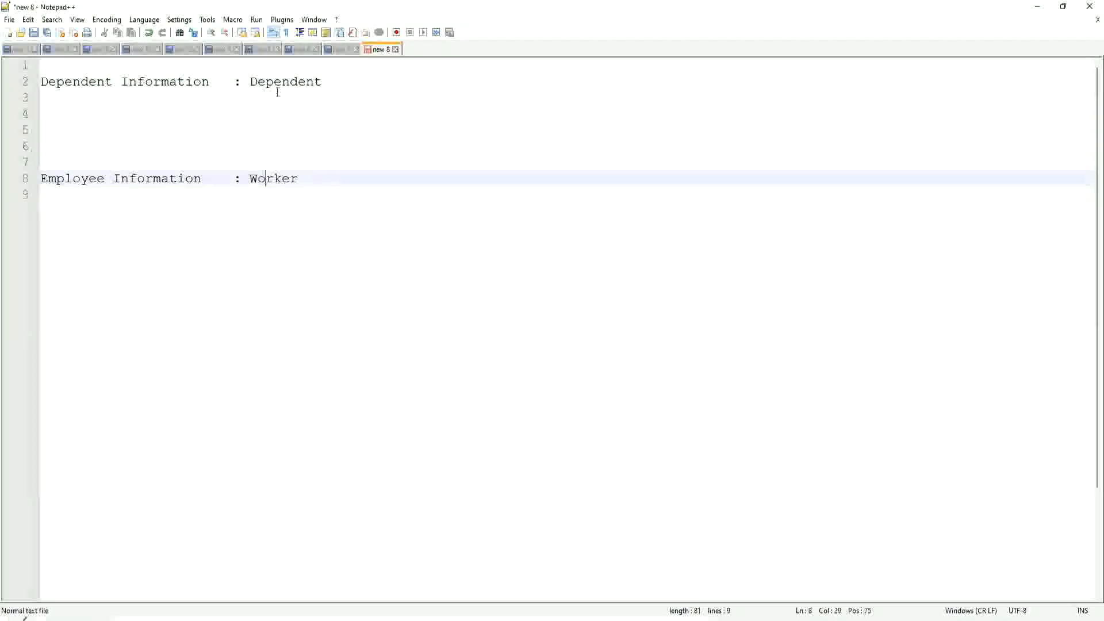
pyautogui.click(282, 81)
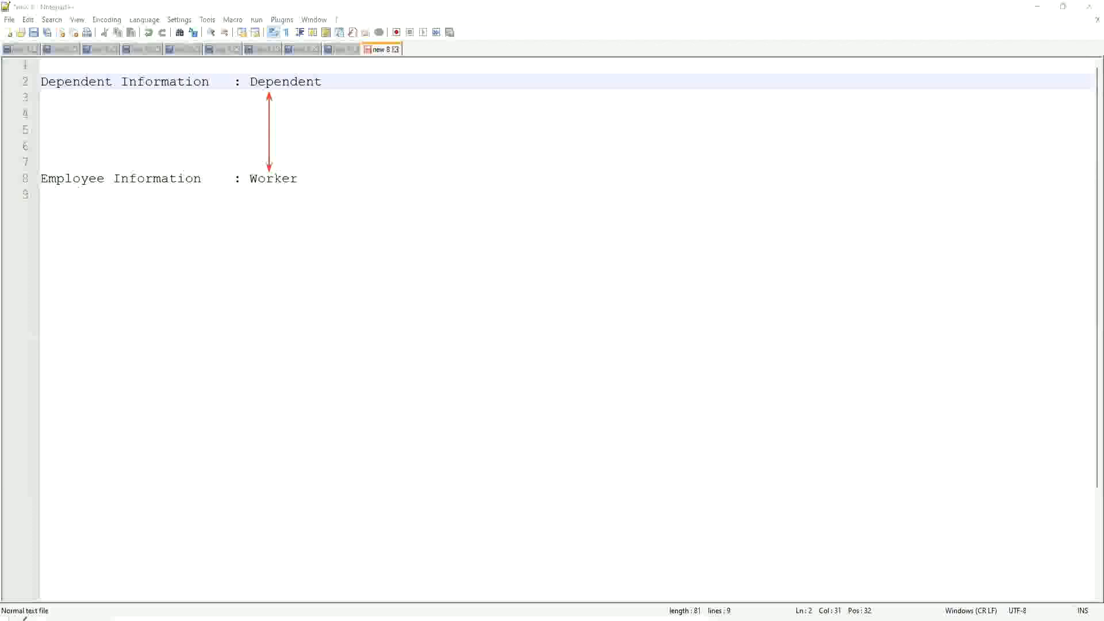
pyautogui.moveTo(279, 131)
pyautogui.write('Wor')
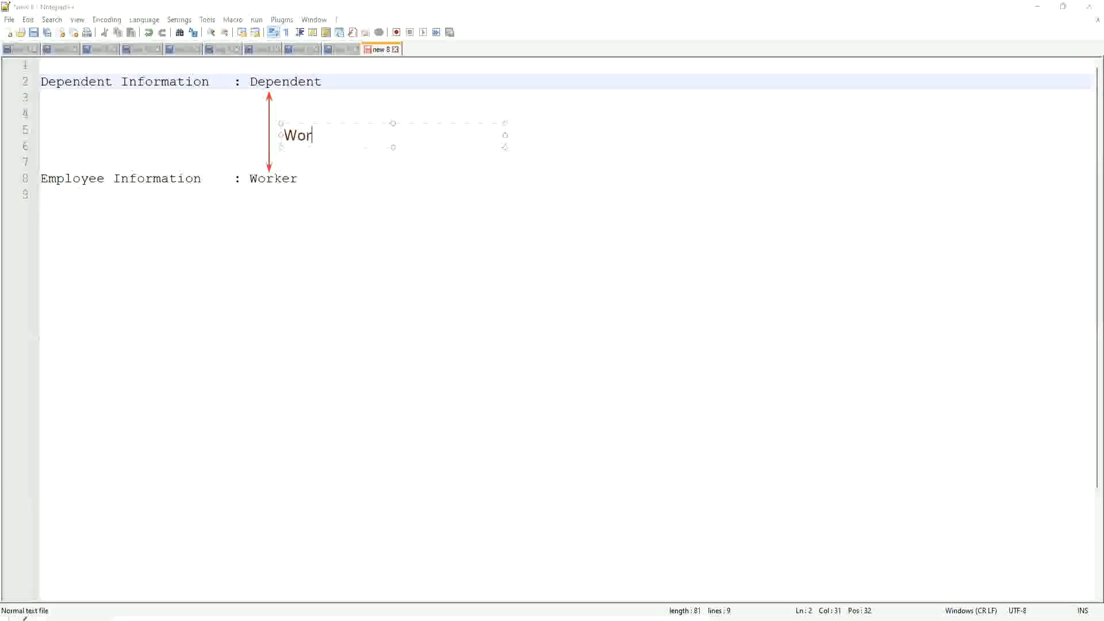
# Write the arrow label 'Worker:Dependent(s) = 1:many' between Dependent and Worker
pyautogui.write('ker')
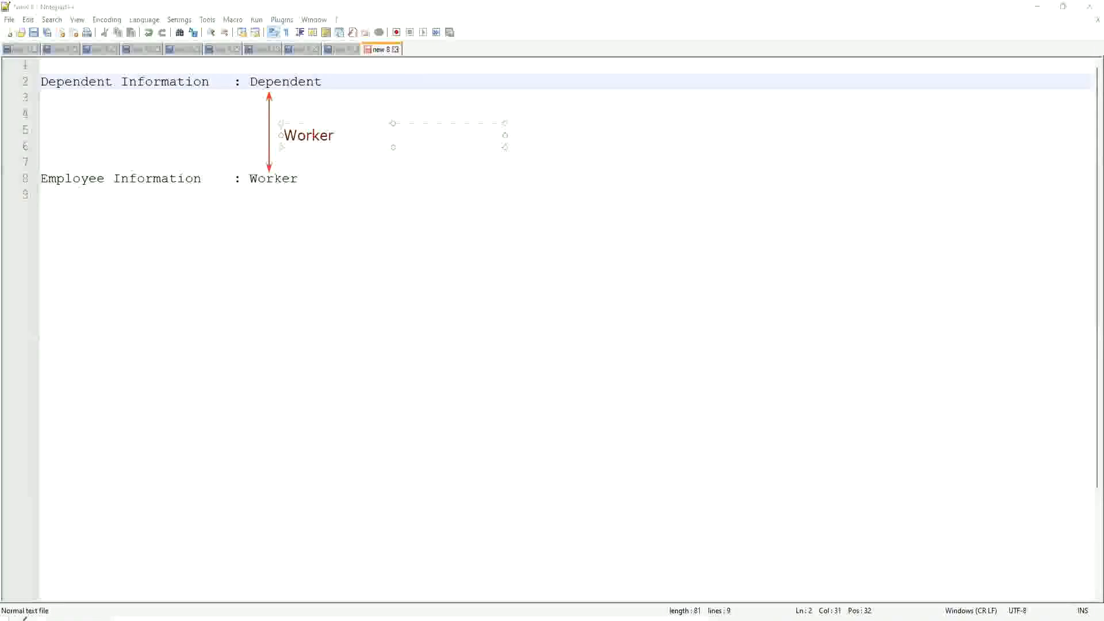
pyautogui.write(':D')
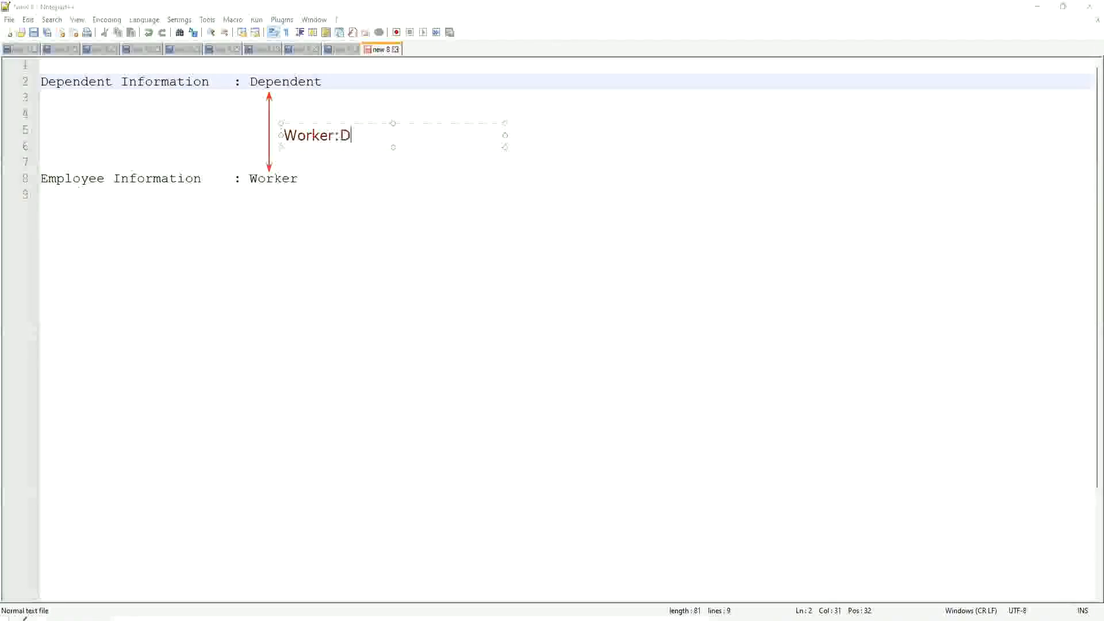
pyautogui.write('ependent(s) =')
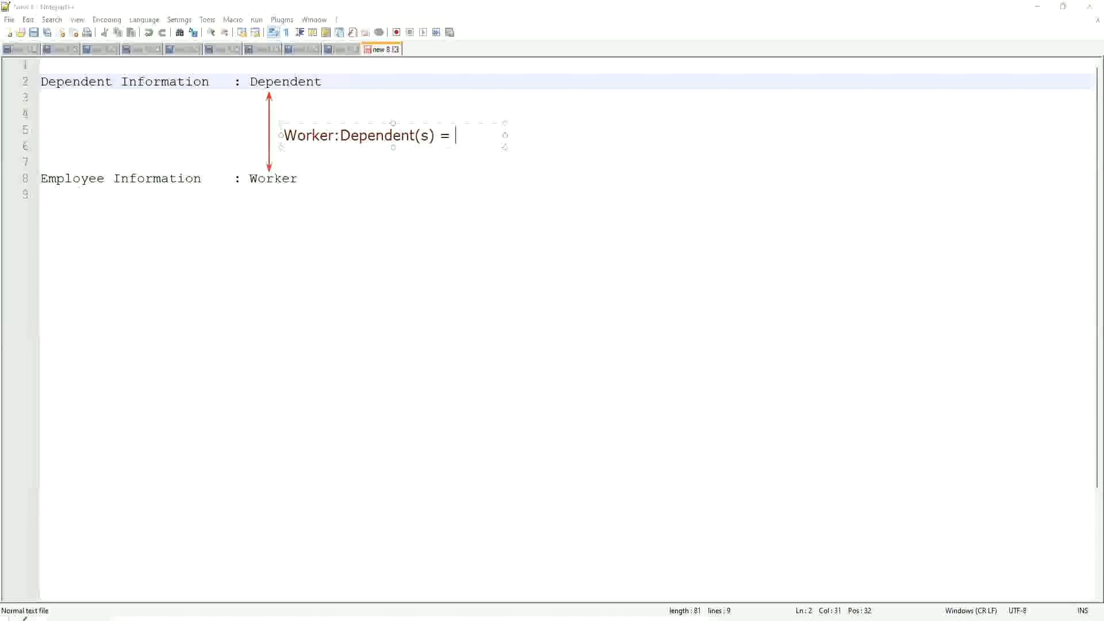
pyautogui.write('1:ma')
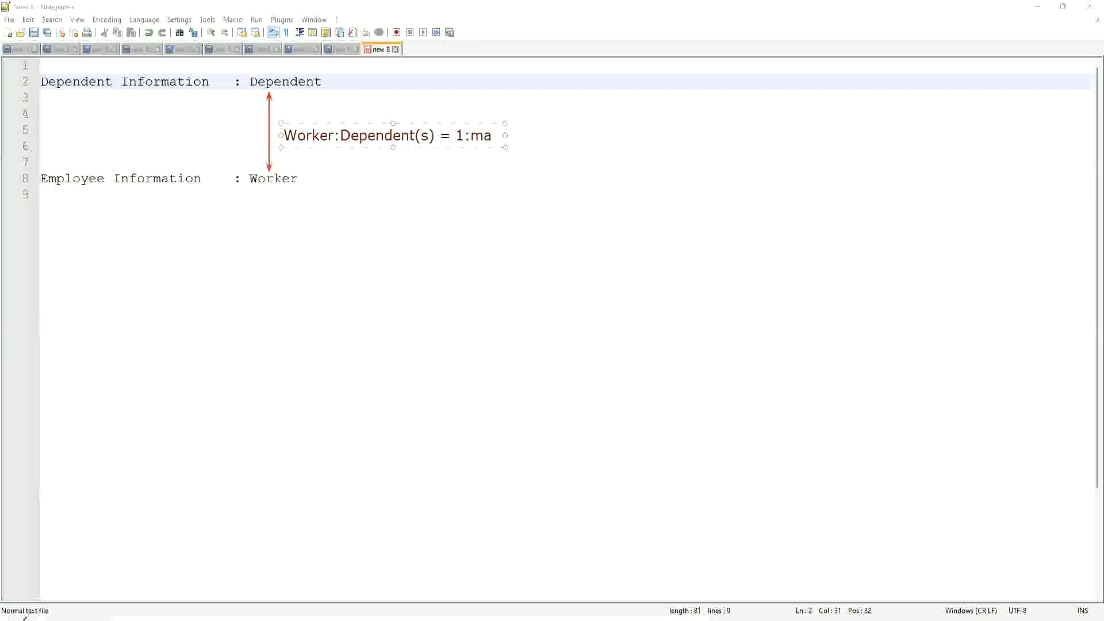
pyautogui.write('ny')
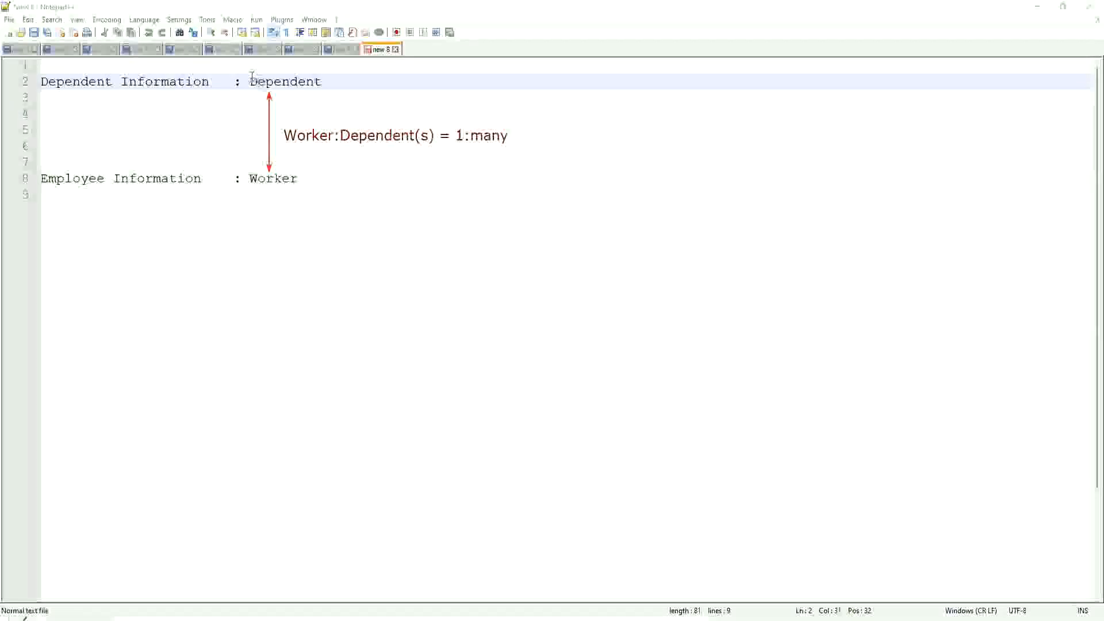
pyautogui.doubleClick(285, 82)
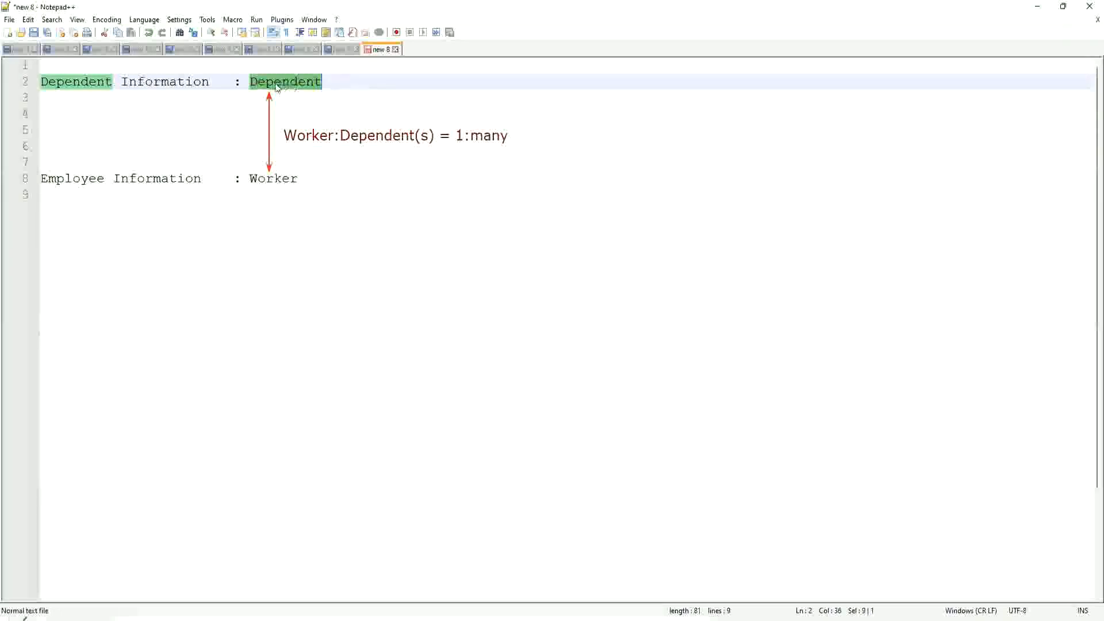
pyautogui.click(272, 81)
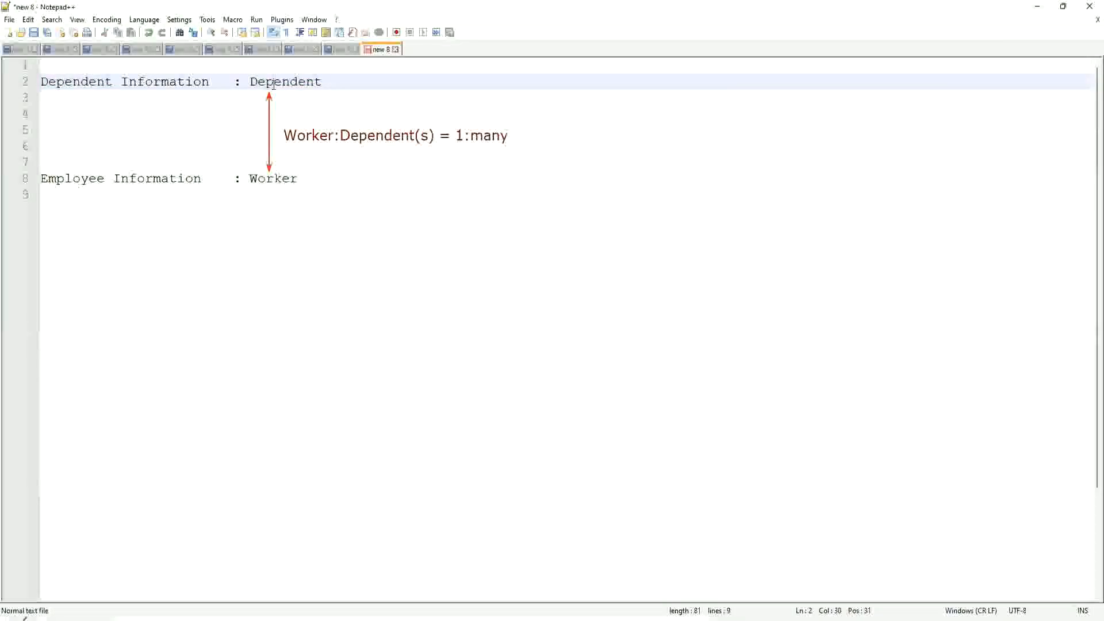
pyautogui.moveTo(255, 207)
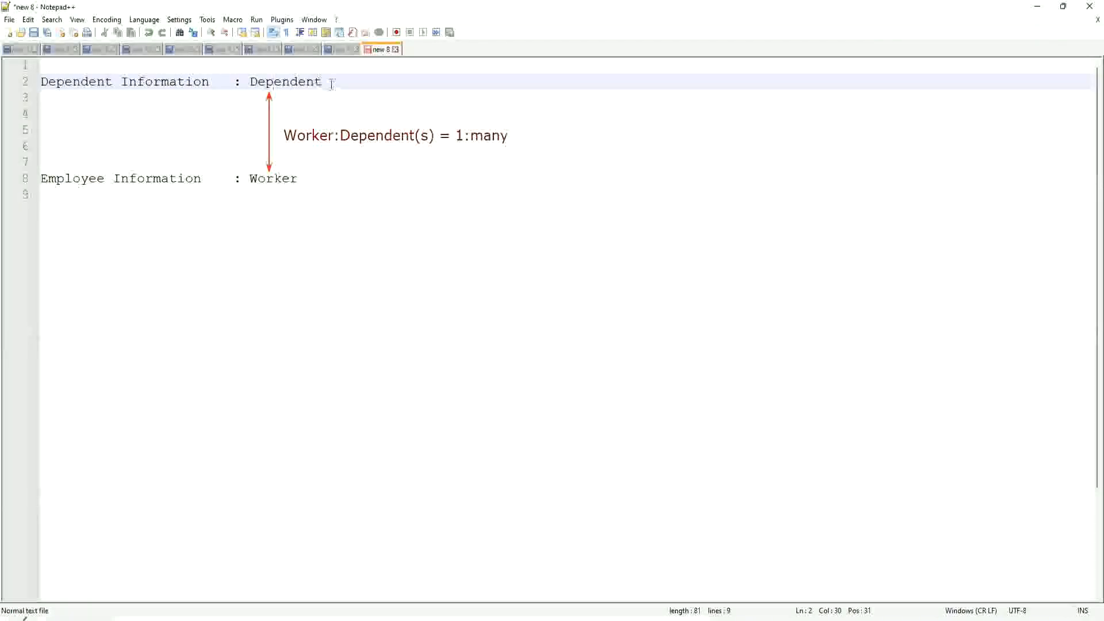
pyautogui.click(331, 82)
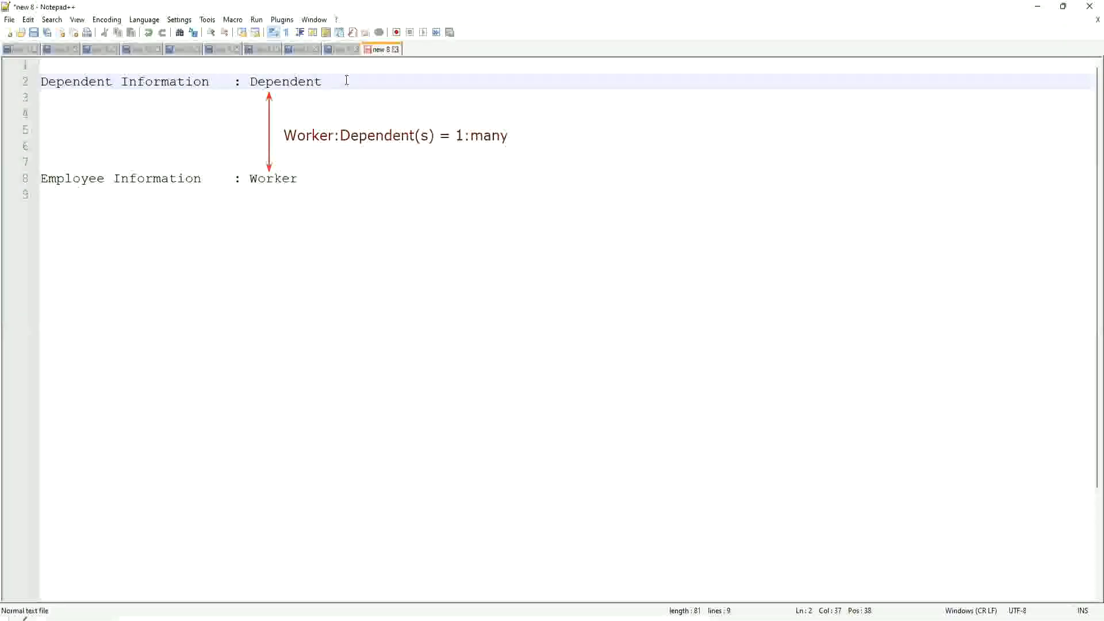
pyautogui.click(331, 81)
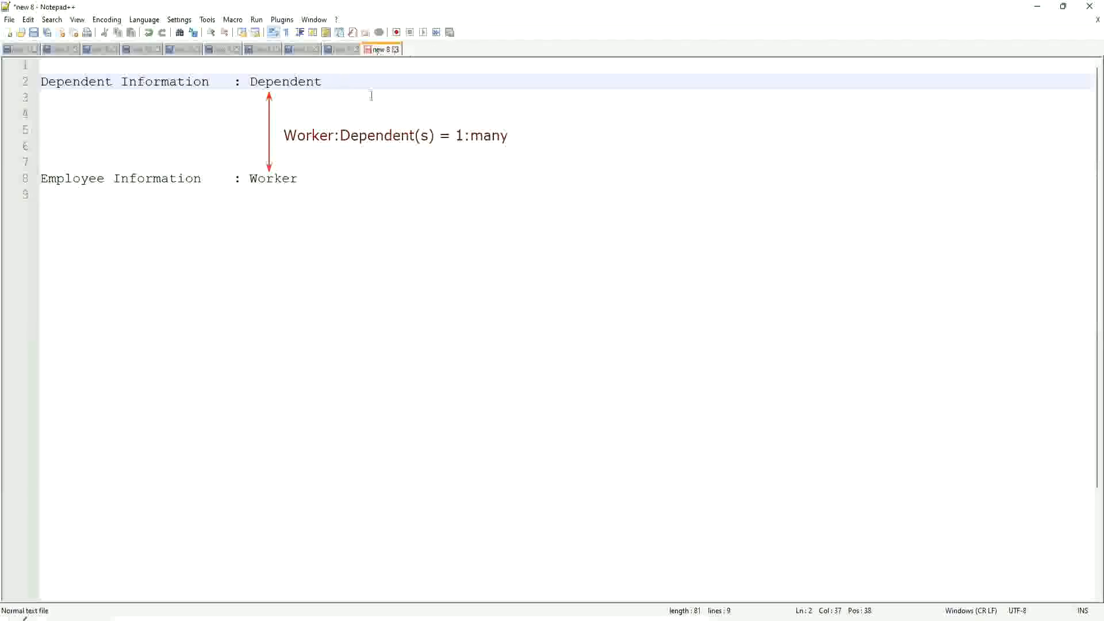
pyautogui.moveTo(290, 204)
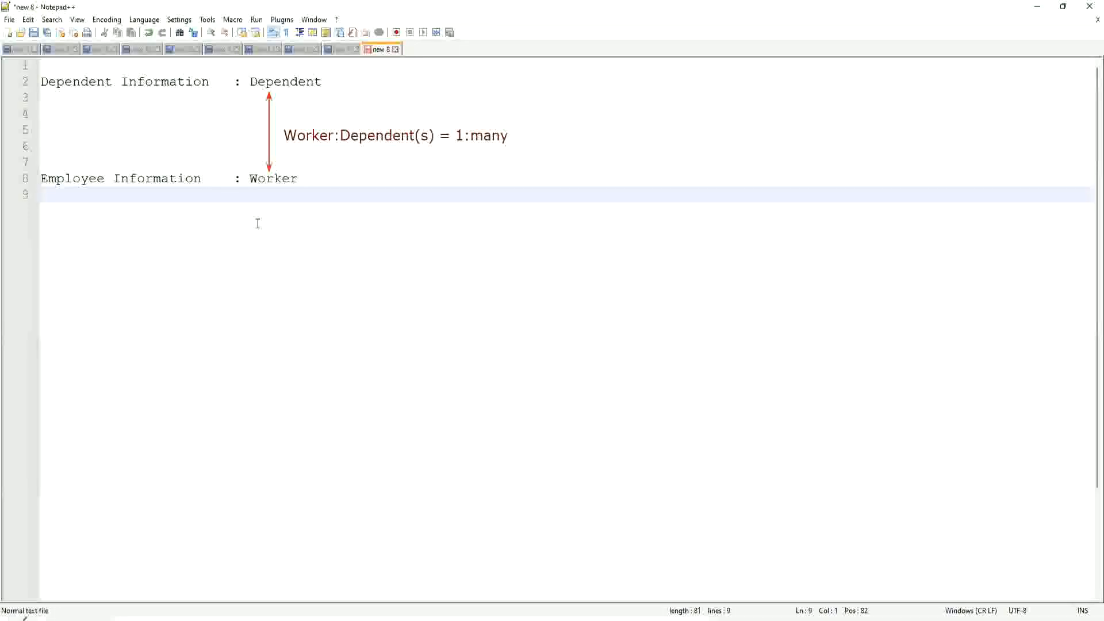
# Type the heading 'Age of the Eldest Dependent of a Worker' and add new lines below
pyautogui.write('\\')
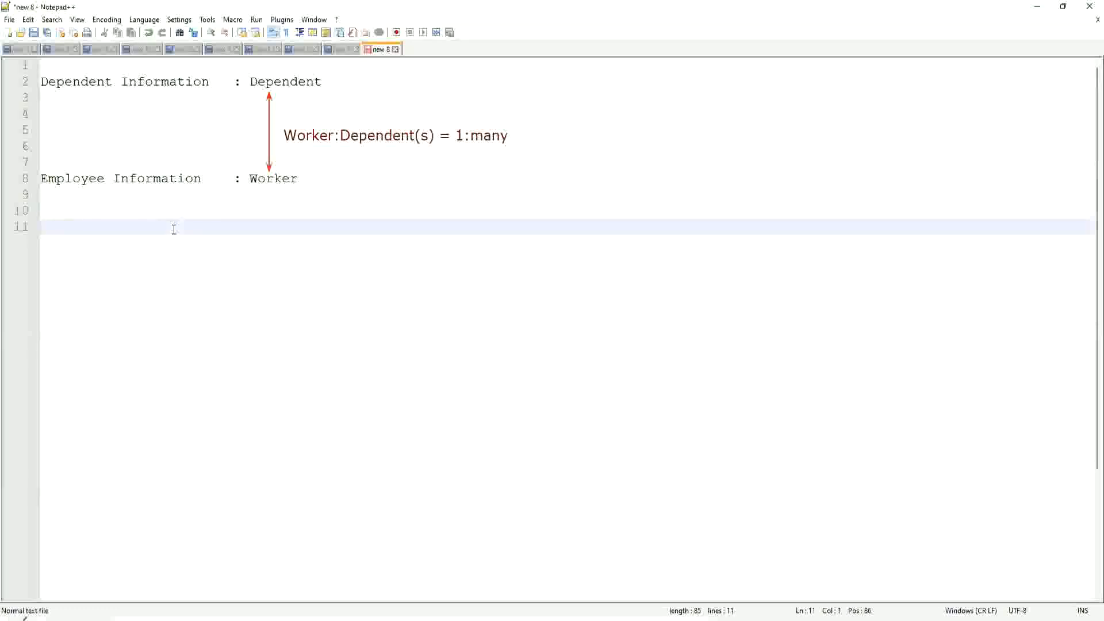
pyautogui.write('Age of the El')
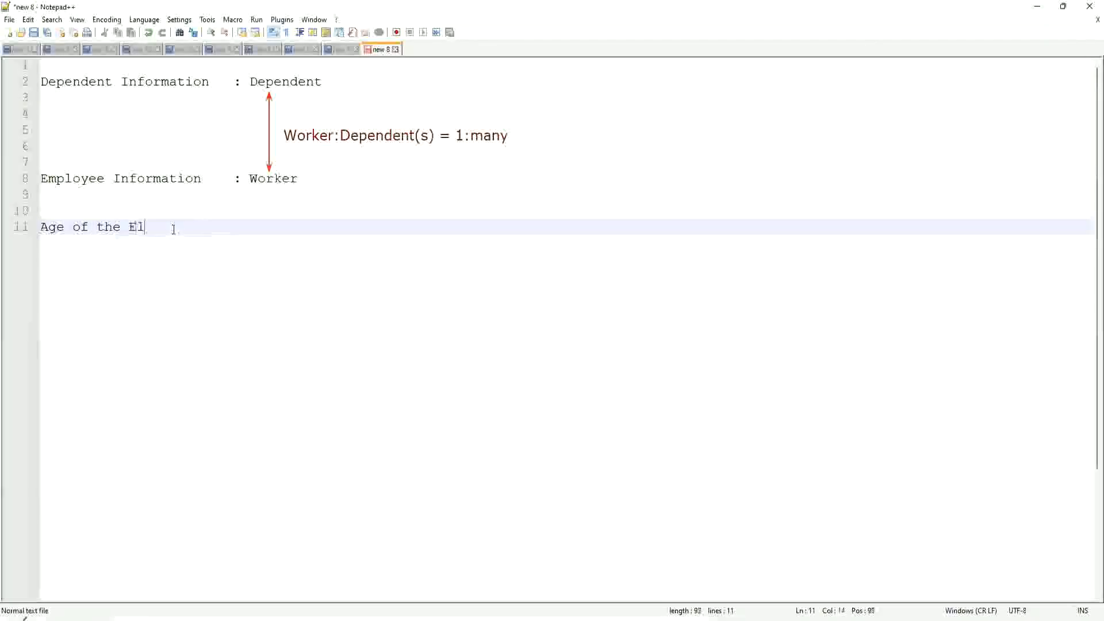
pyautogui.write('dest Dependent')
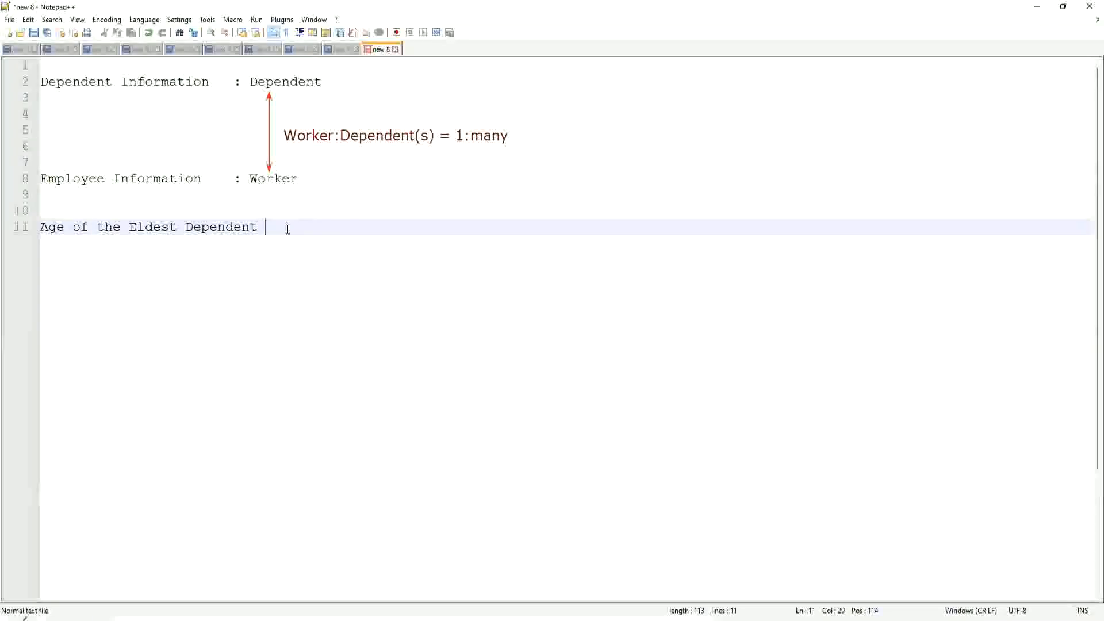
pyautogui.write('o')
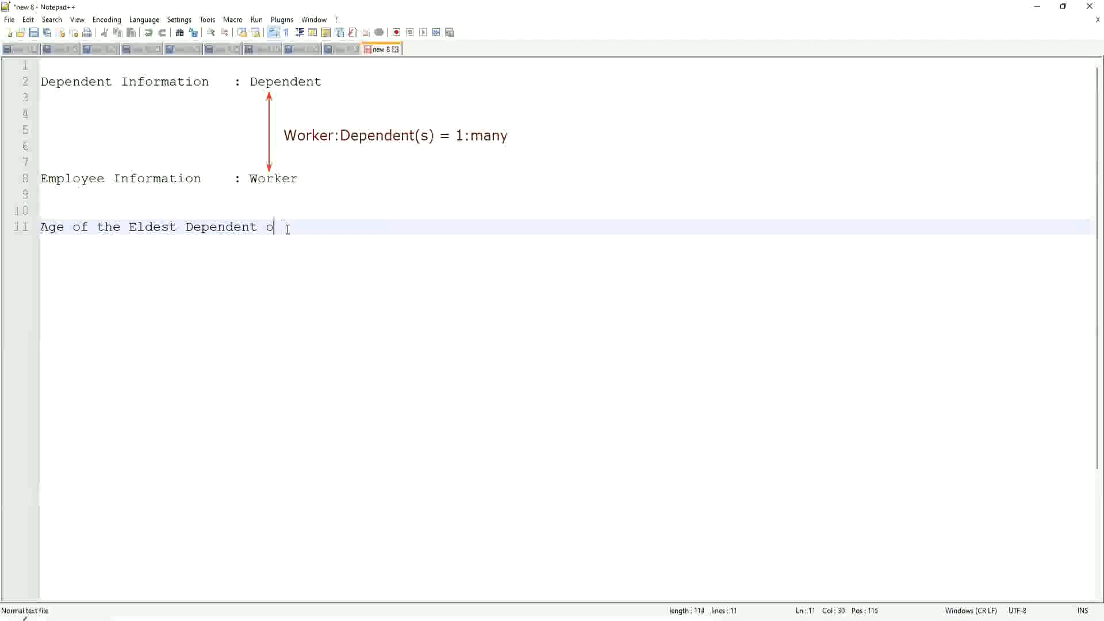
pyautogui.write('f a Worker')
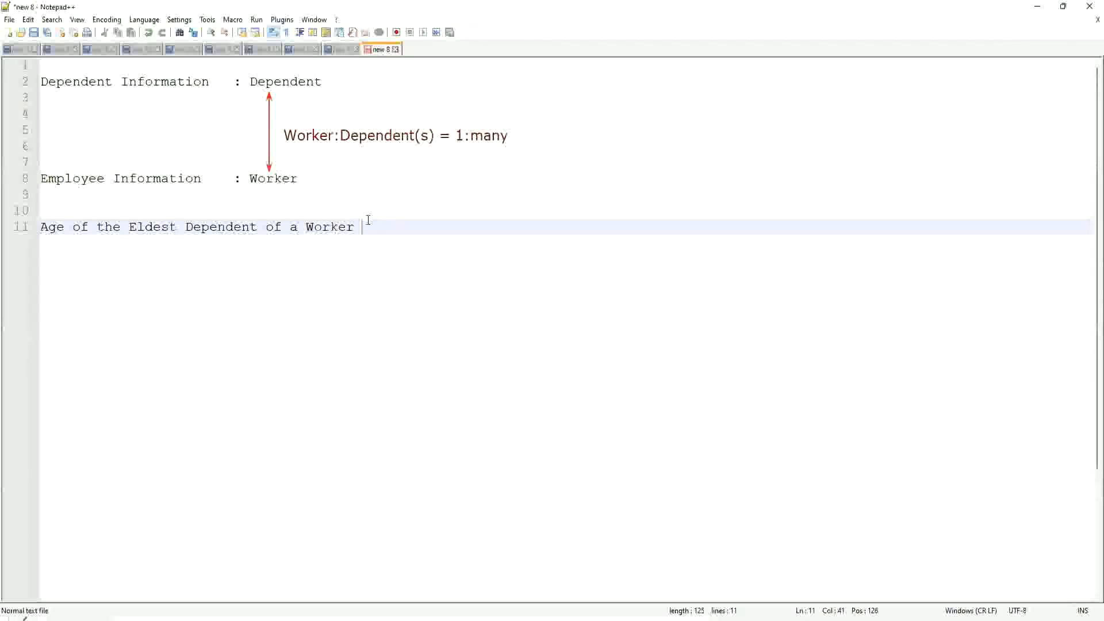
pyautogui.press('Enter')
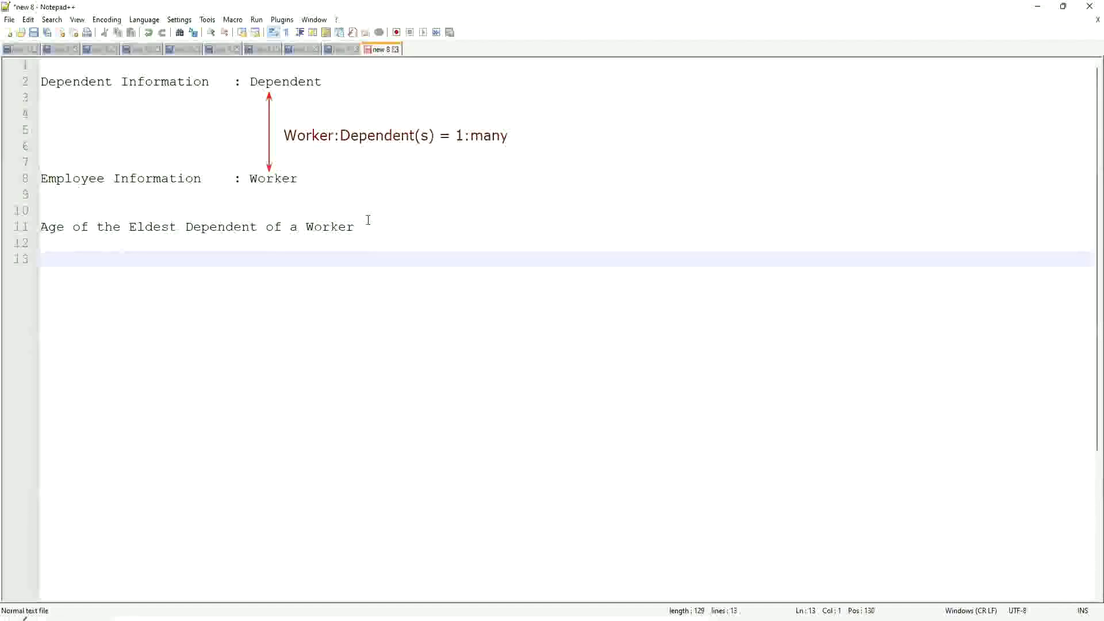
# Place the caret on line 11 beneath the eldest dependent heading
pyautogui.click(42, 259)
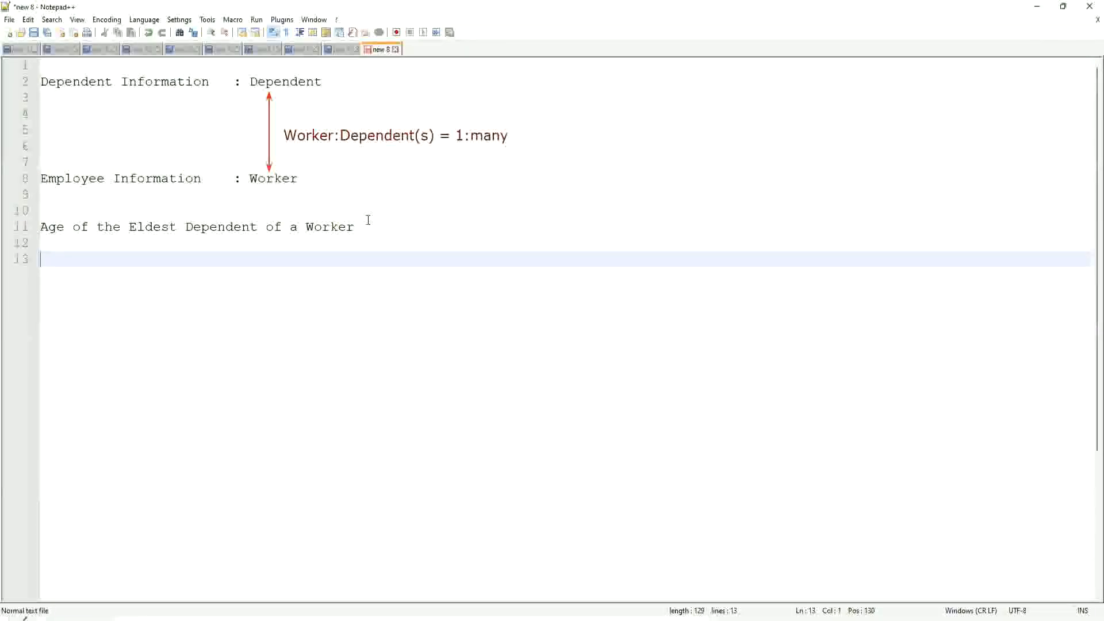
pyautogui.moveTo(276, 263)
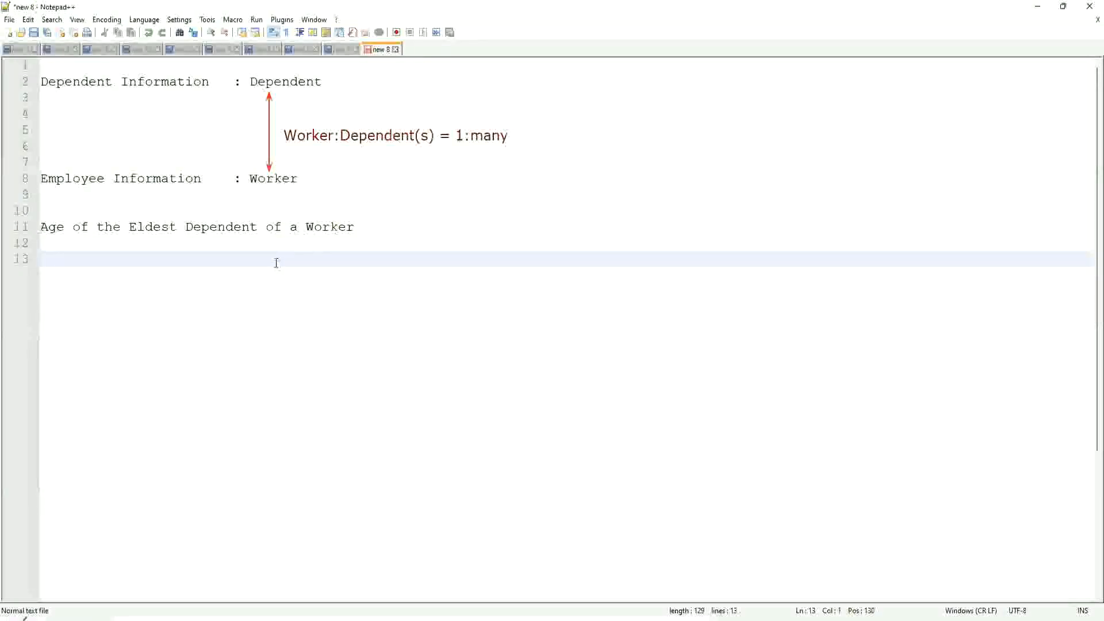
pyautogui.moveTo(241, 273)
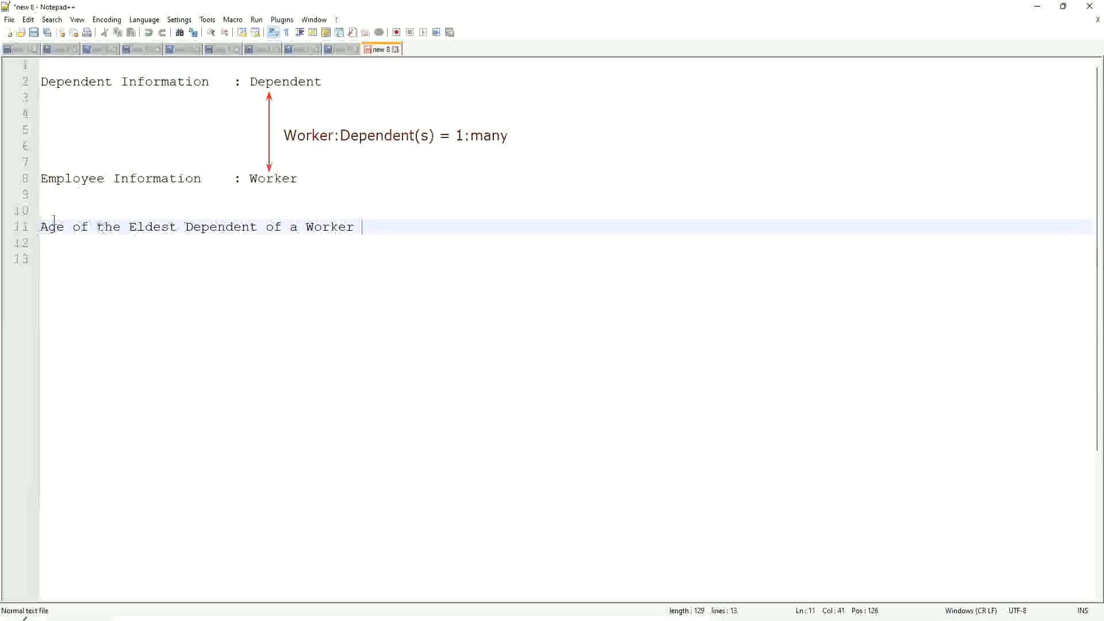
pyautogui.moveTo(214, 242)
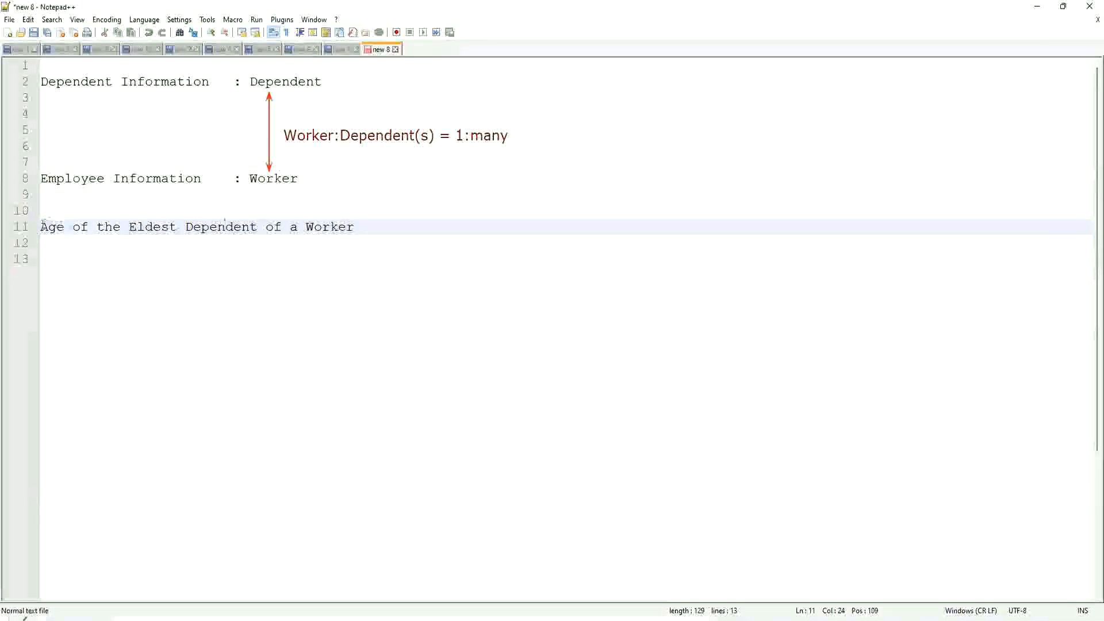
# Highlight the heading for emphasis, then start a new line below it with 'How to'
pyautogui.moveTo(40, 226); pyautogui.dragTo(257, 226)
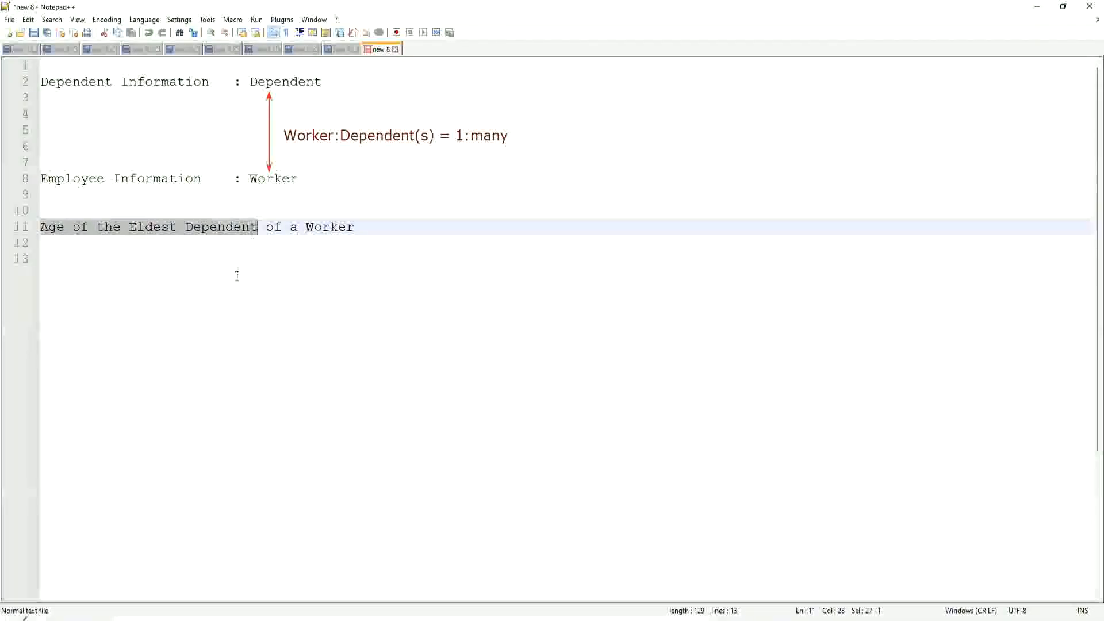
pyautogui.moveTo(197, 254)
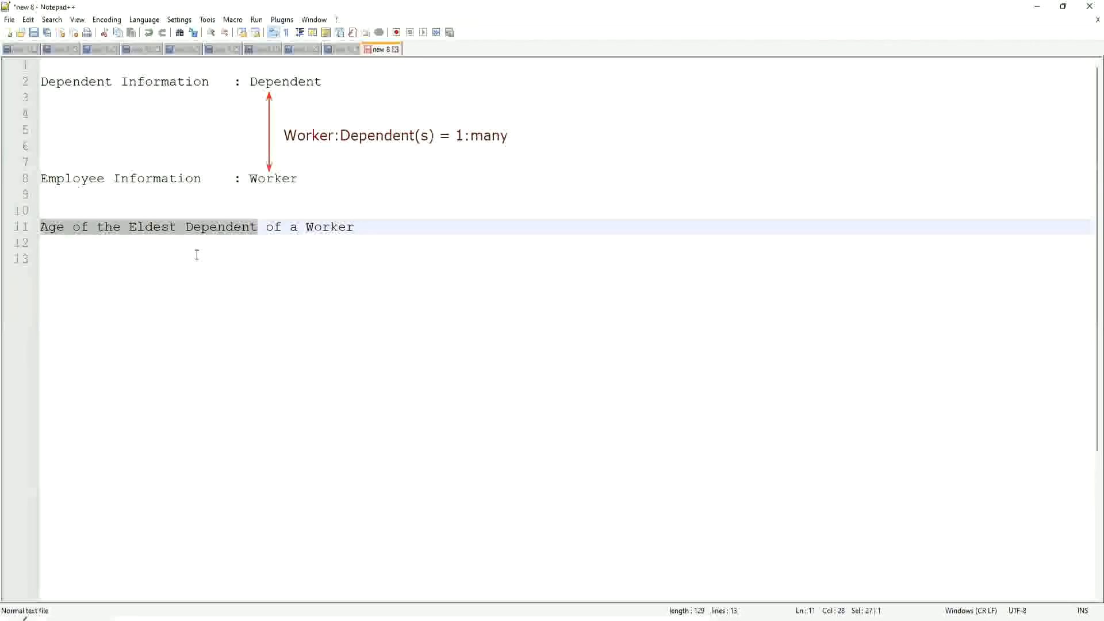
pyautogui.click(197, 258)
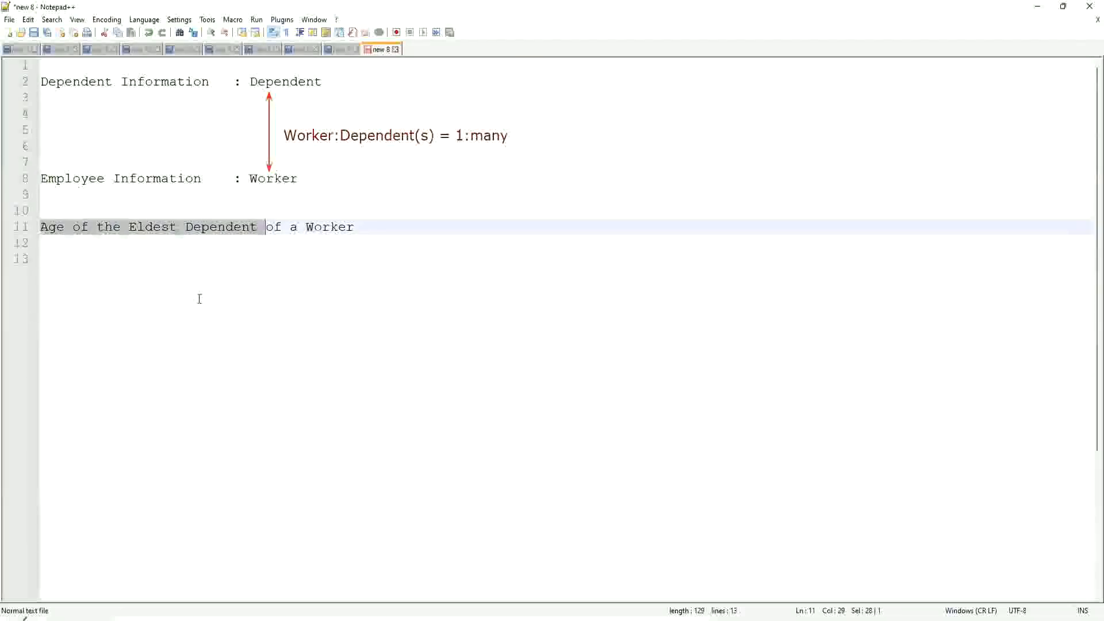
pyautogui.moveTo(260, 282)
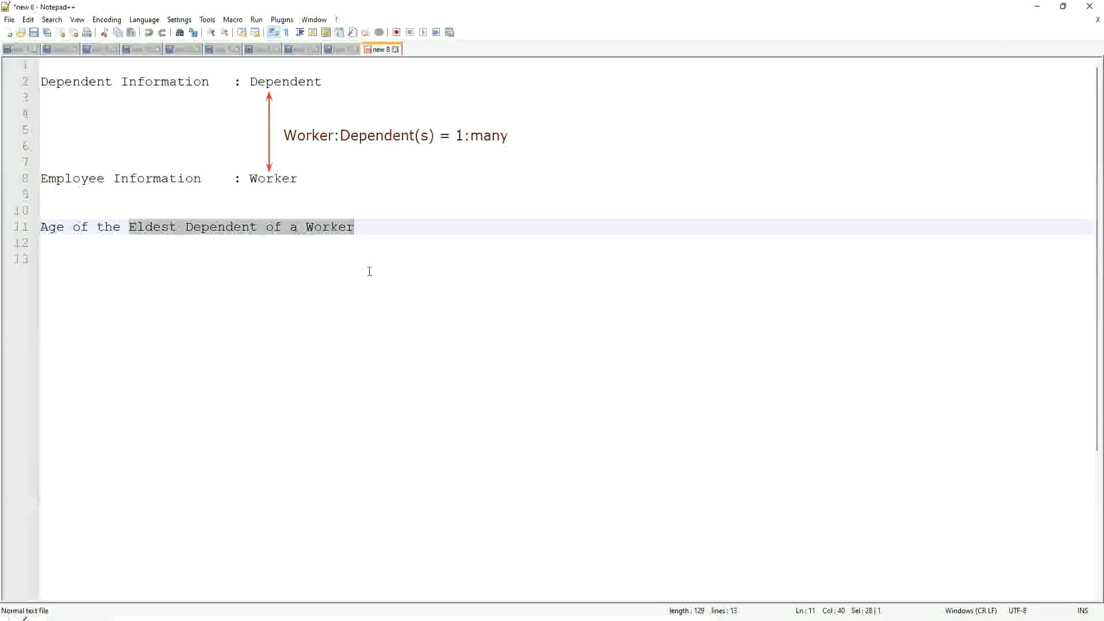
pyautogui.moveTo(374, 236)
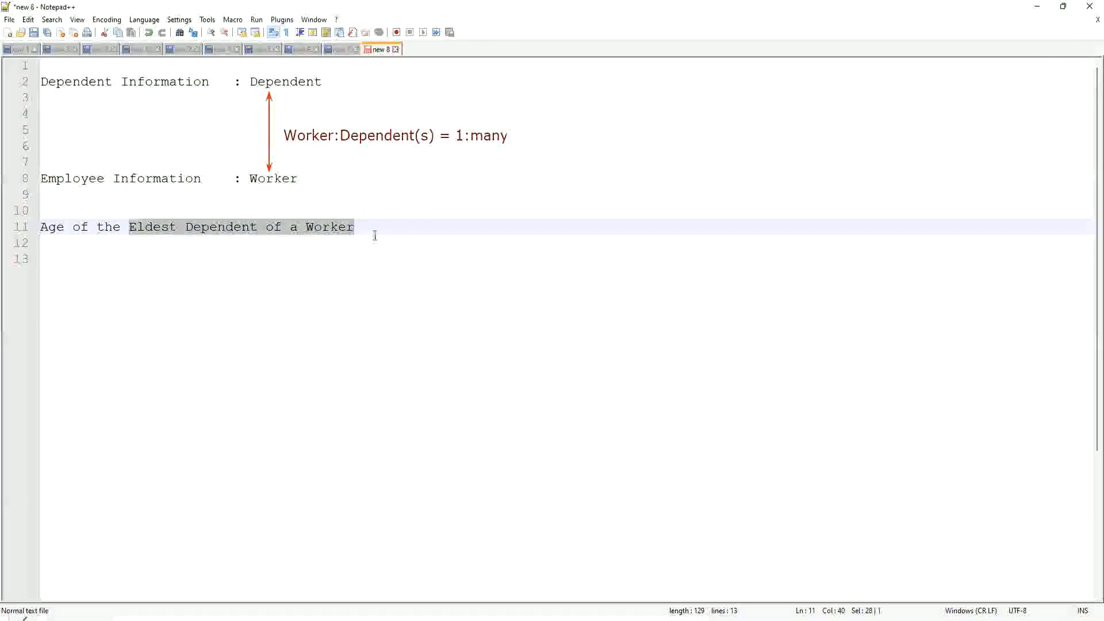
pyautogui.click(361, 226)
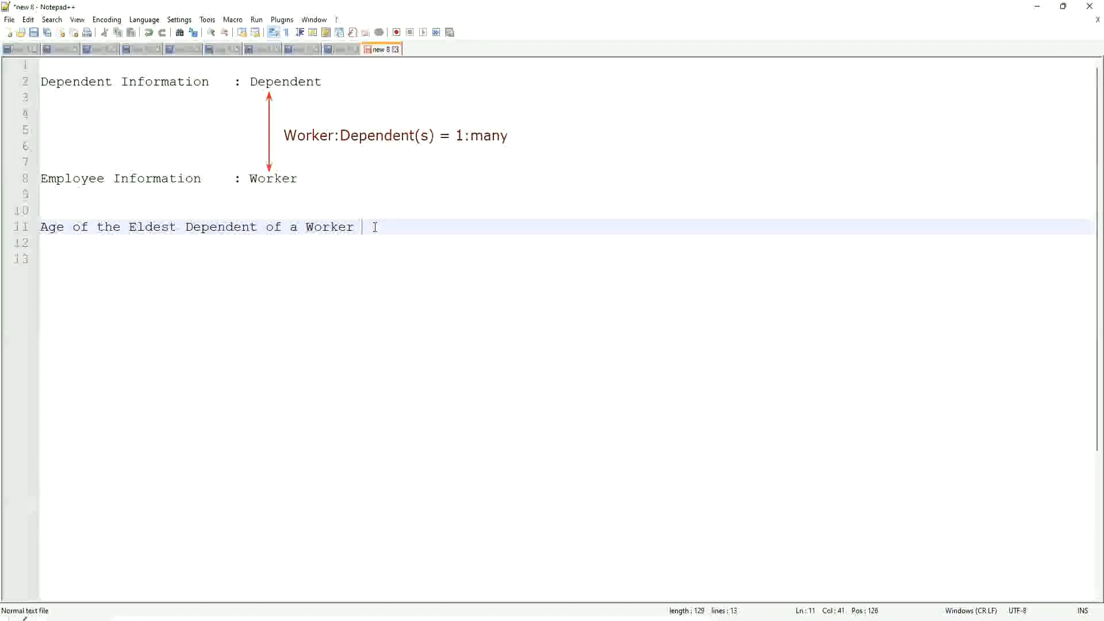
pyautogui.press('Enter')
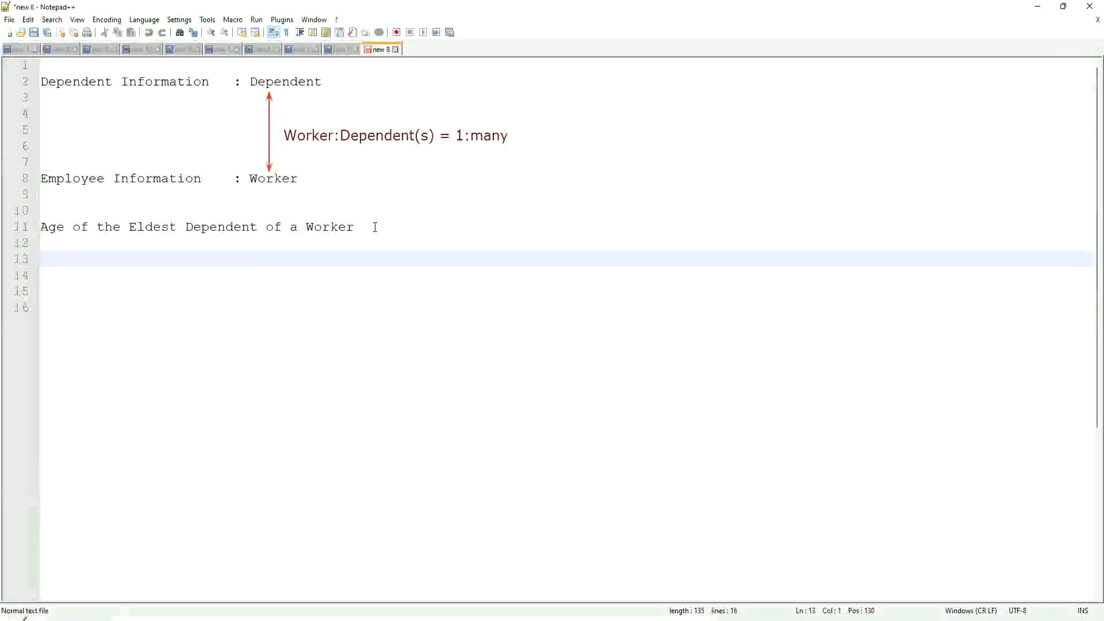
pyautogui.write('How to')
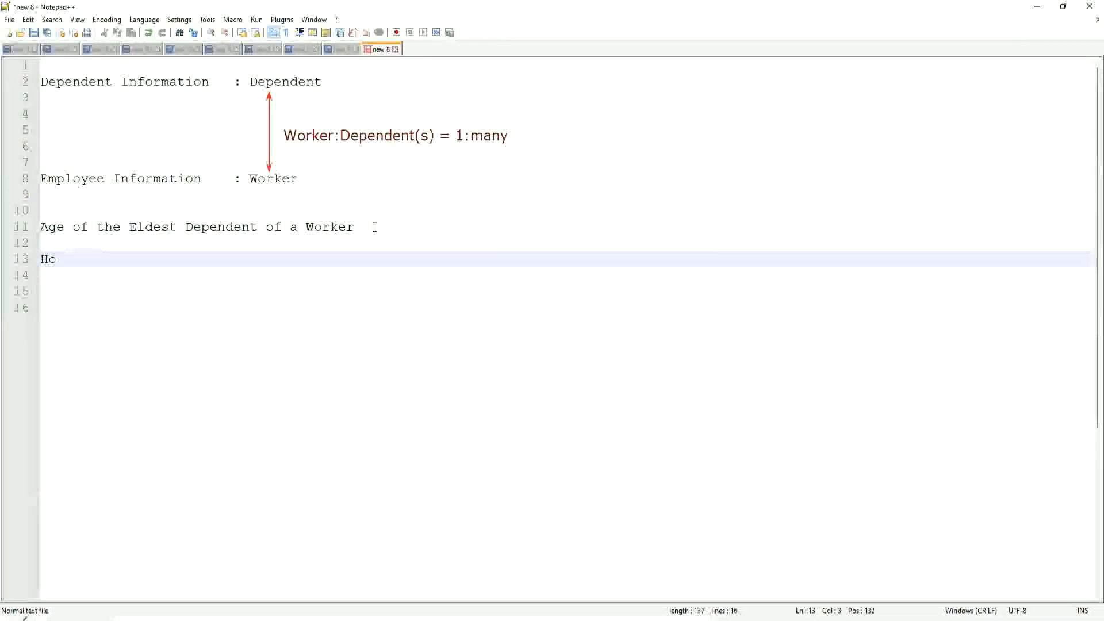
# Type the lines 'How to find the Eldest Dependent ??' and 'Basis of the Age of the Dependent'
pyautogui.write('w to find')
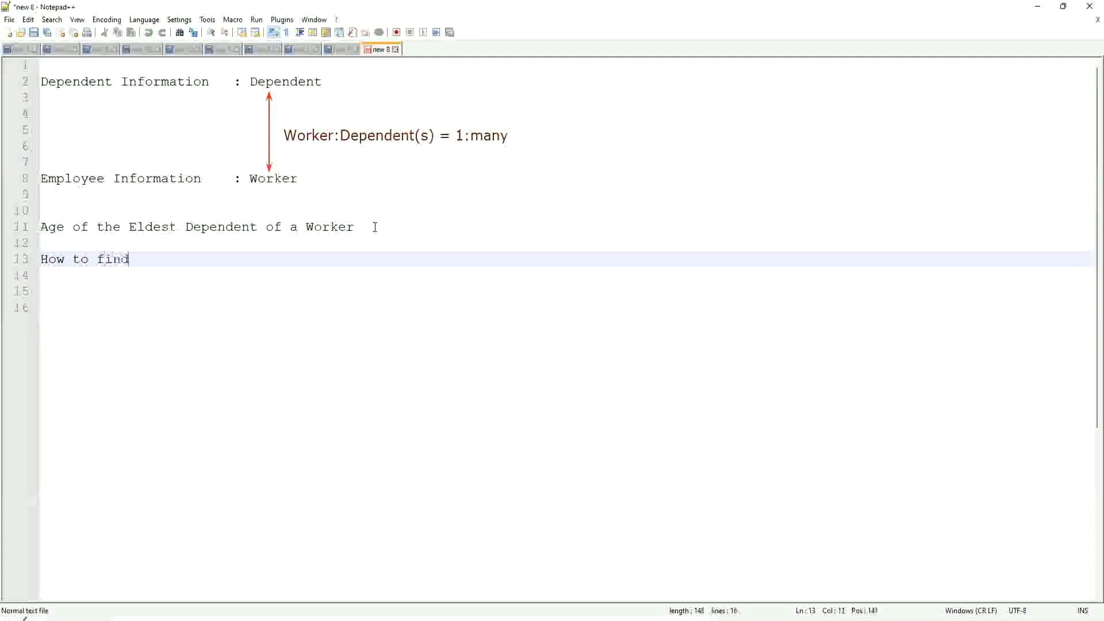
pyautogui.write('the Eldest Dependent')
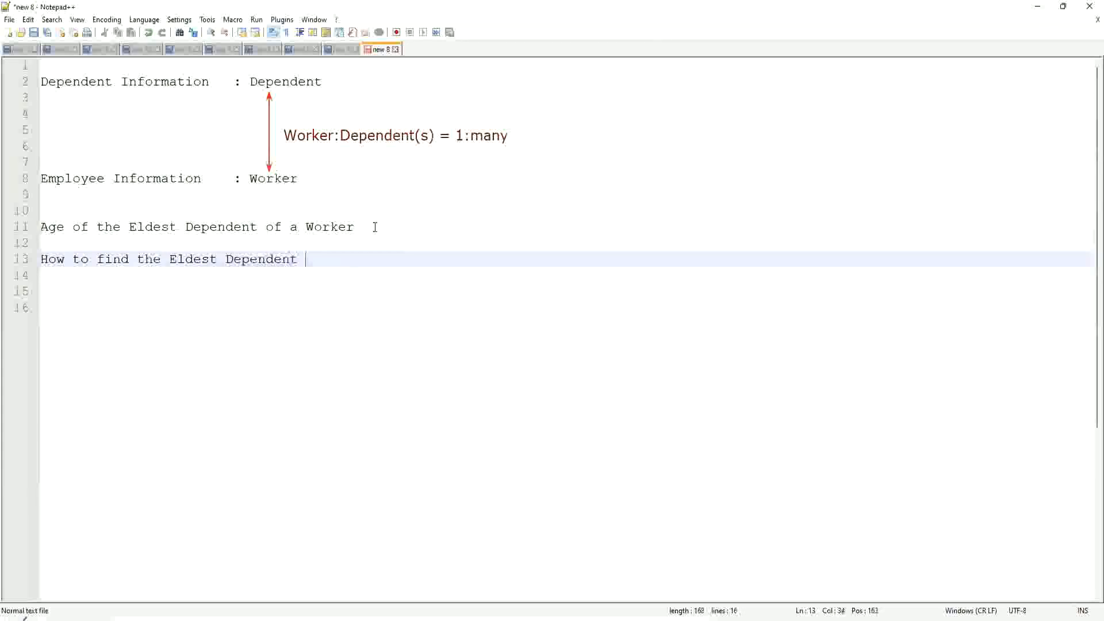
pyautogui.write('??')
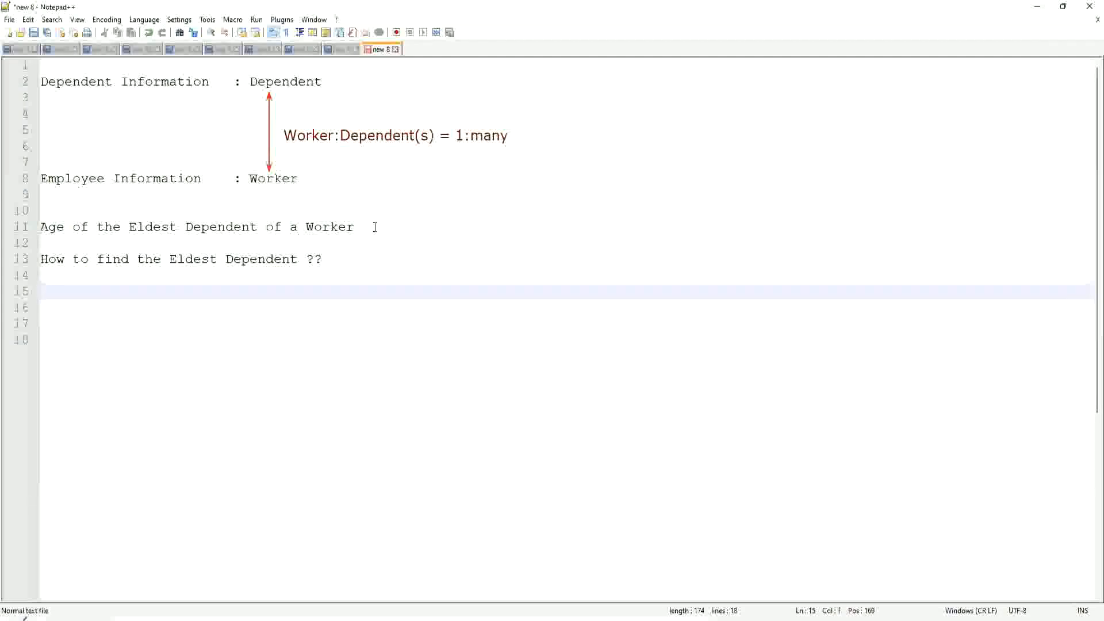
pyautogui.write('Basis of the Age of the Dependent')
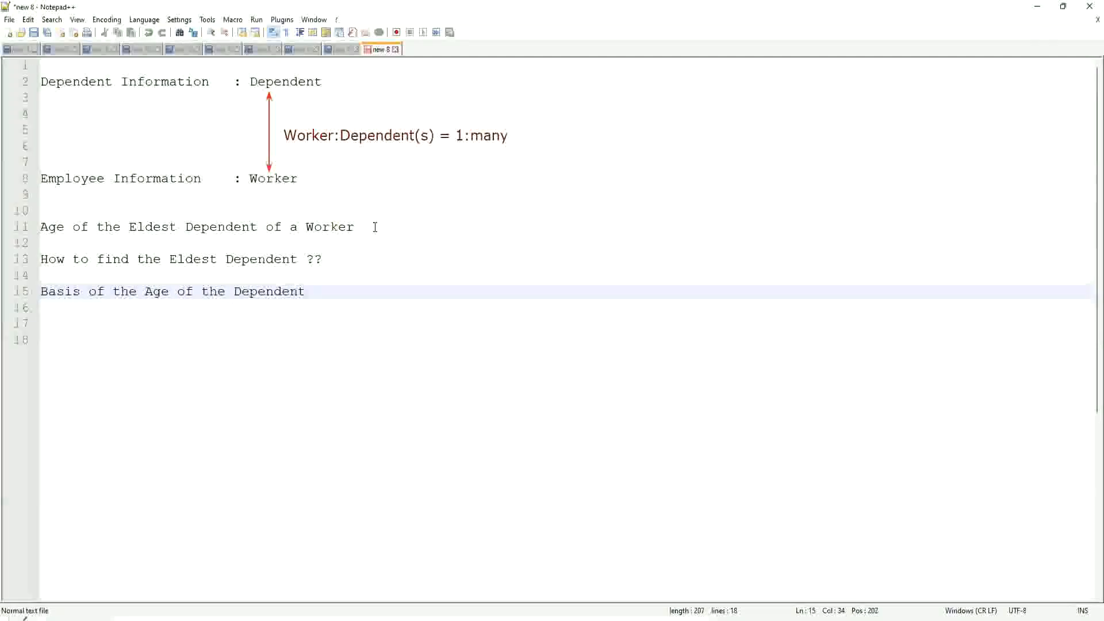
pyautogui.click(304, 291)
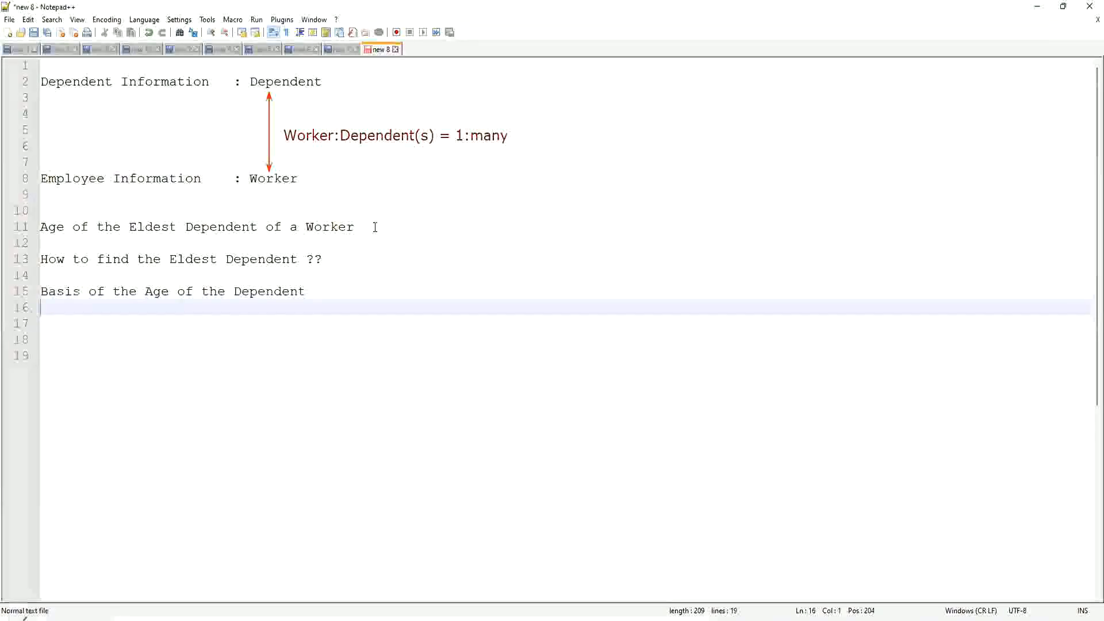
# Type the sample ages '15, 10, 42' on line 16 and add blank lines after
pyautogui.write('10')
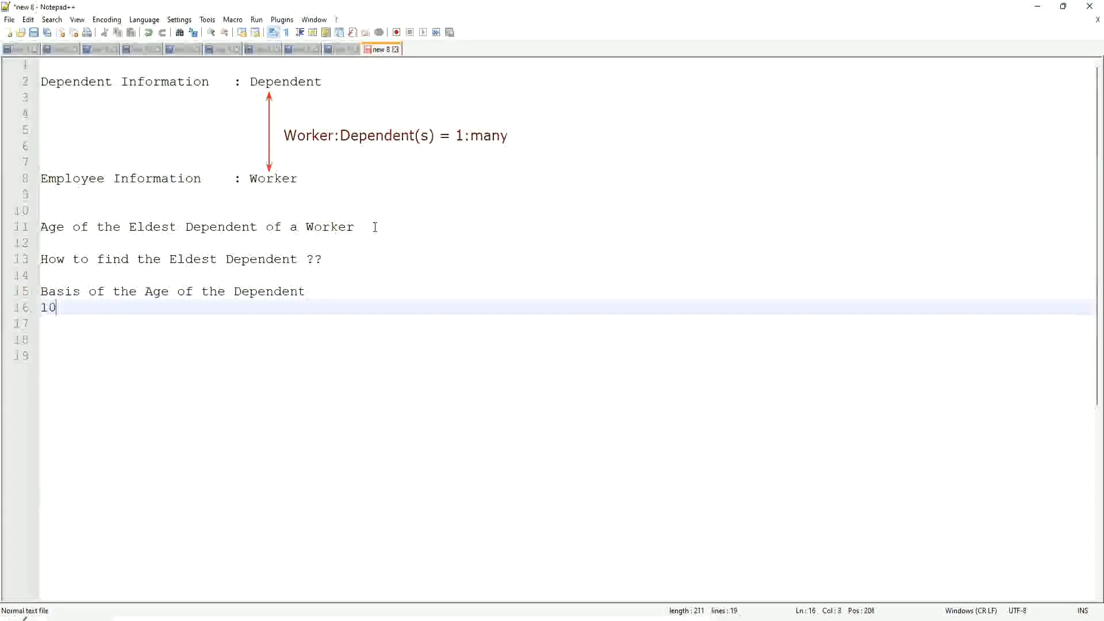
pyautogui.write(', 15')
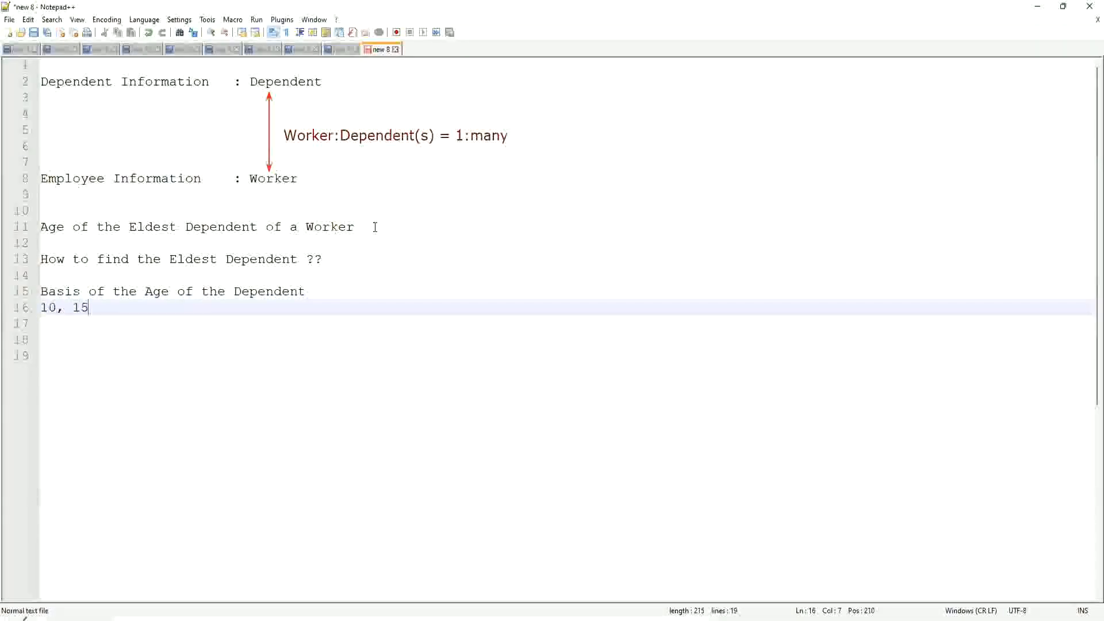
pyautogui.write('",')
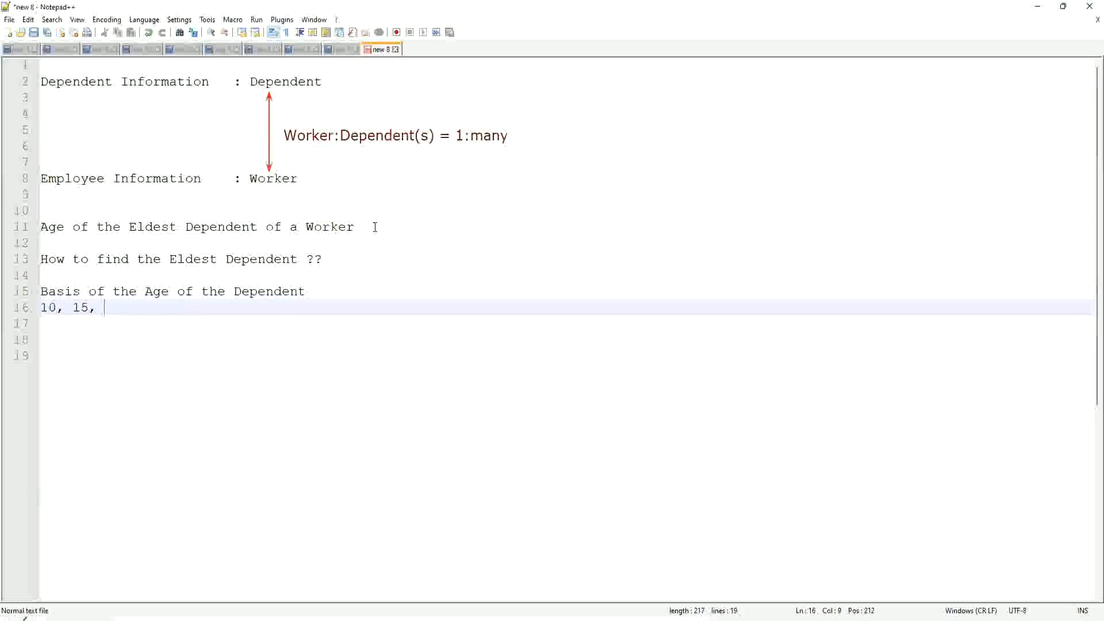
pyautogui.write('42')
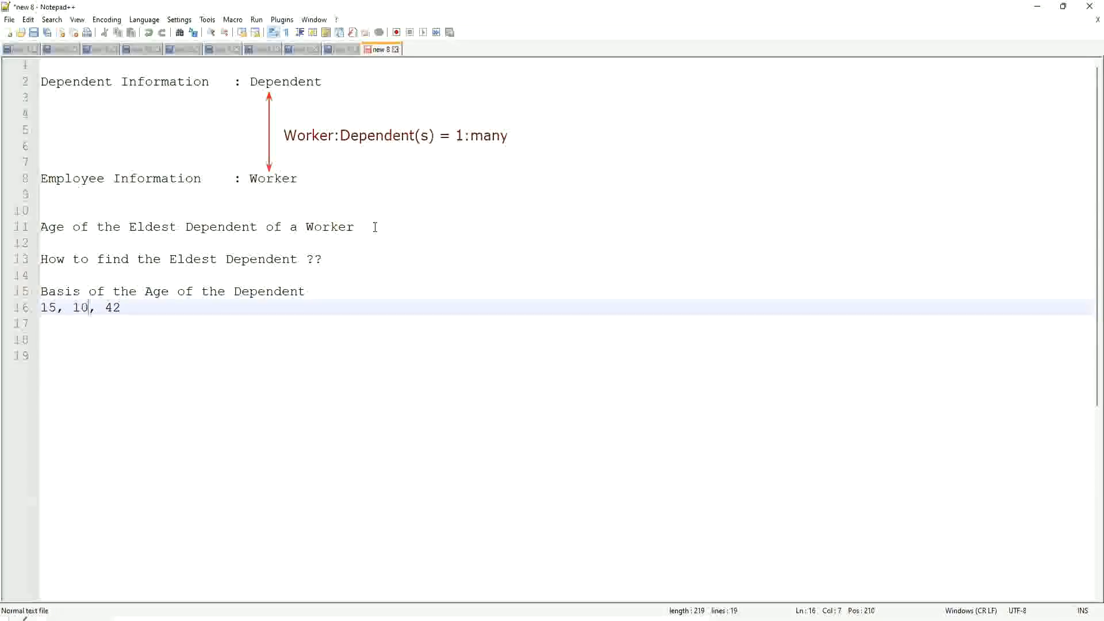
pyautogui.click(104, 307)
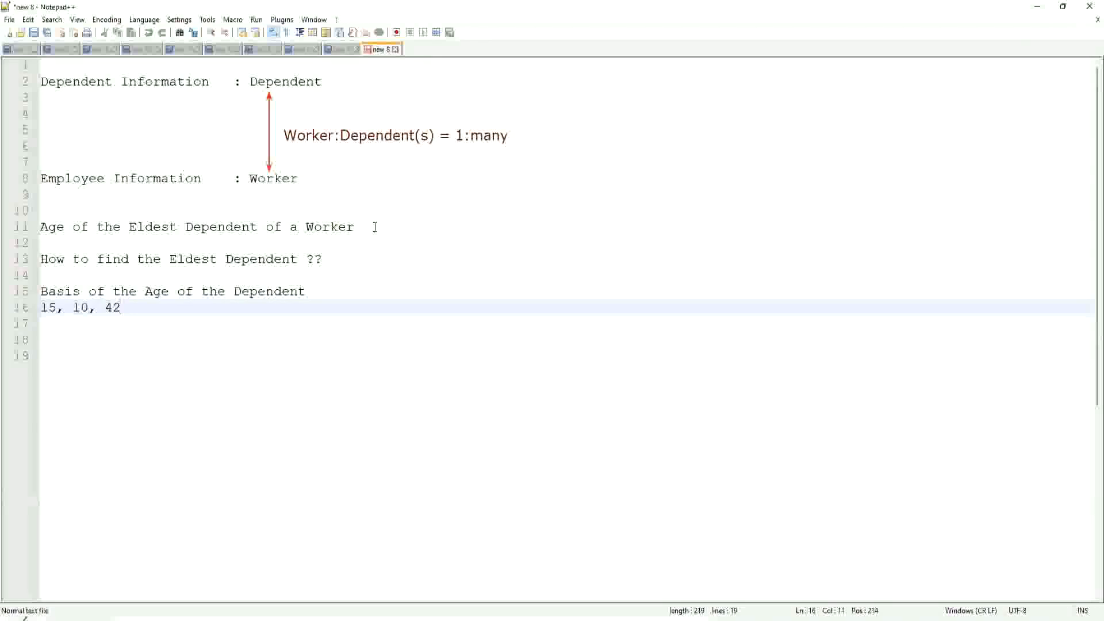
pyautogui.press('Enter')
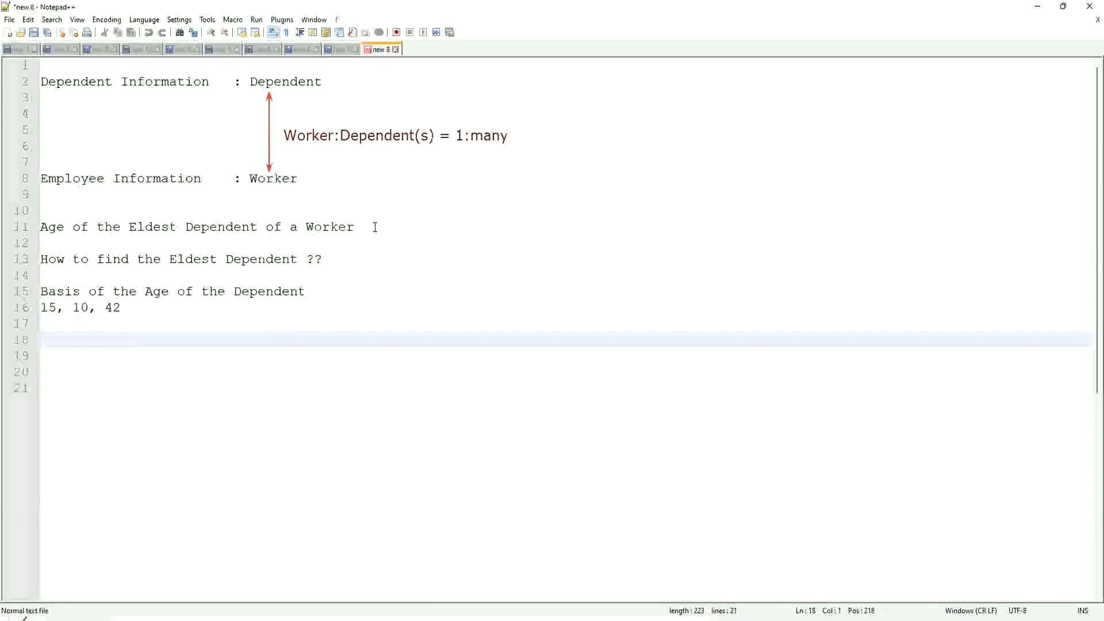
# Type 'Sort - Descending : 42, 15, 10' on line 18
pyautogui.write('Sor')
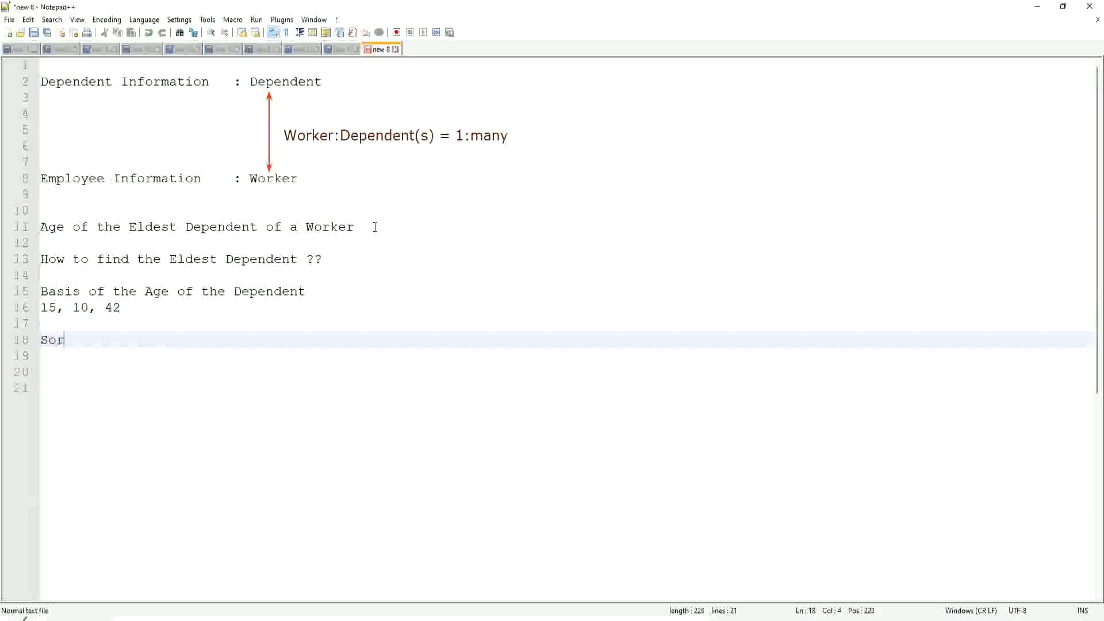
pyautogui.write('t -')
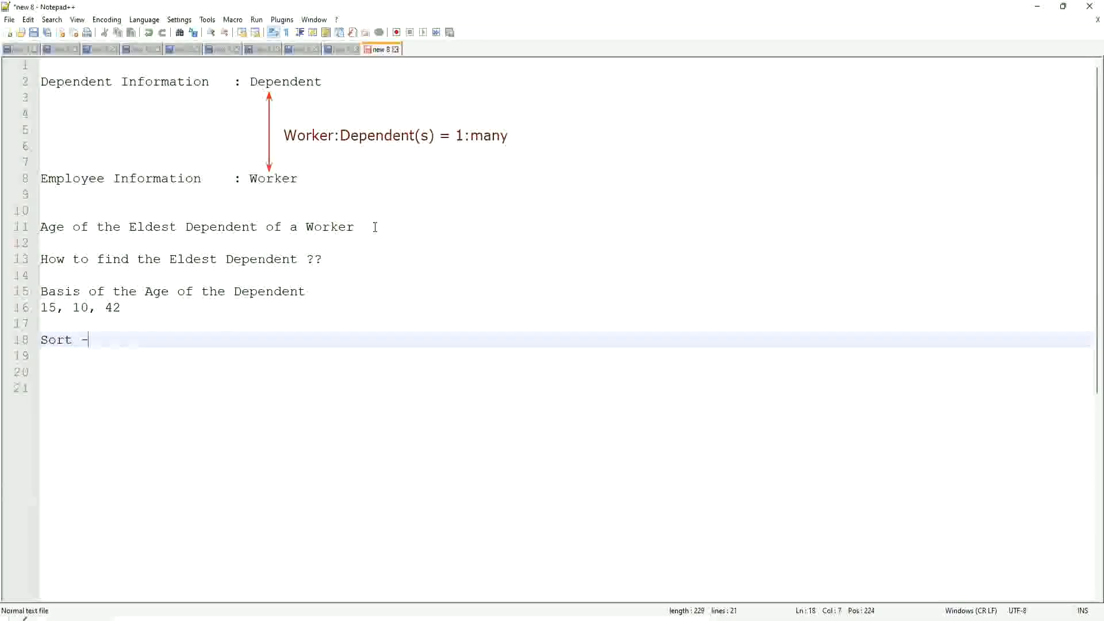
pyautogui.write('Des')
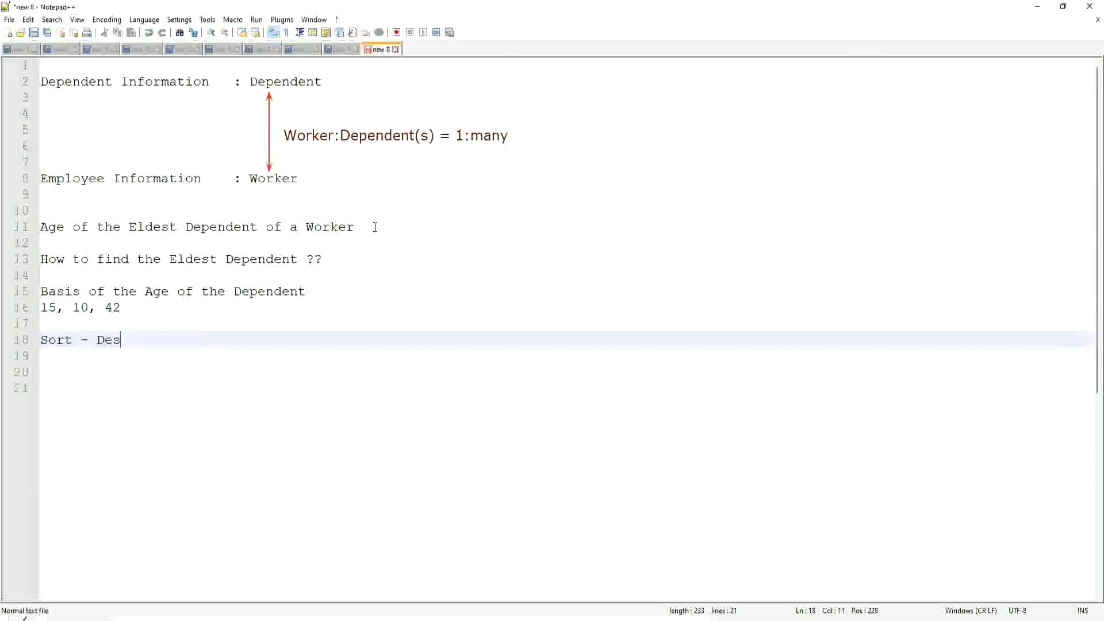
pyautogui.write('ending')
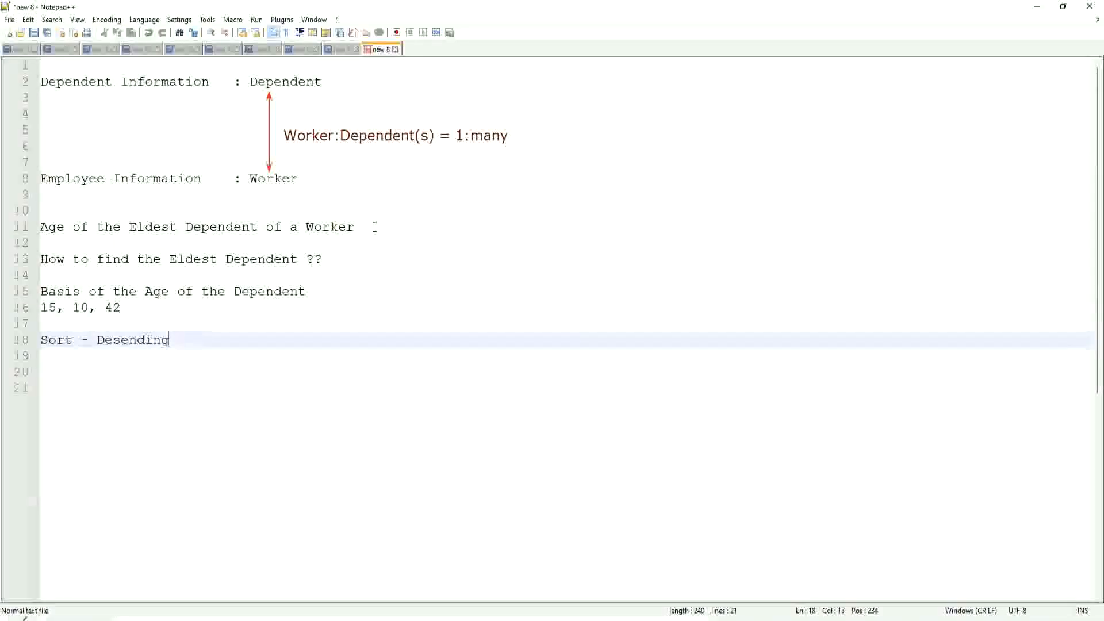
pyautogui.write('c')
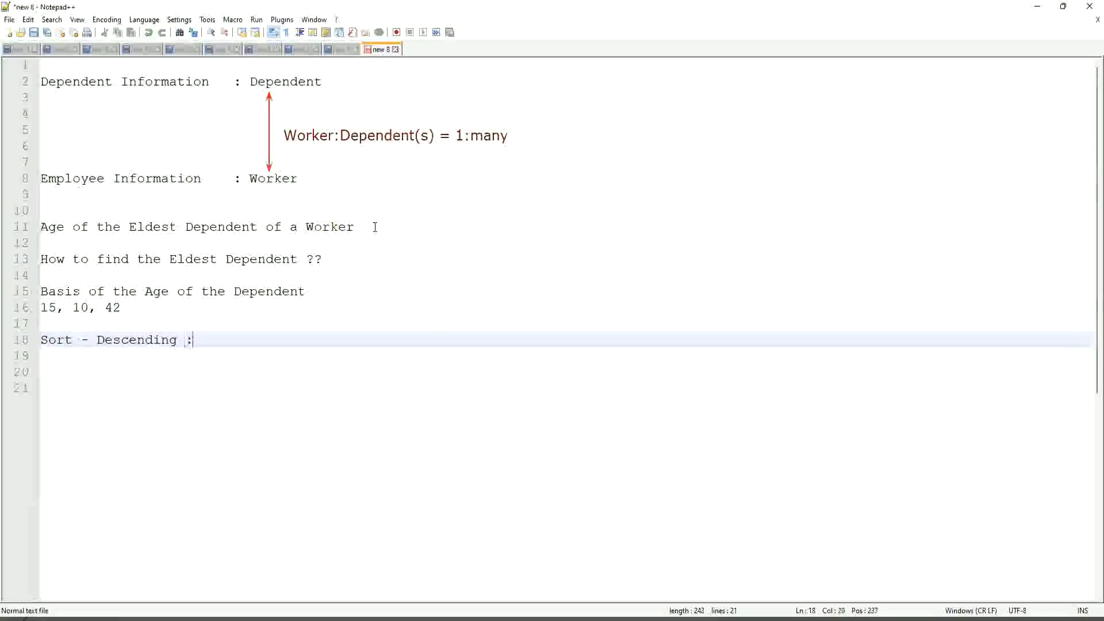
pyautogui.write('42')
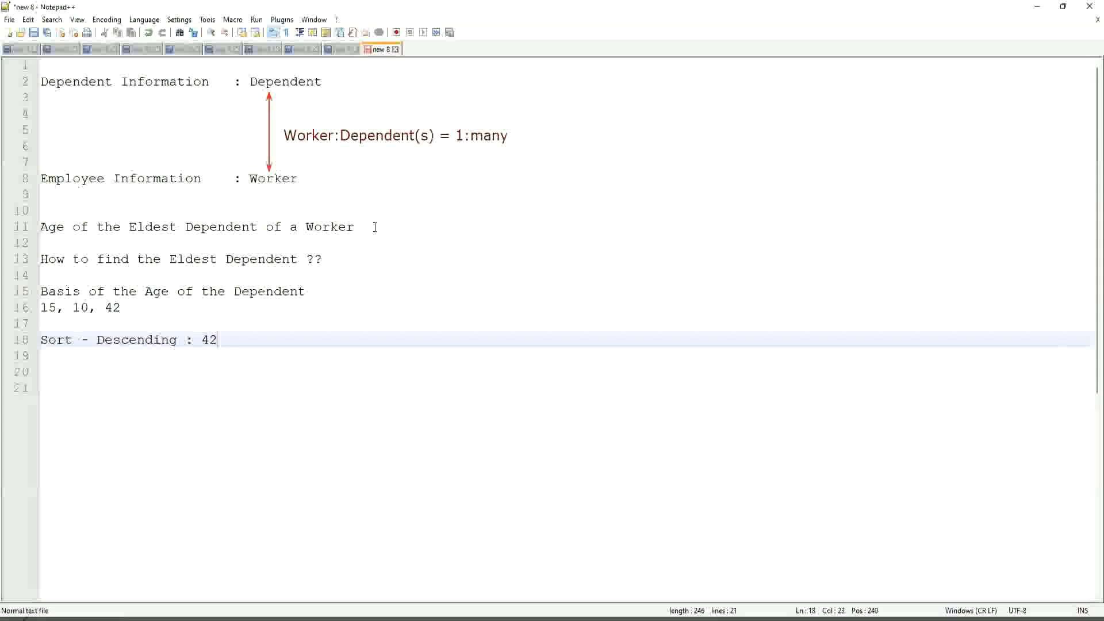
pyautogui.write(', 15')
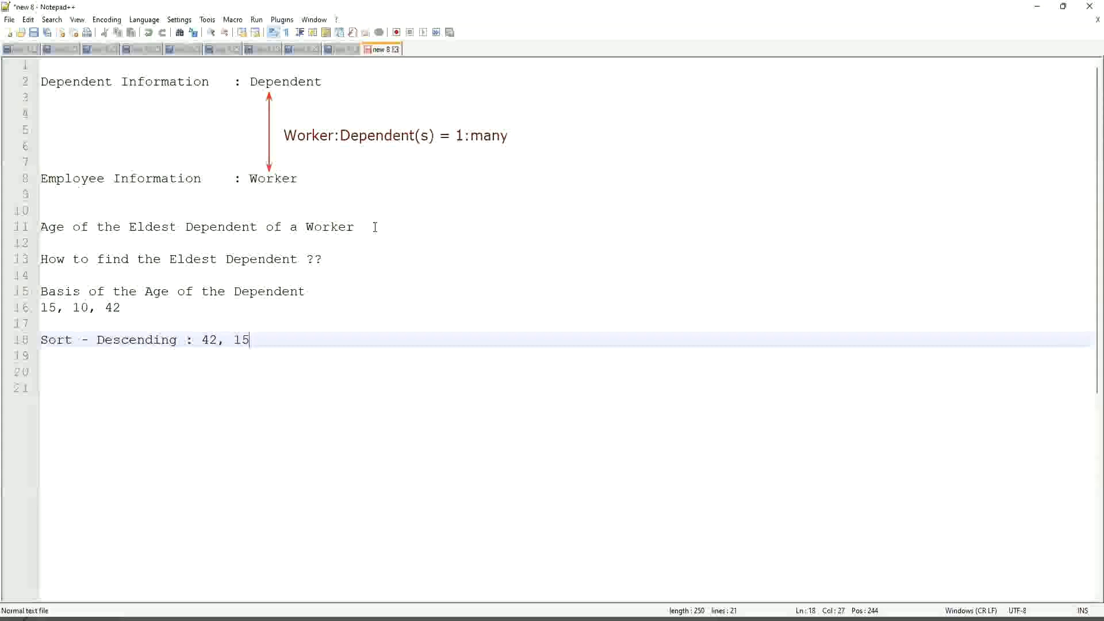
pyautogui.write(', 10')
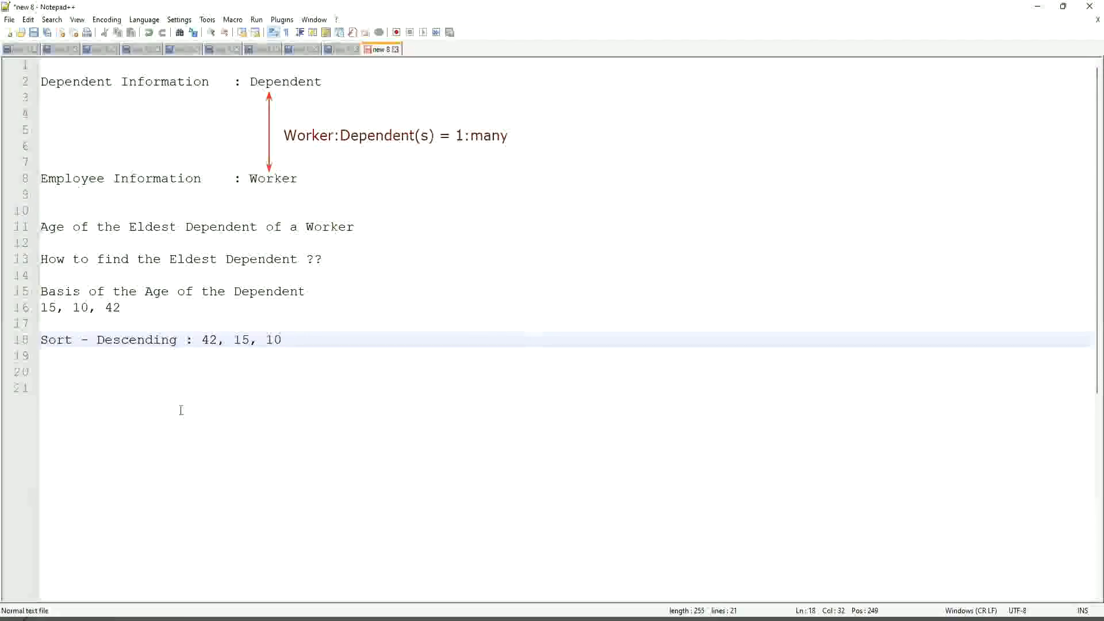
# Select the largest age, 42, and add 'Take the First One' below the sort line
pyautogui.doubleClick(208, 340)
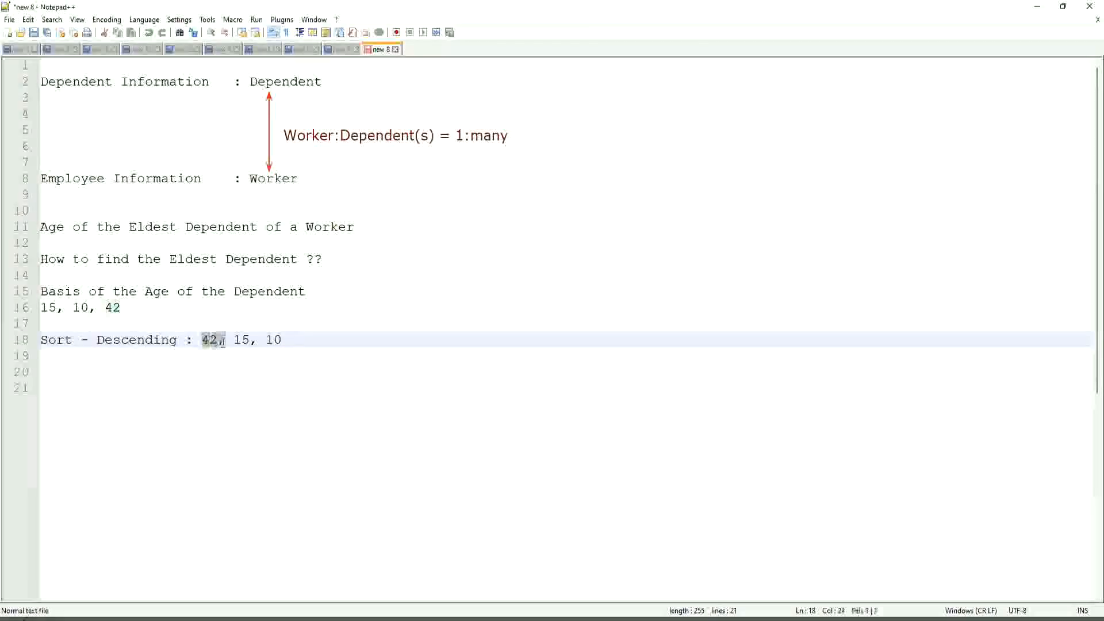
pyautogui.click(204, 340)
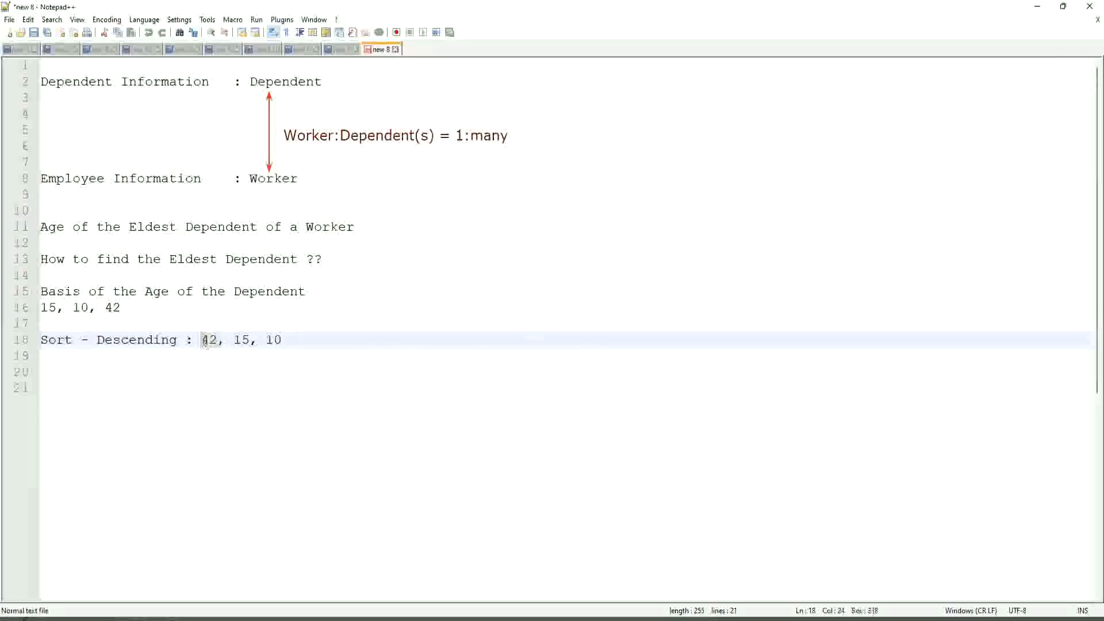
pyautogui.doubleClick(210, 339)
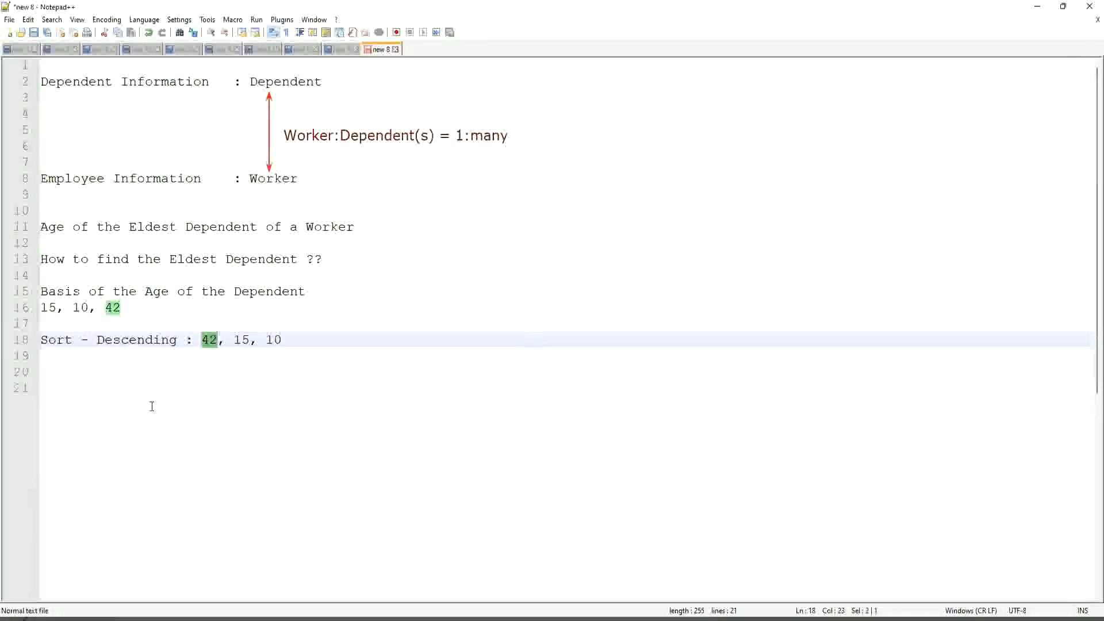
pyautogui.moveTo(338, 338)
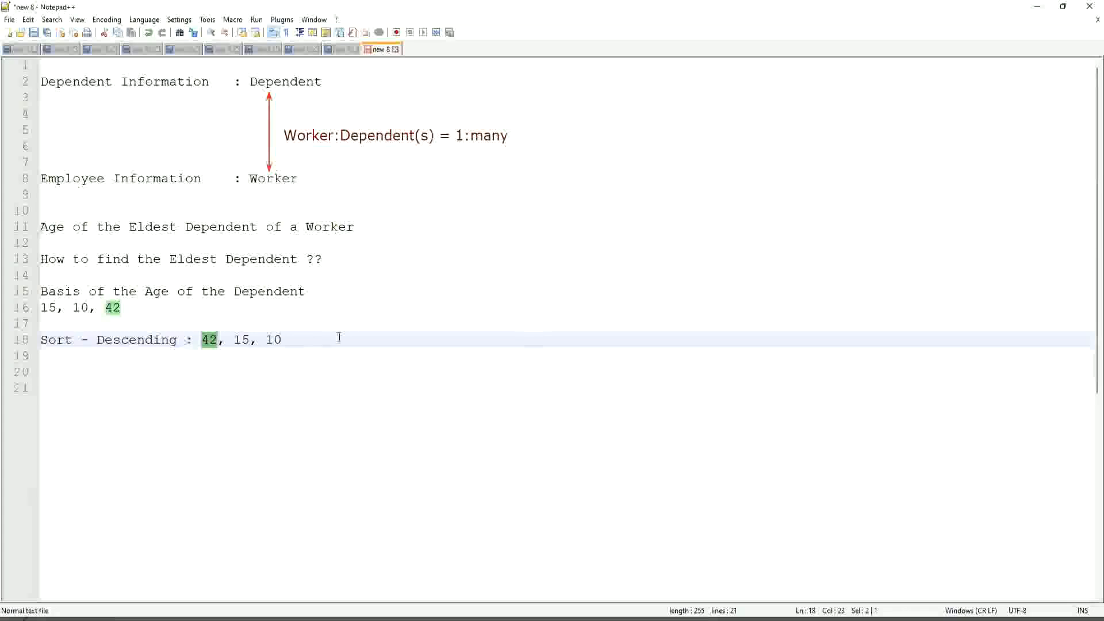
pyautogui.press('Return')
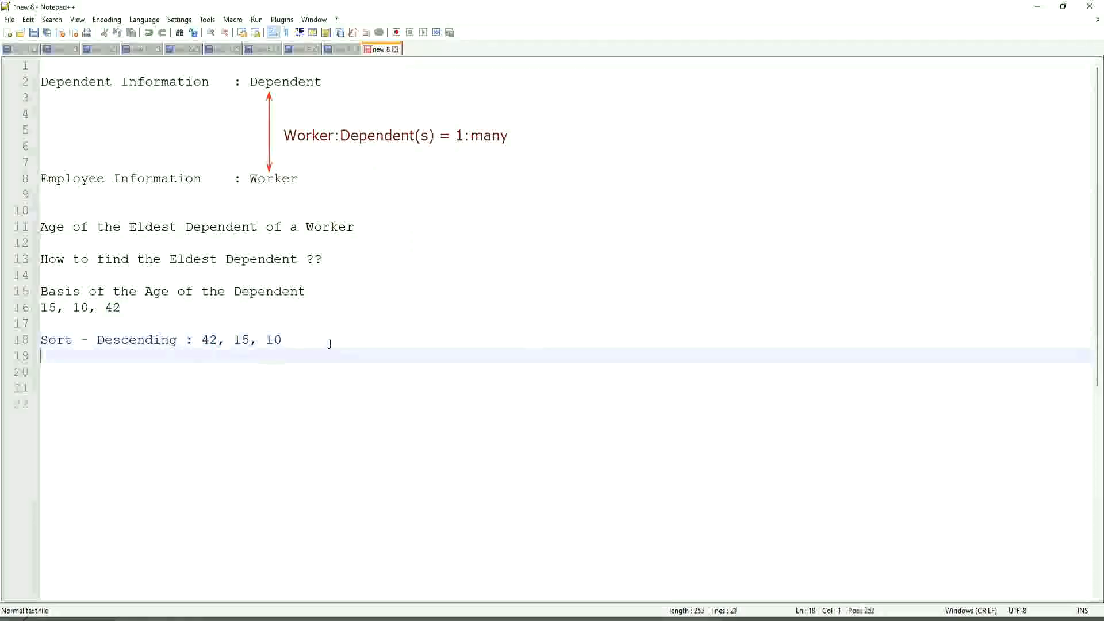
pyautogui.write('Take the First One')
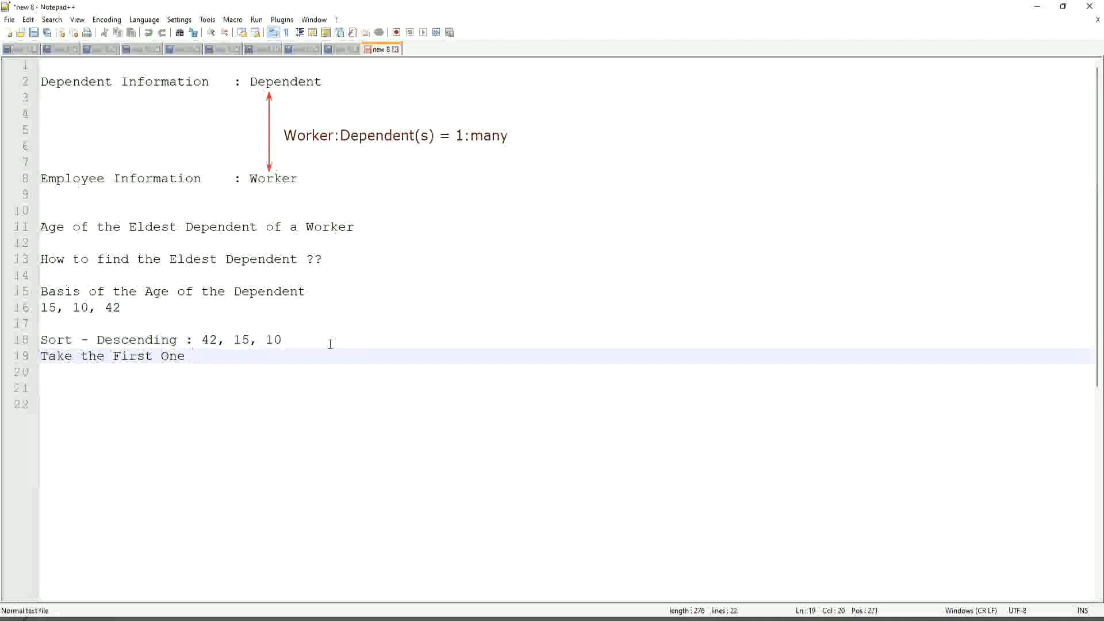
# Add blank lines and begin an 'Eldest' line further down
pyautogui.press('enter')
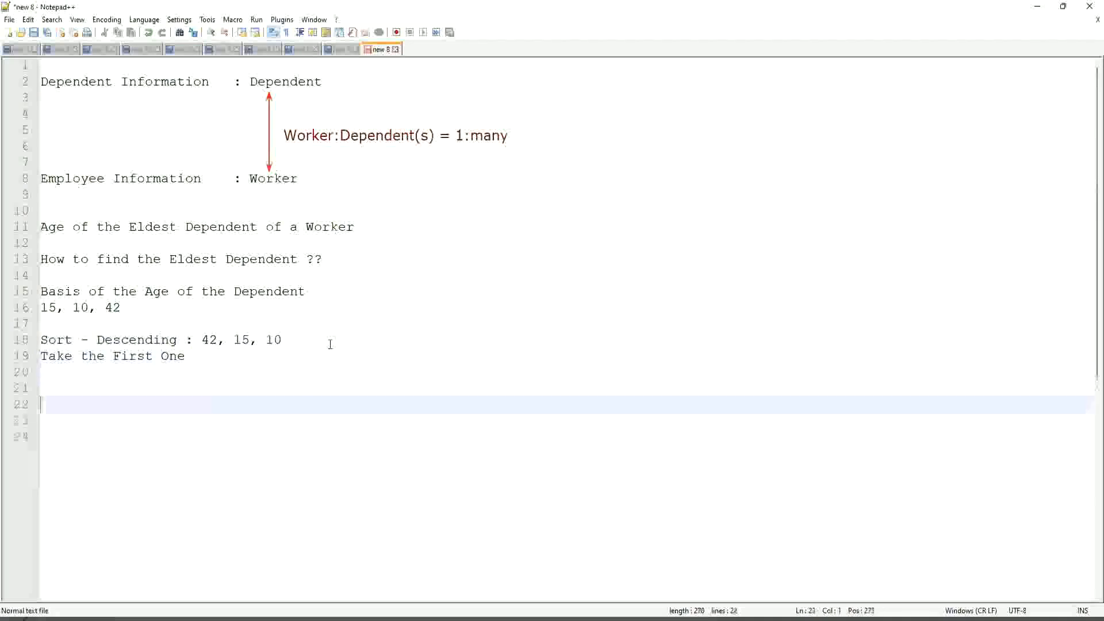
pyautogui.write('Eldest')
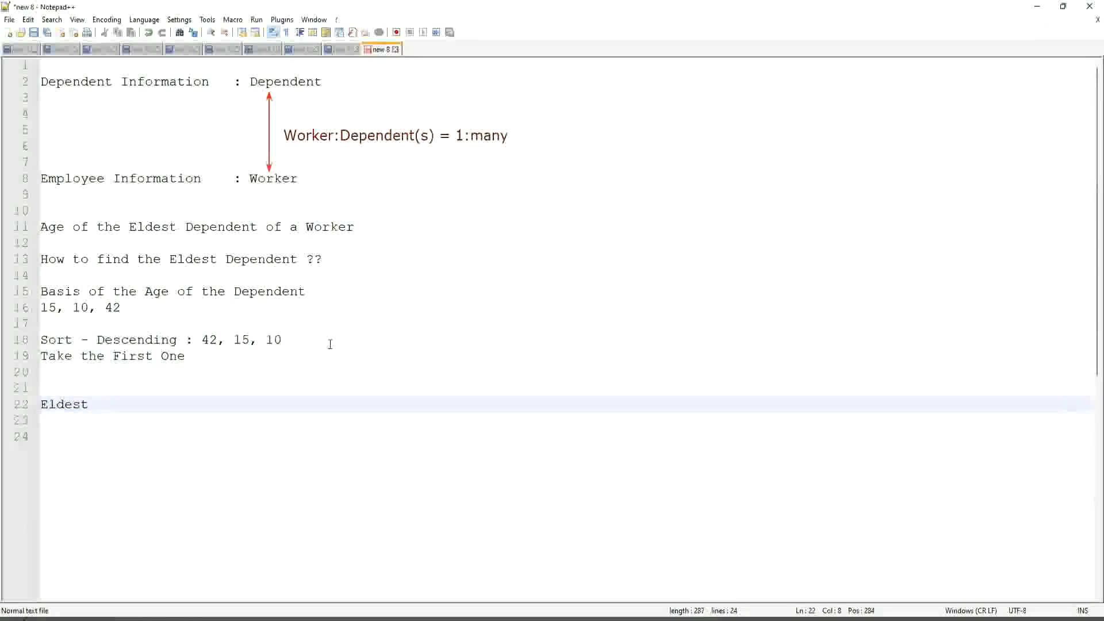
pyautogui.click(95, 403)
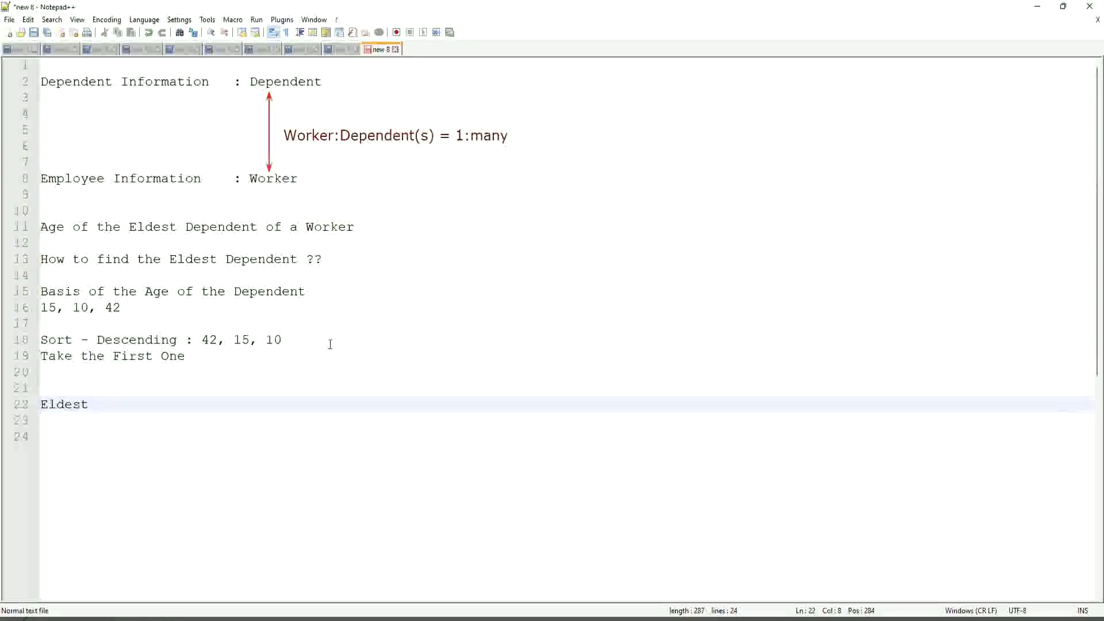
pyautogui.click(126, 308)
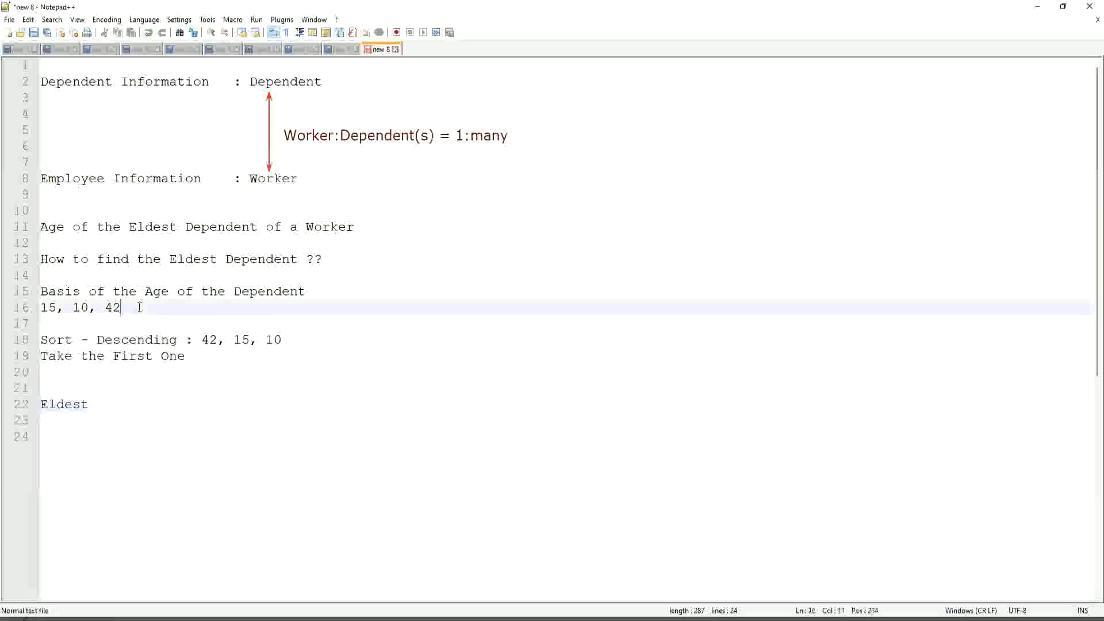
# Add the age 35 on a new line under the ages and highlight 'Eldest' occurrences
pyautogui.press('Return')
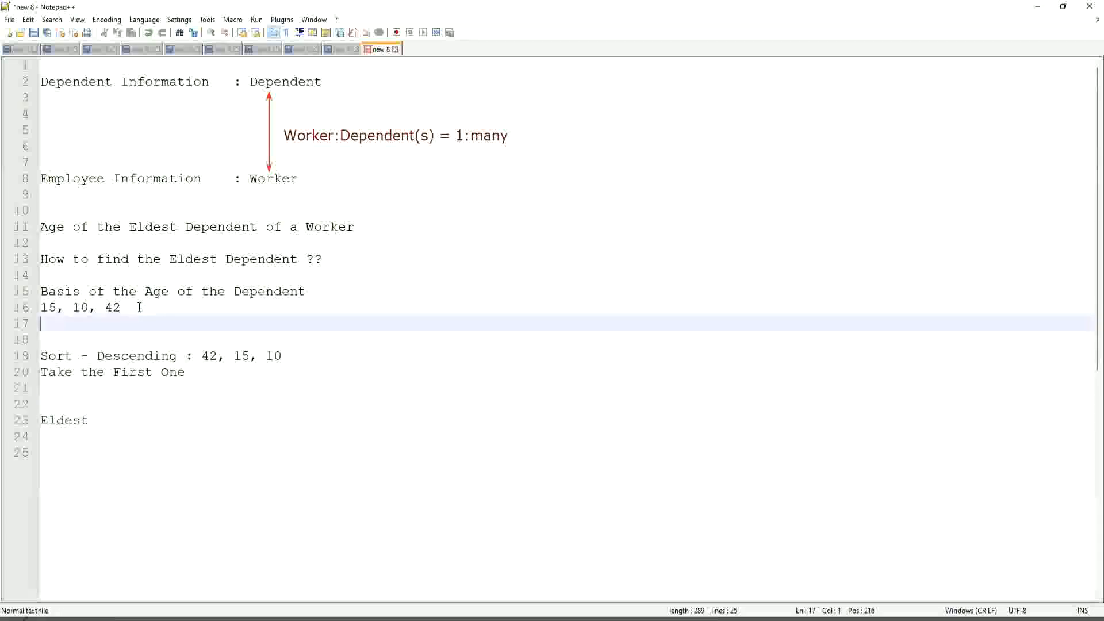
pyautogui.write('35')
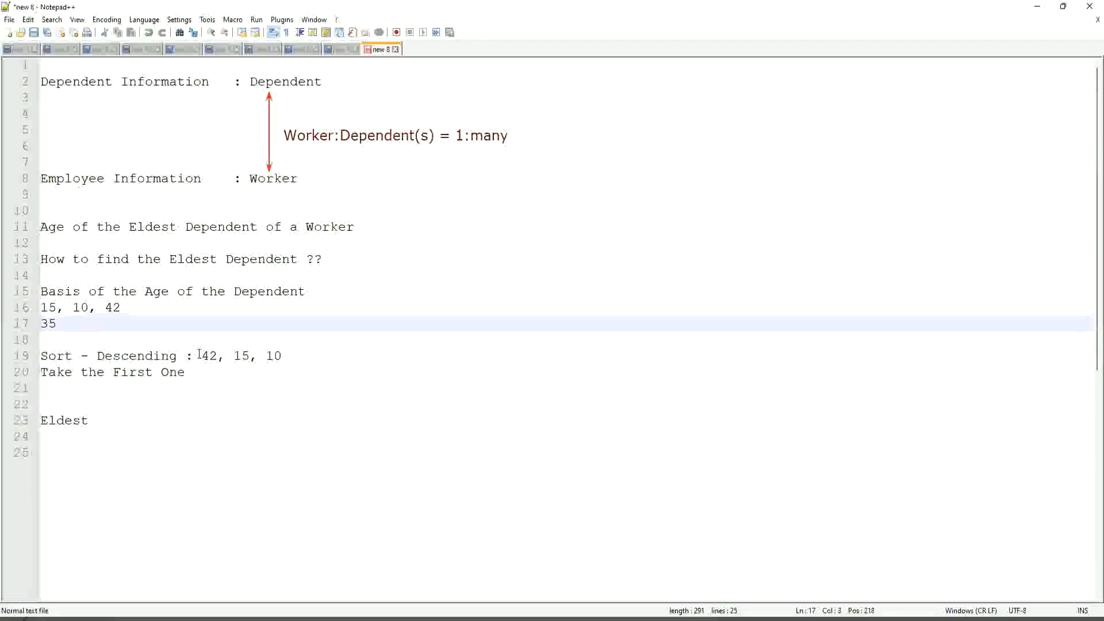
pyautogui.click(312, 356)
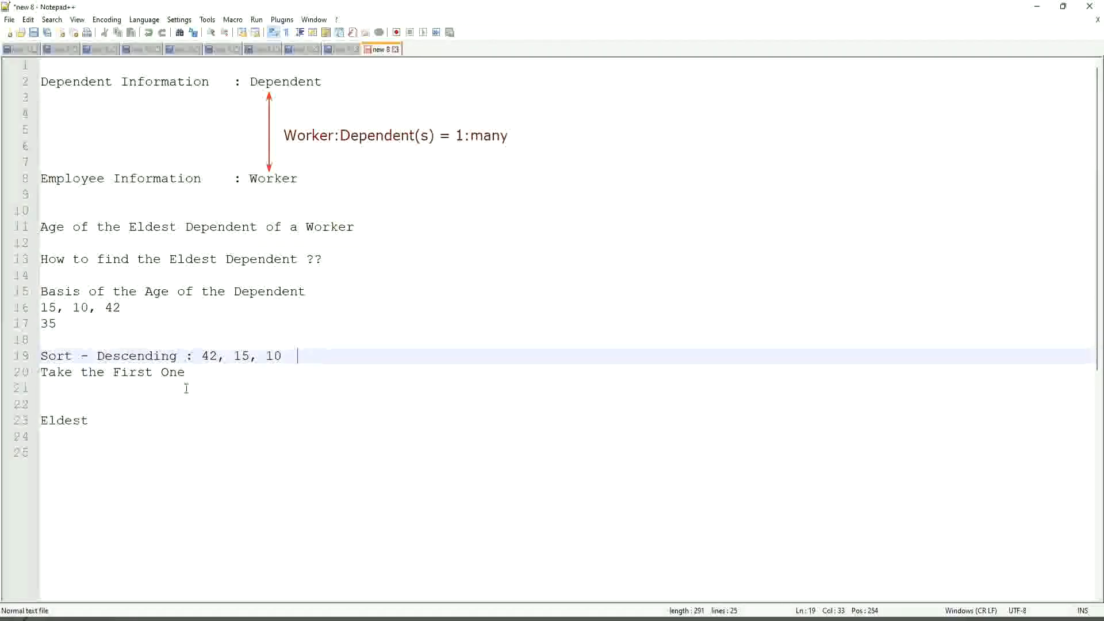
pyautogui.click(190, 372)
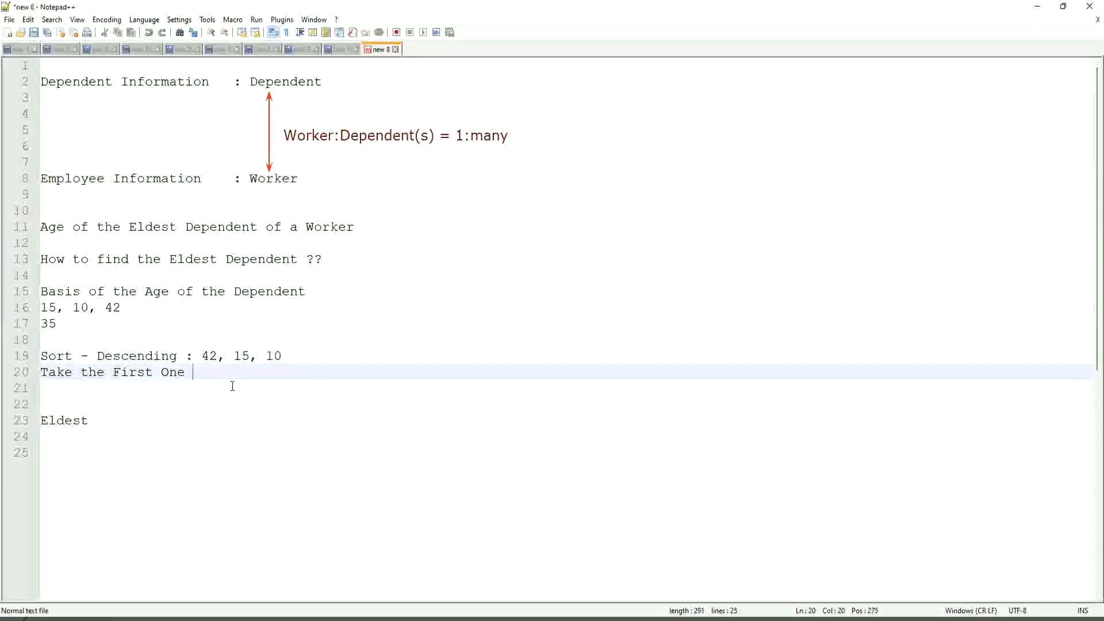
pyautogui.click(49, 421)
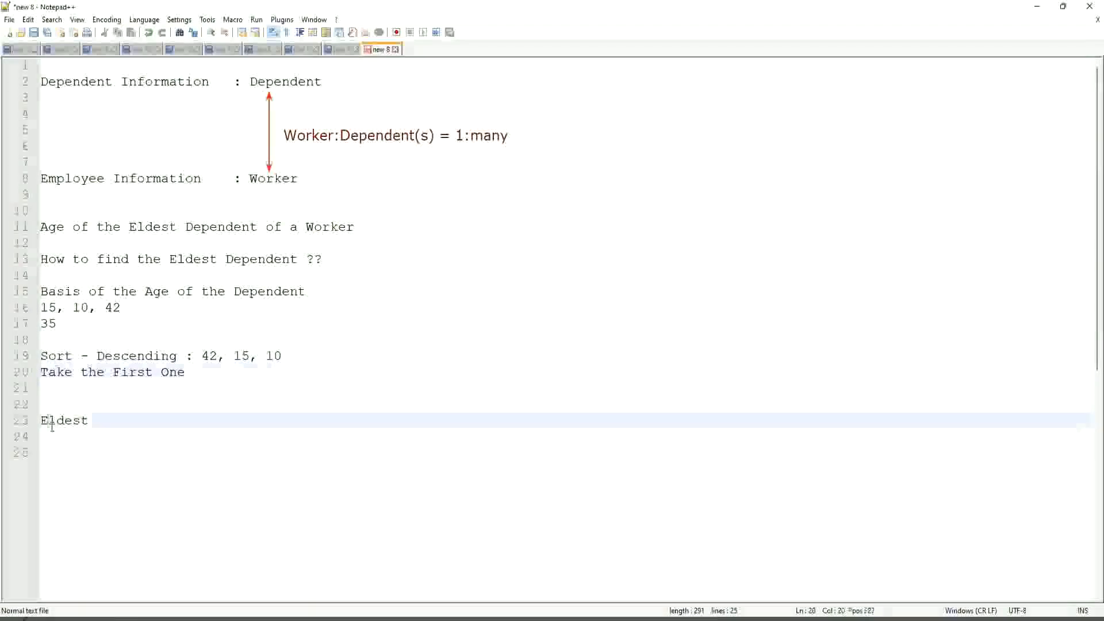
pyautogui.doubleClick(63, 420)
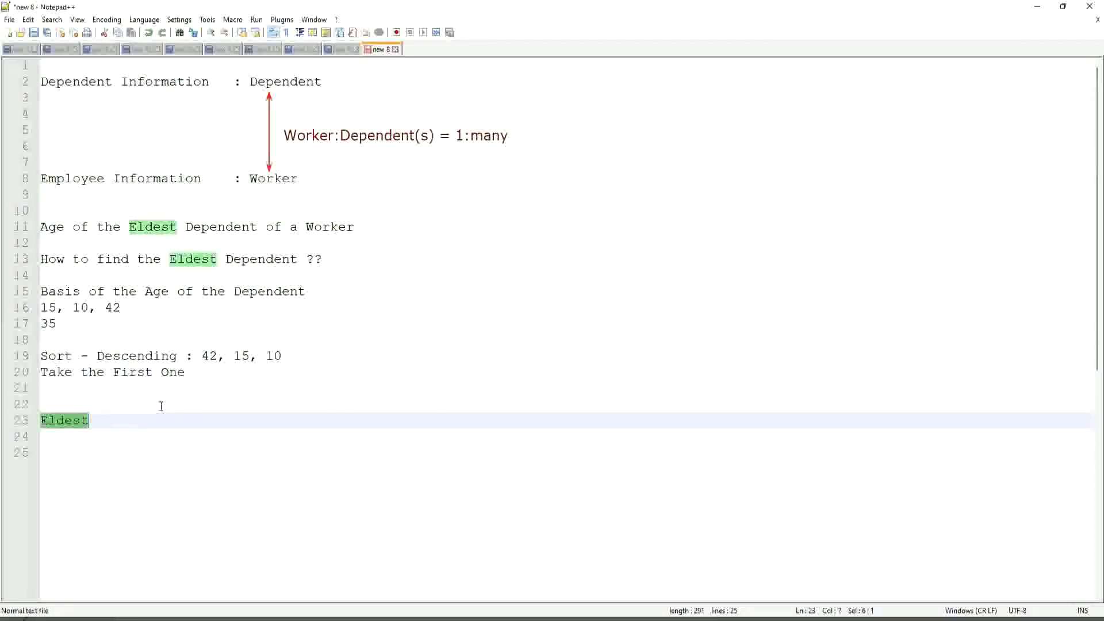
pyautogui.click(120, 307)
pyautogui.write(',')
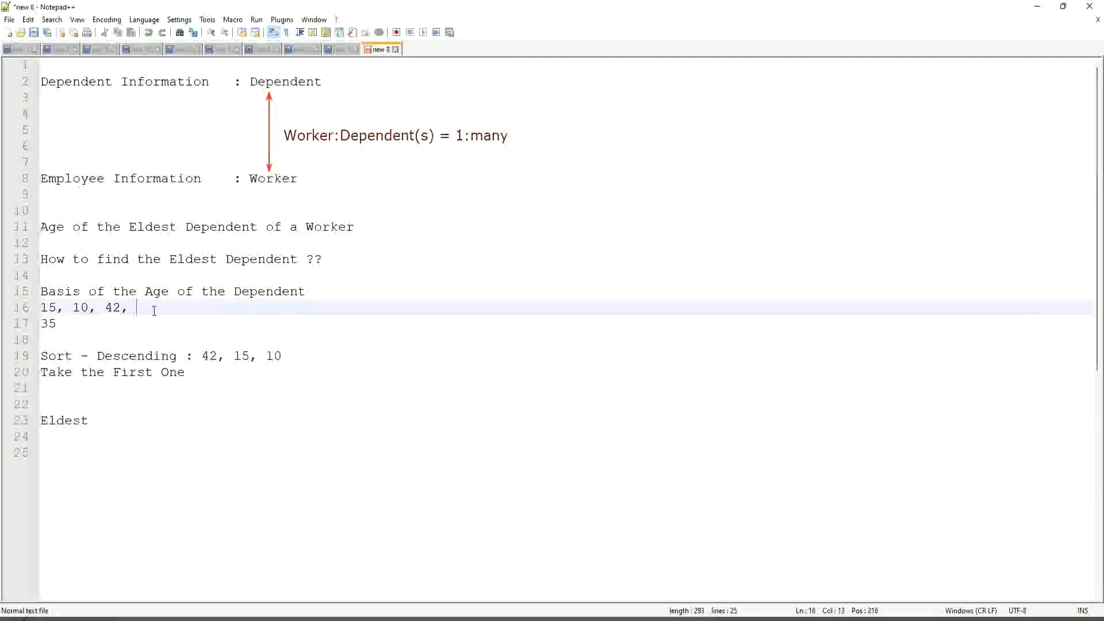
# Append the ages 45 and 63 to the end of the ages line
pyautogui.write('45')
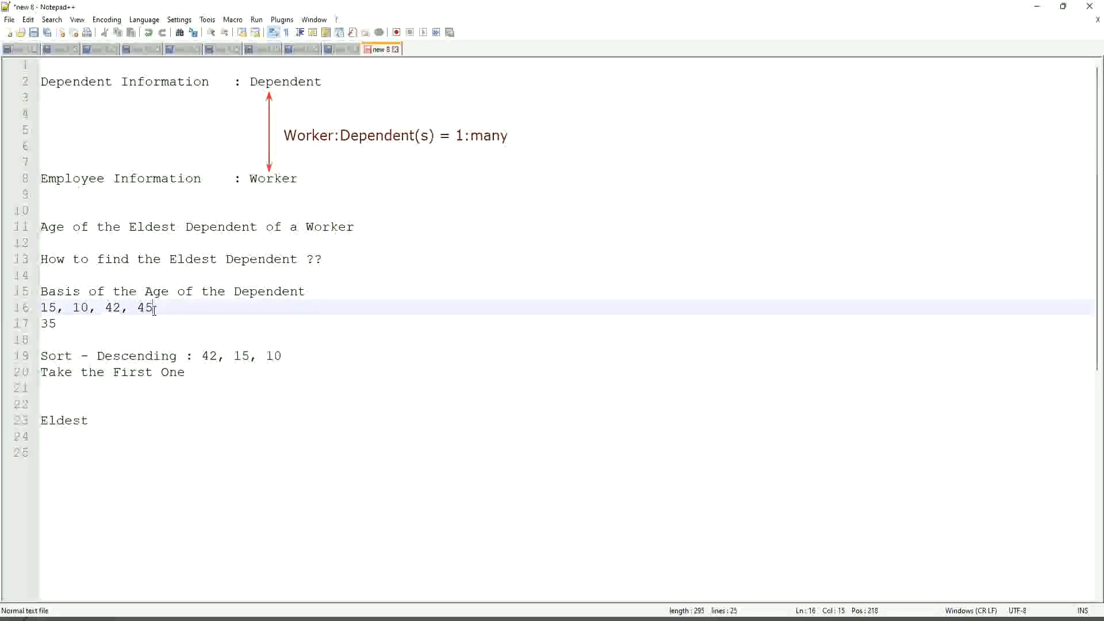
pyautogui.write(',63')
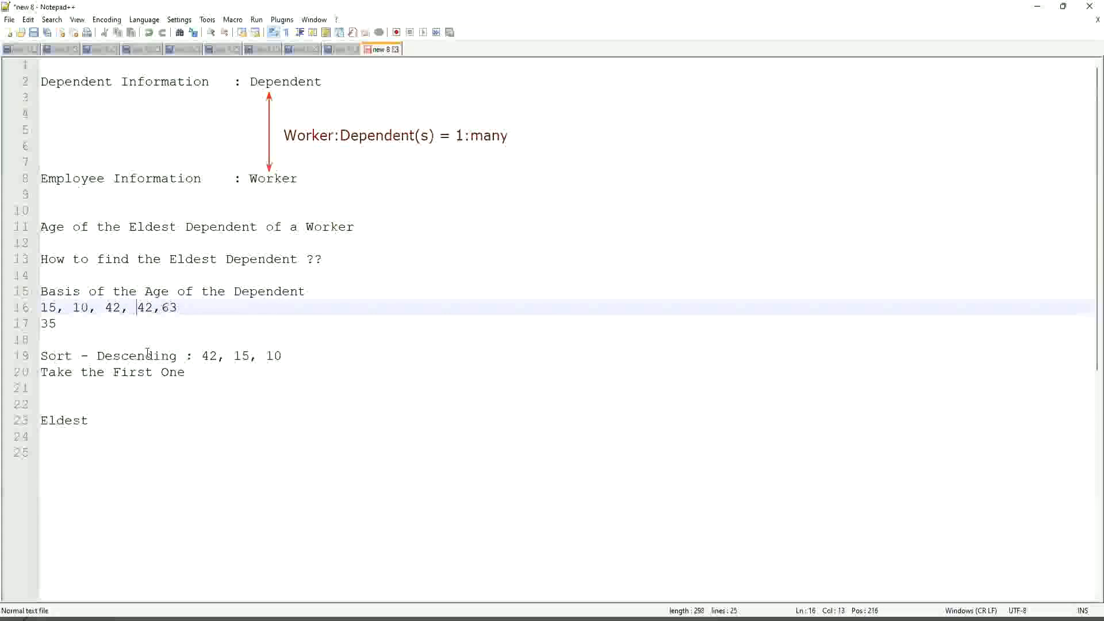
pyautogui.press('Backspace')
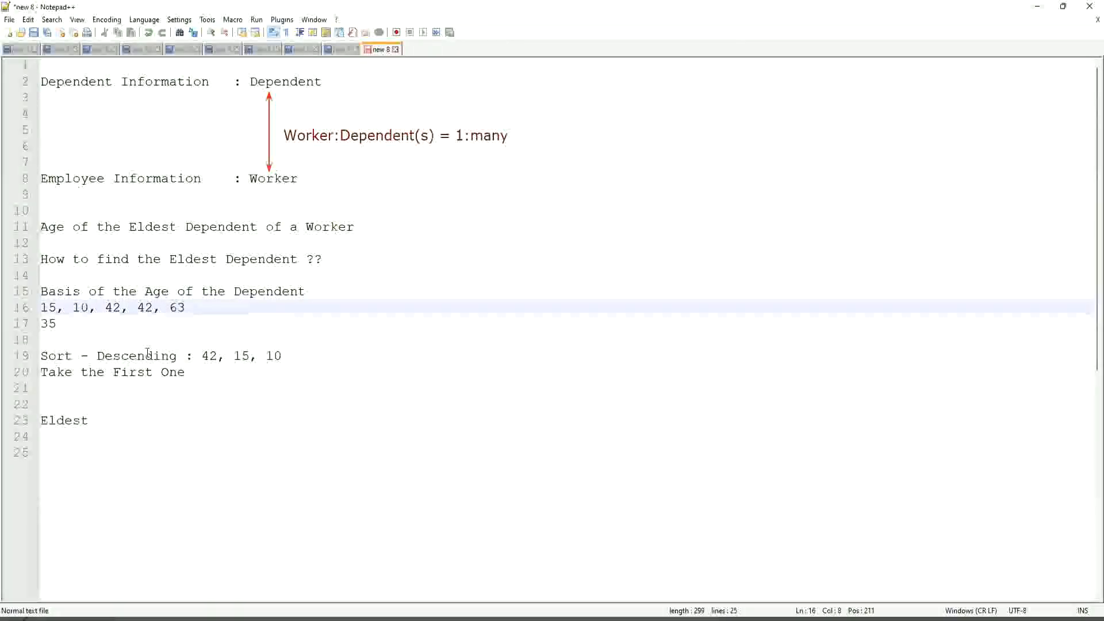
# Edit the new values to 42 and drop 63, so the line reads '15, 10, 42, 42'
pyautogui.click(142, 307)
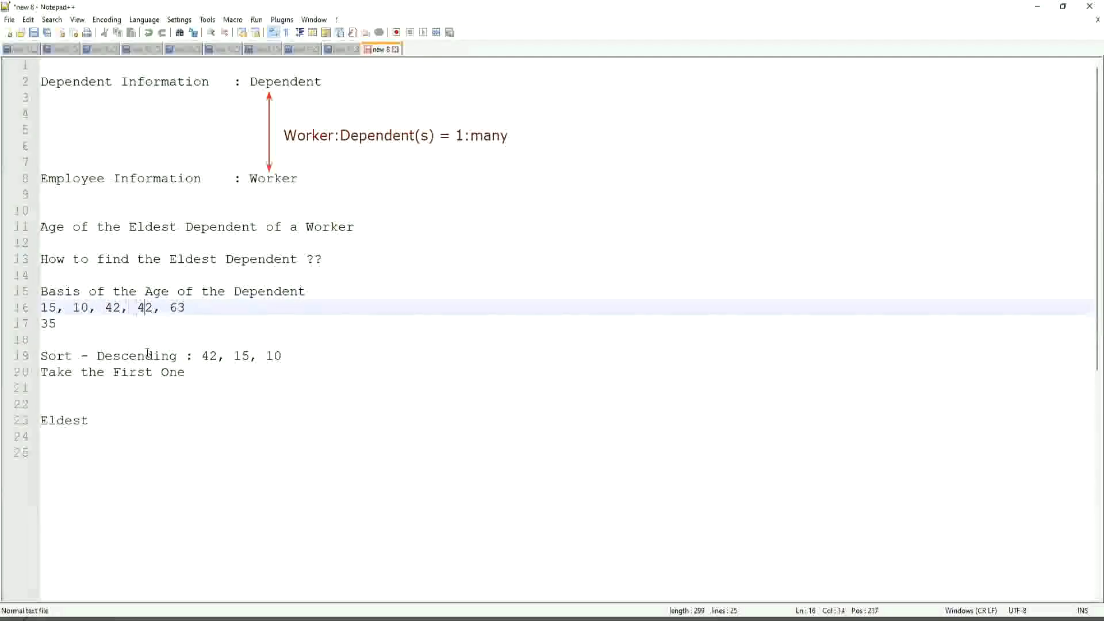
pyautogui.doubleClick(175, 307)
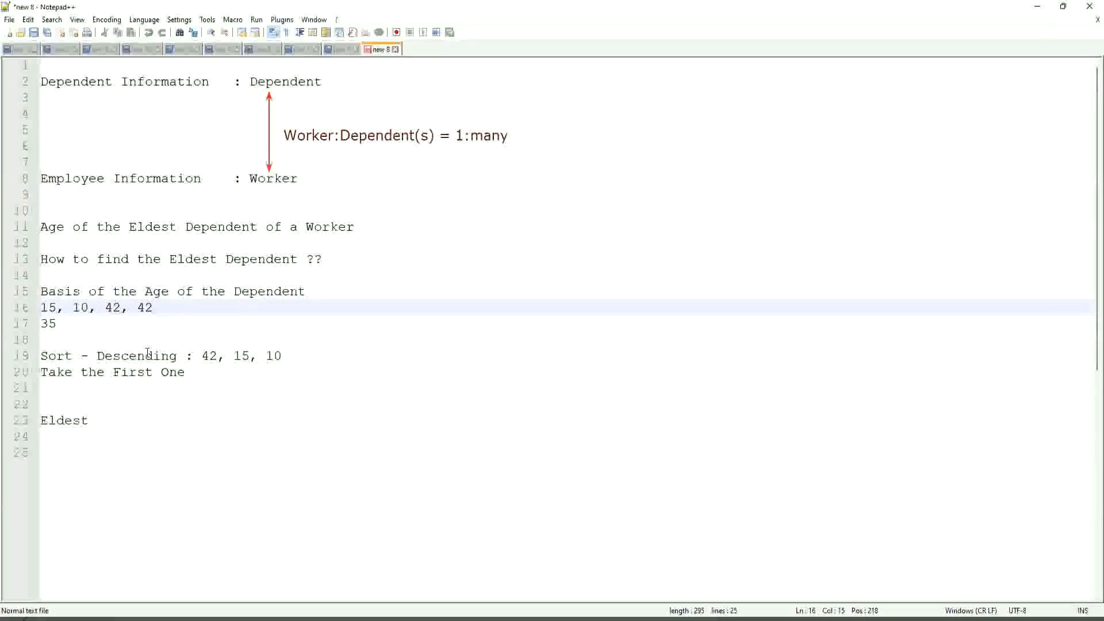
pyautogui.click(151, 307)
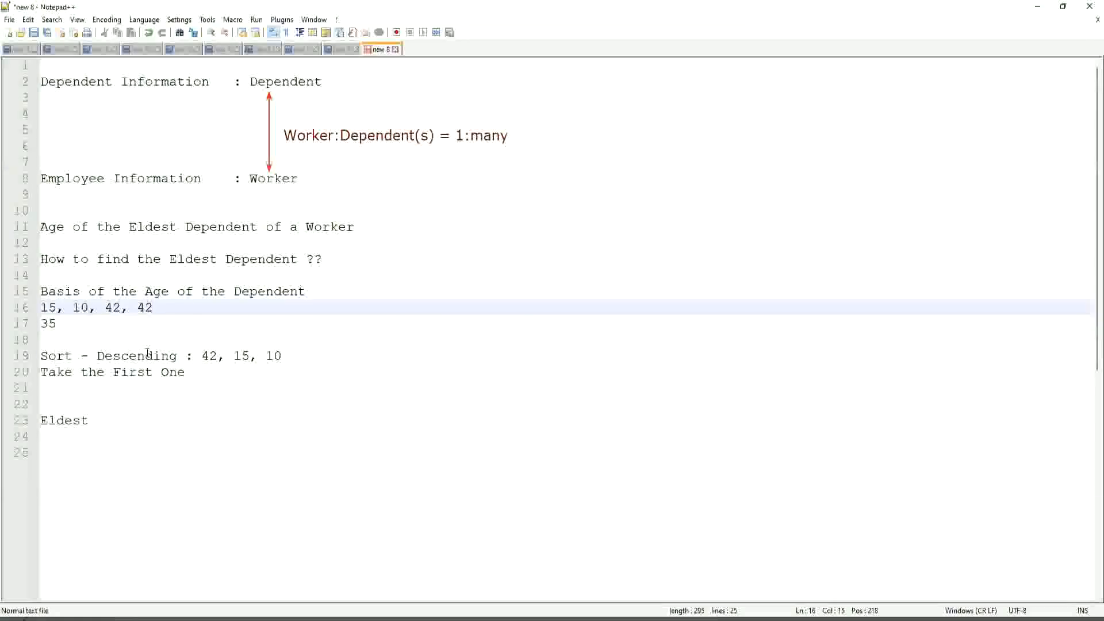
pyautogui.click(152, 307)
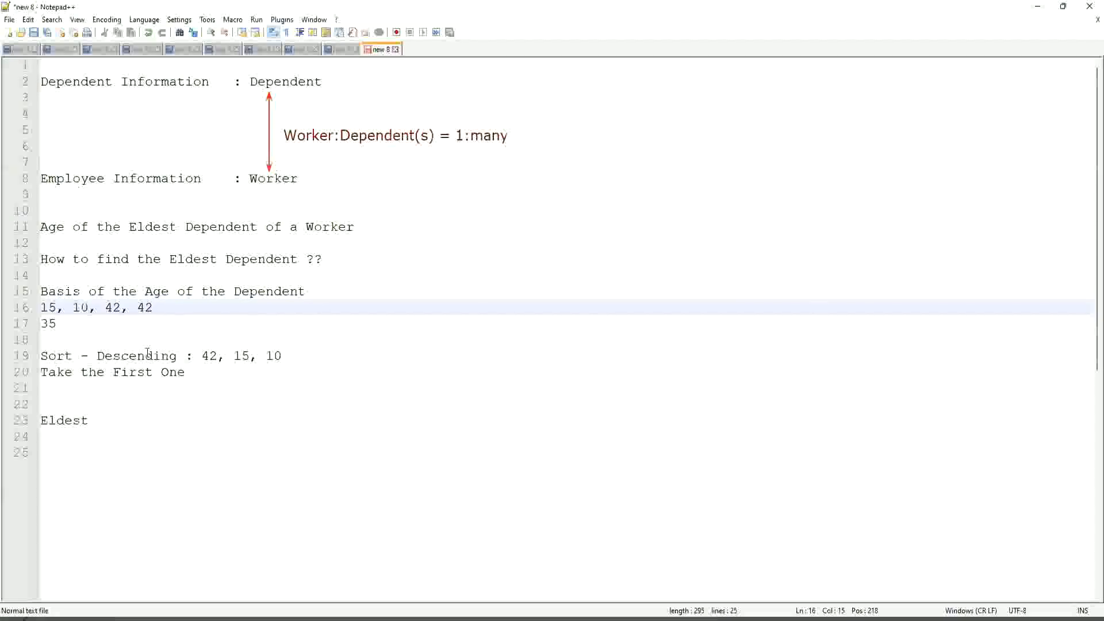
pyautogui.click(150, 307)
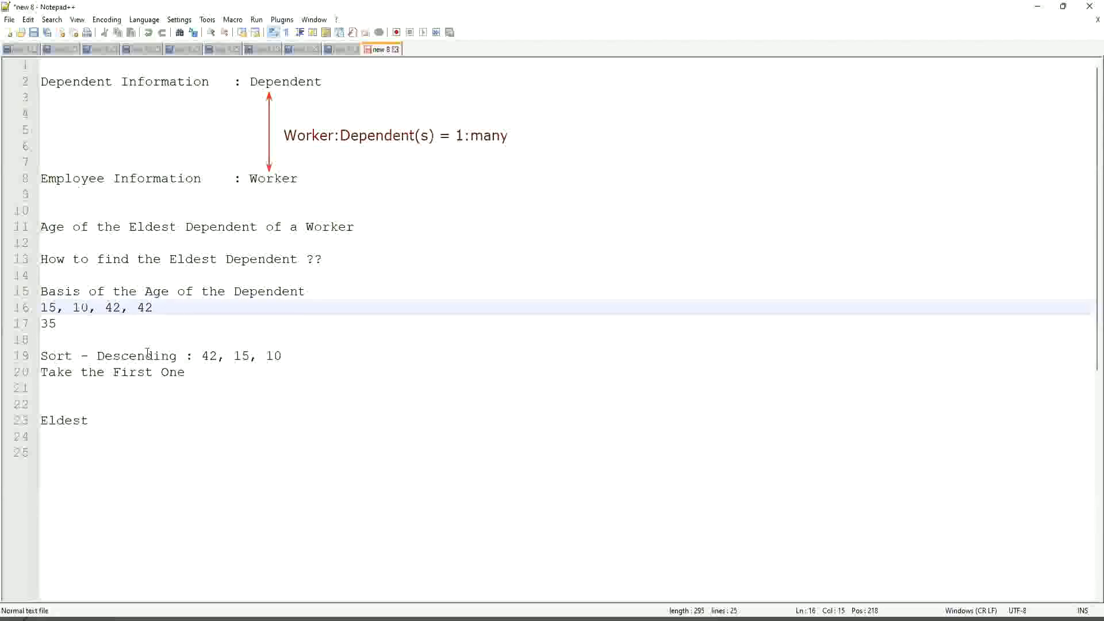
pyautogui.click(151, 308)
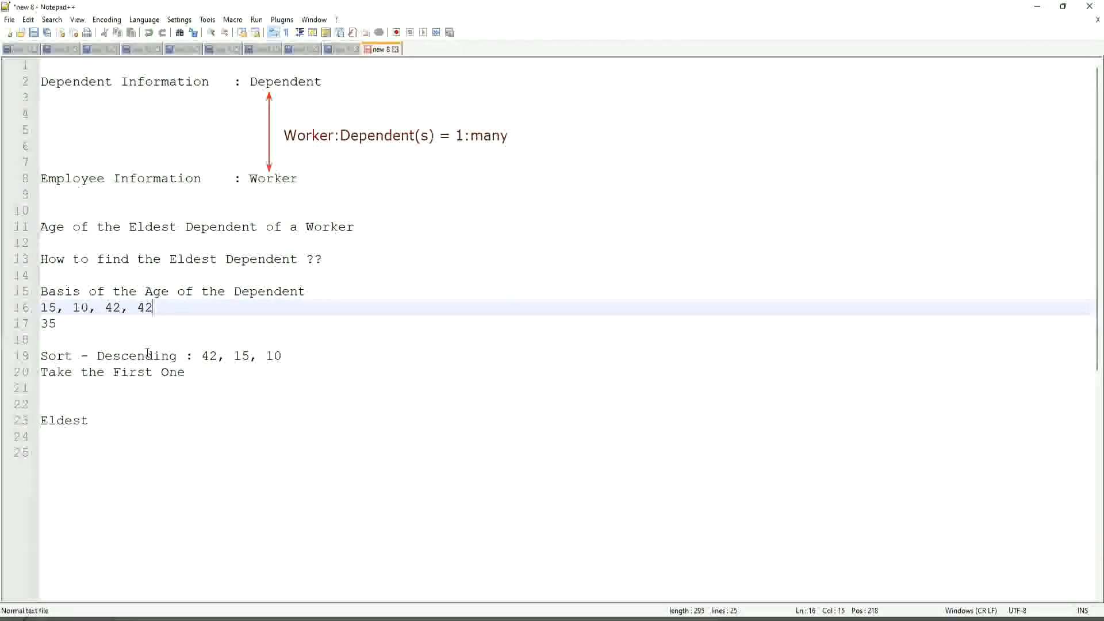
pyautogui.press('Backspace')
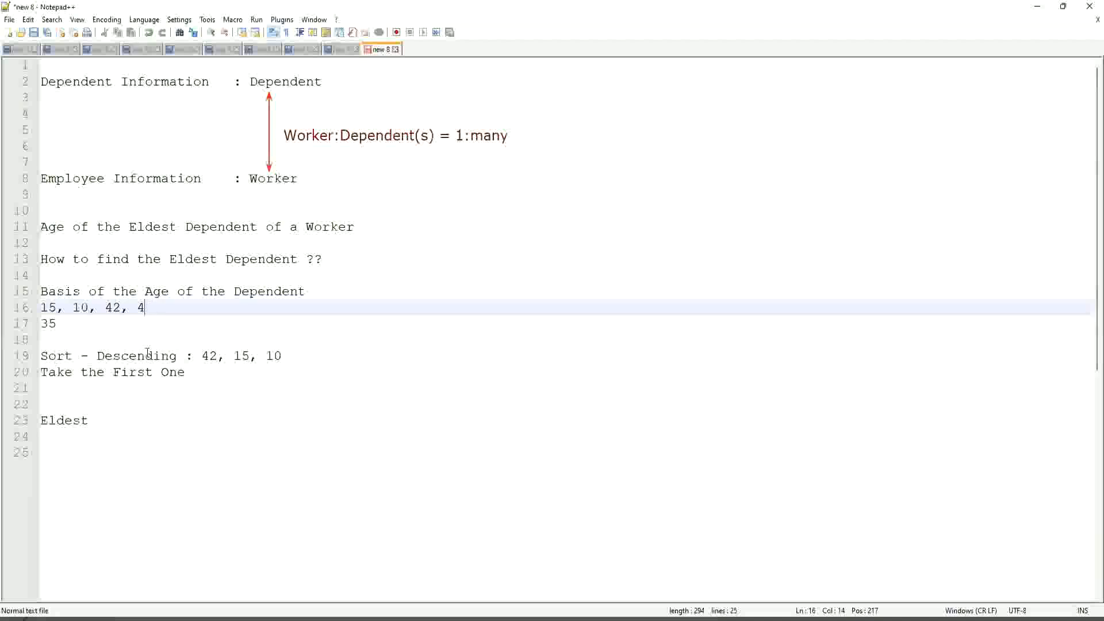
pyautogui.write('3, 75')
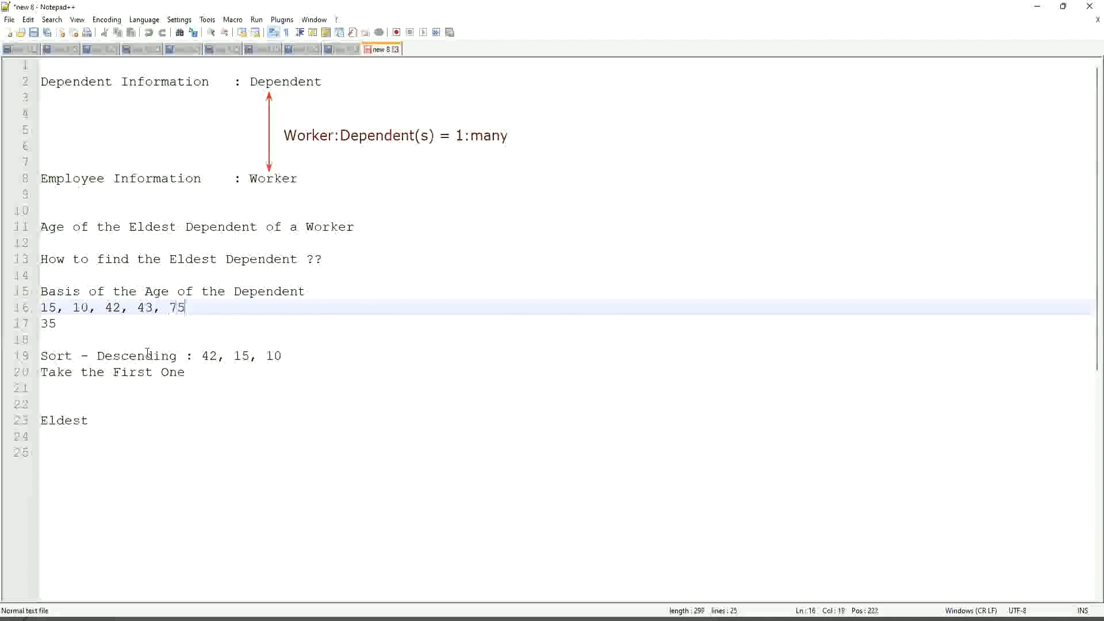
pyautogui.write(', 82')
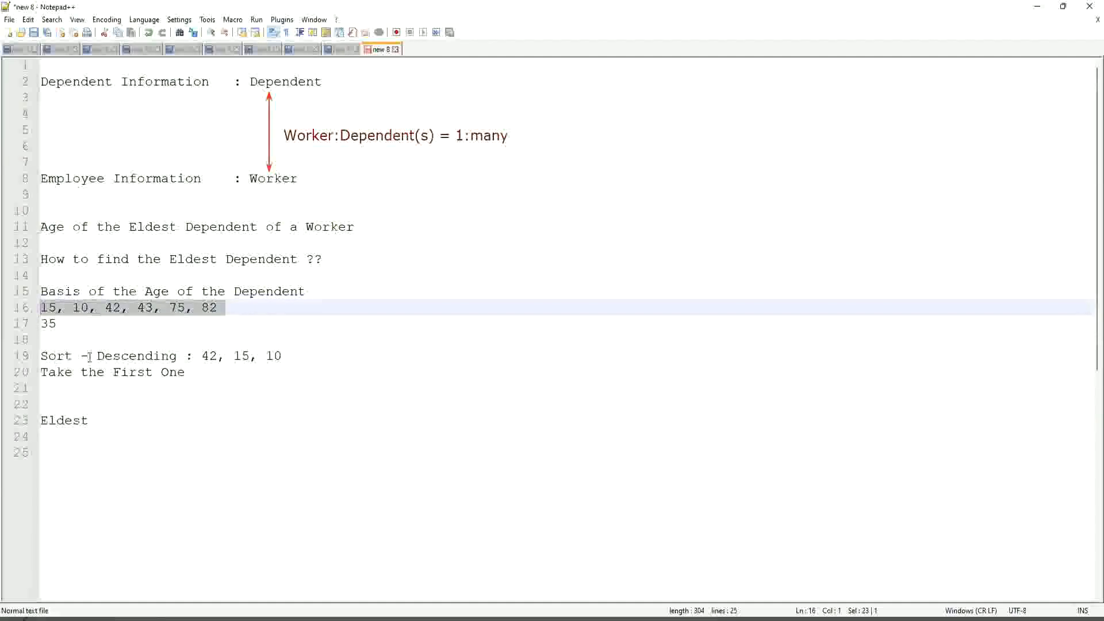
pyautogui.click(126, 355)
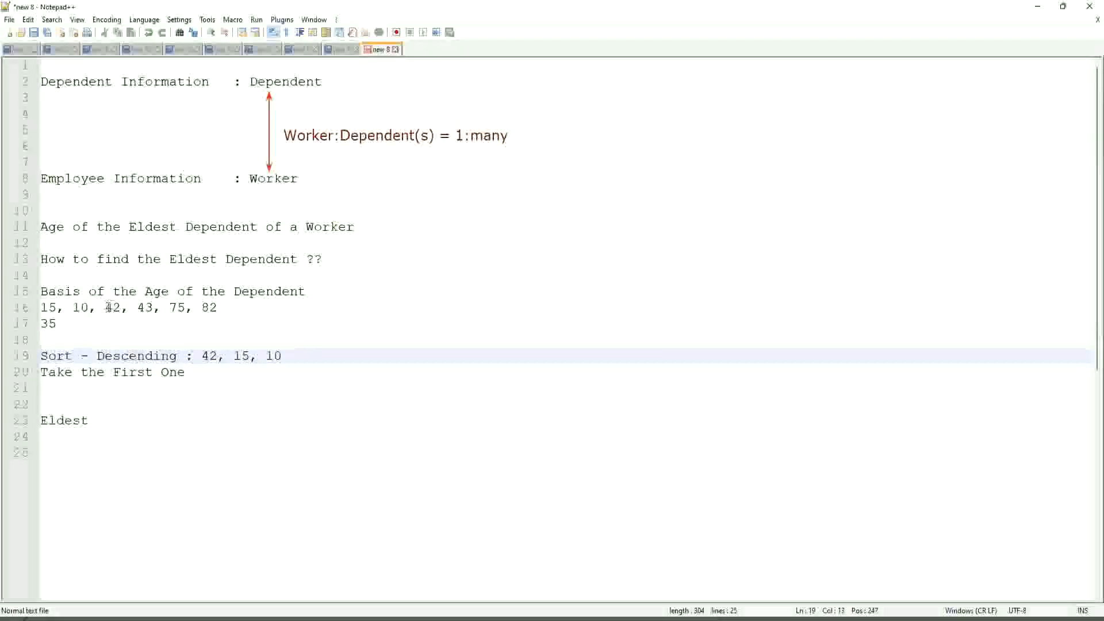
pyautogui.click(113, 307)
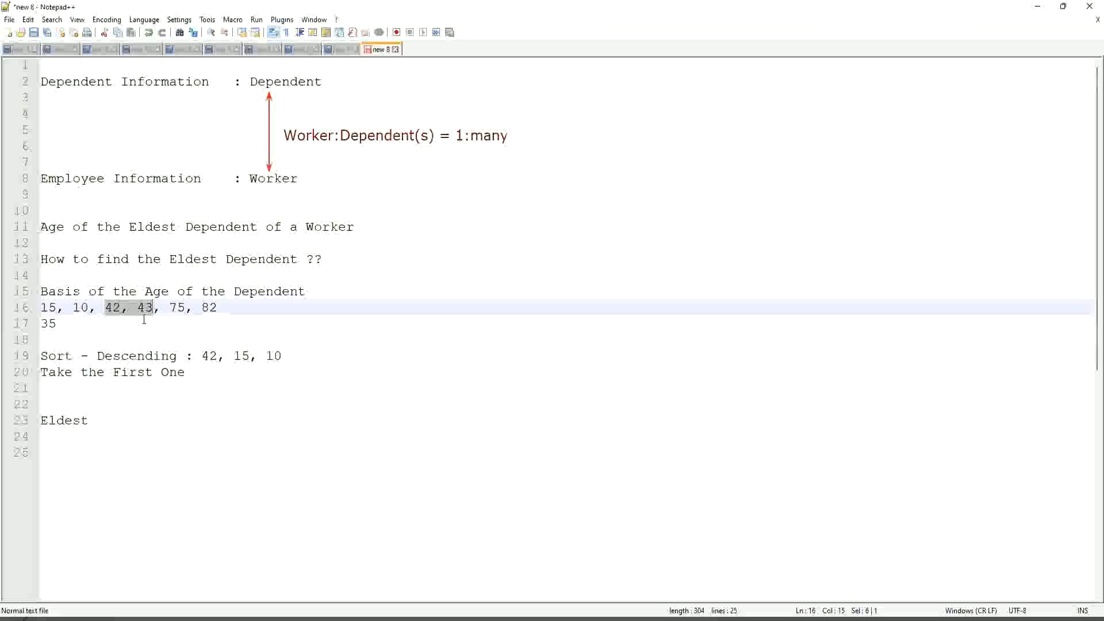
pyautogui.click(161, 308)
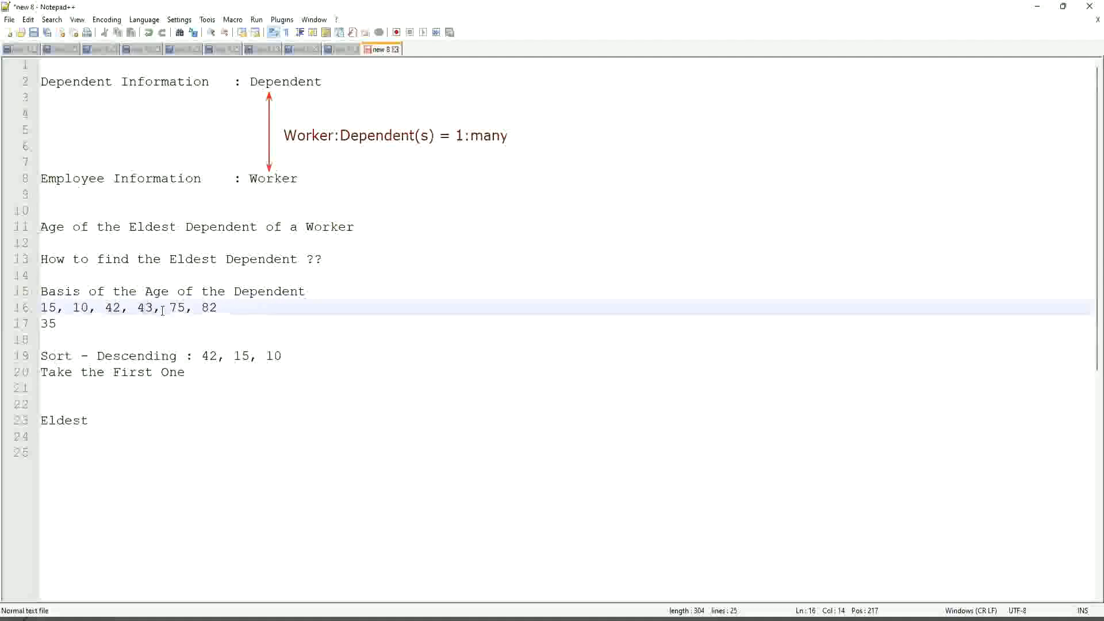
pyautogui.click(41, 308)
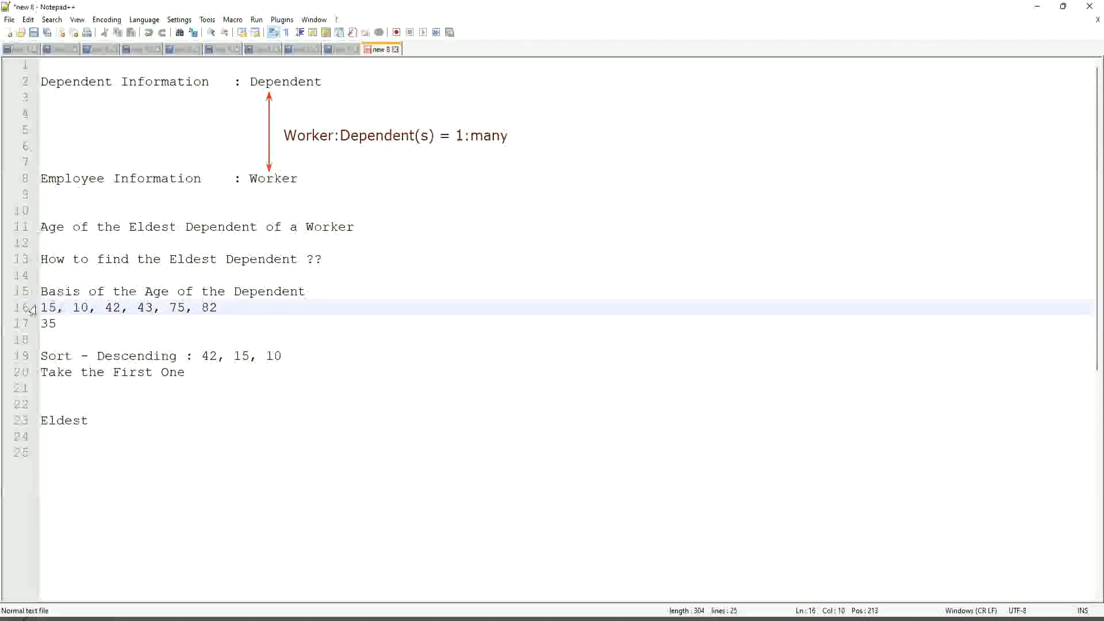
pyautogui.click(225, 307)
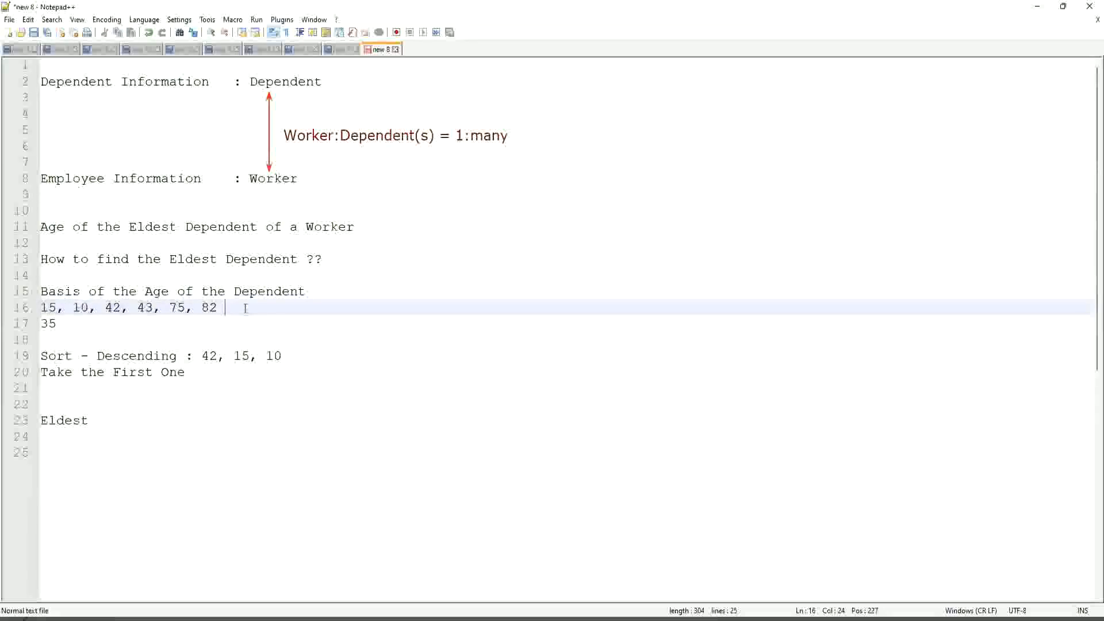
pyautogui.click(206, 307)
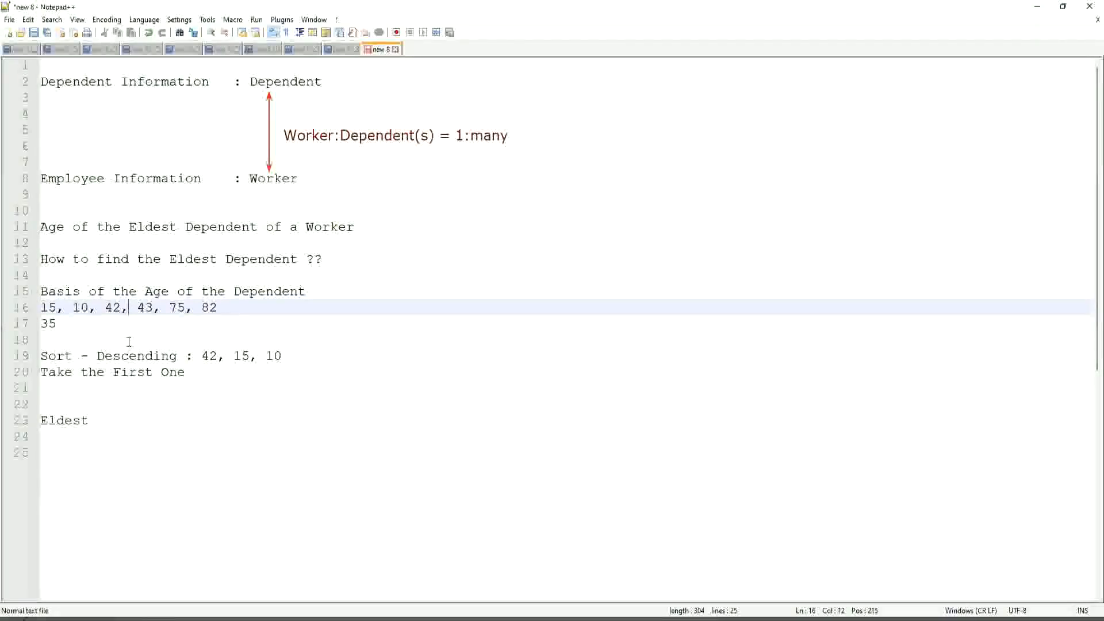
pyautogui.click(113, 355)
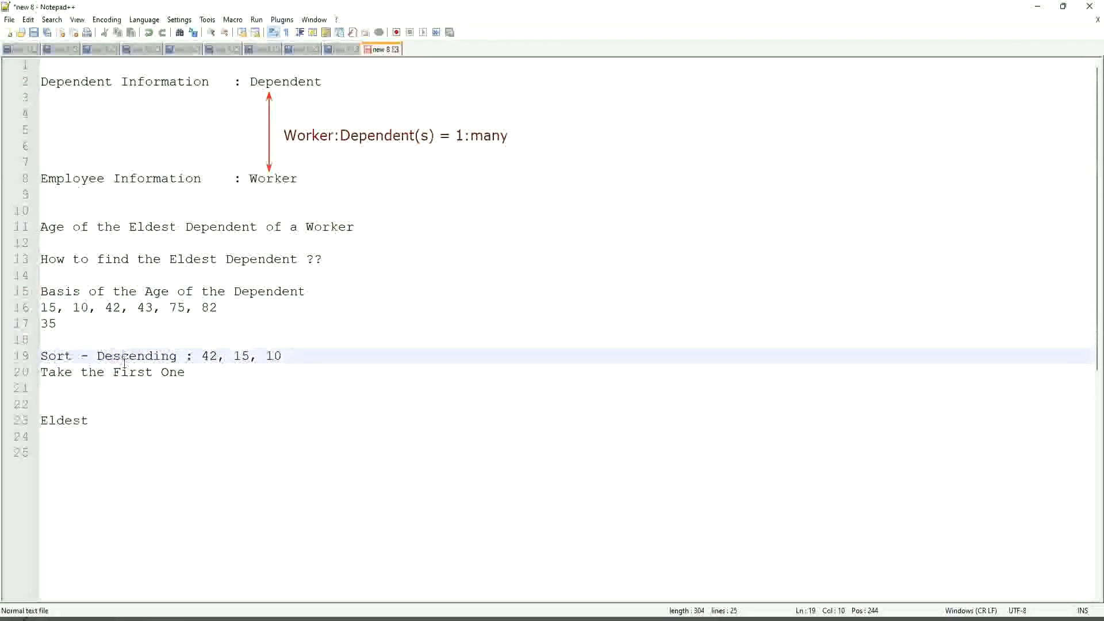
pyautogui.click(117, 372)
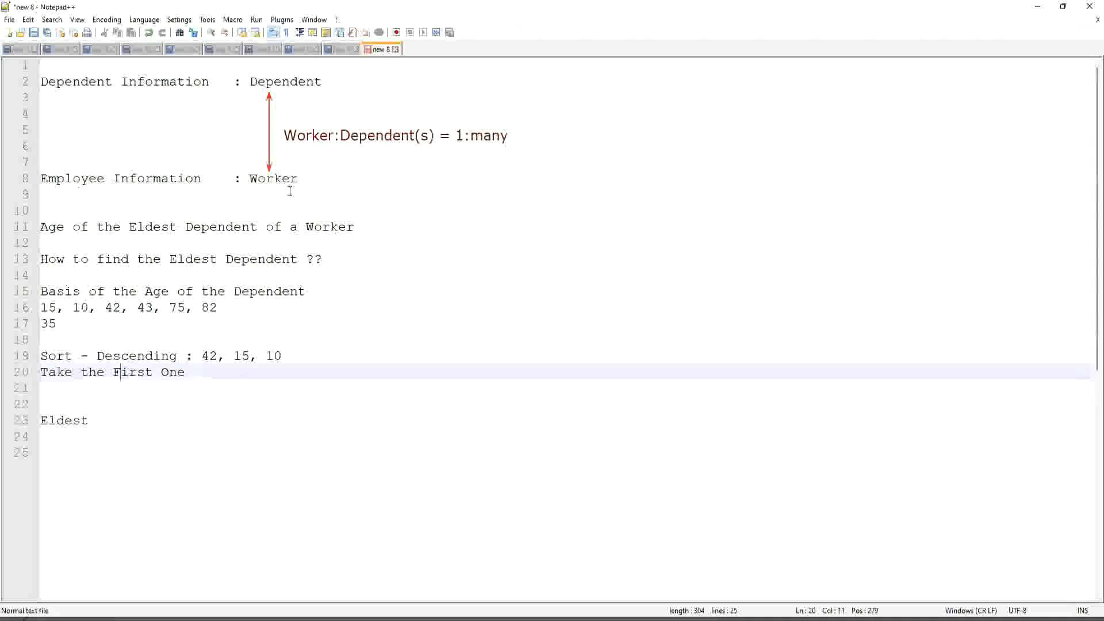
pyautogui.moveTo(286, 197)
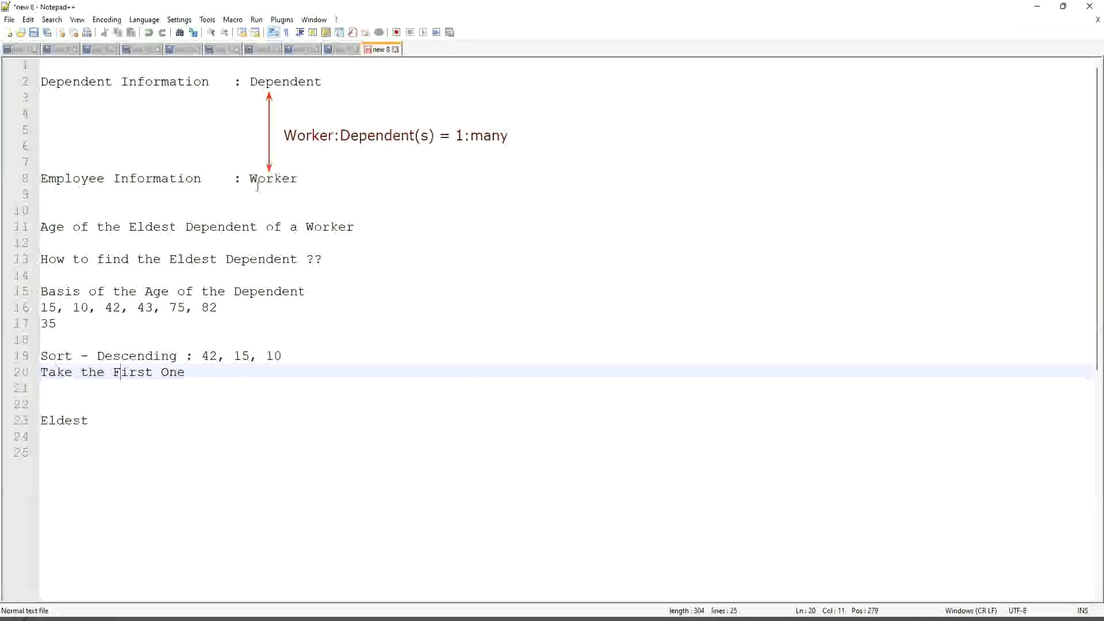
pyautogui.doubleClick(285, 81)
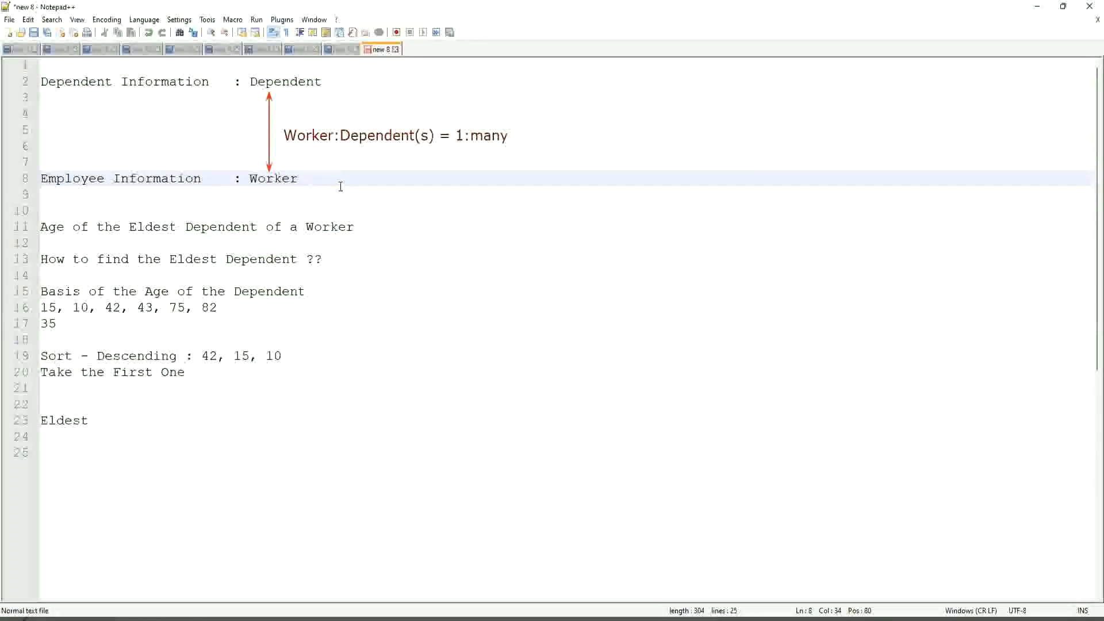
pyautogui.click(303, 178)
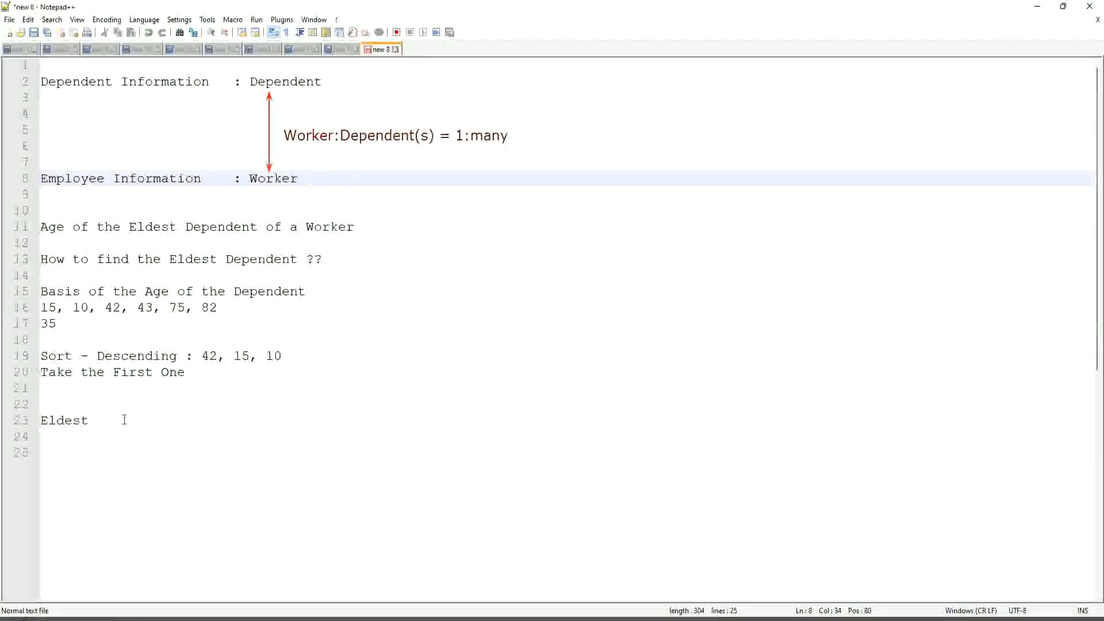
# Write 'Extract Single Instance (ESI) / Lookup Related Value (LRV)' as line 26 below Eldest
pyautogui.press('Enter')
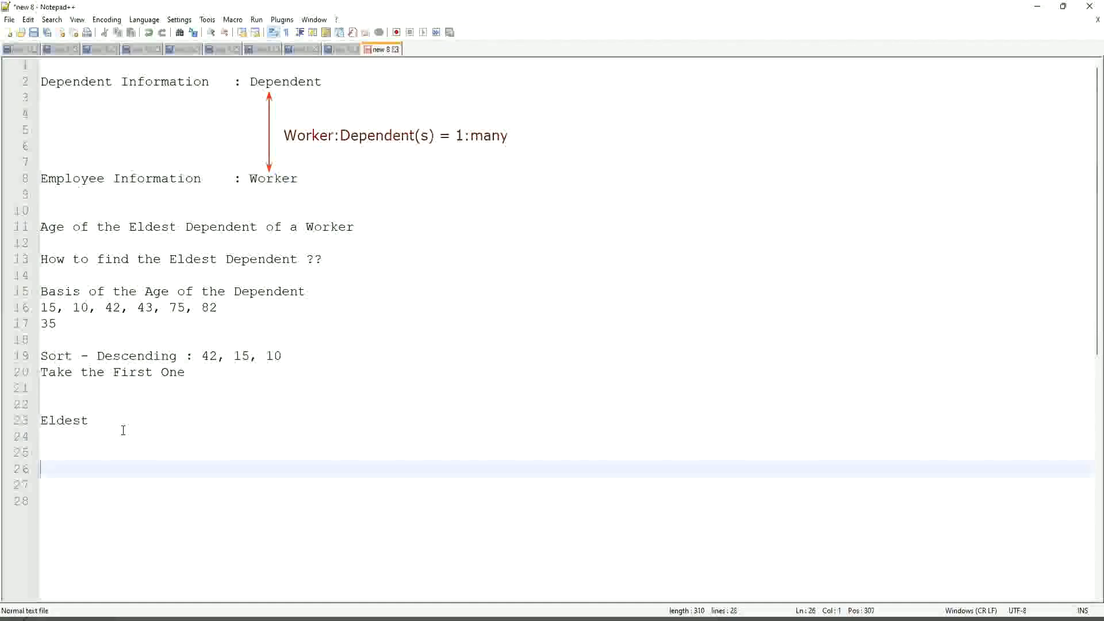
pyautogui.write('Extra')
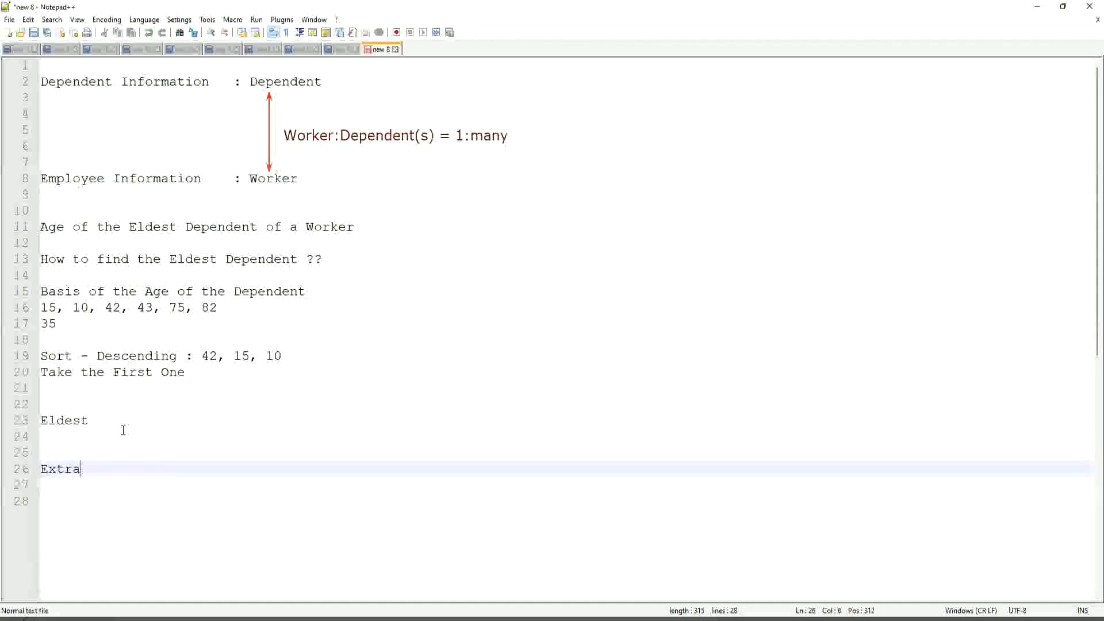
pyautogui.write('ct Single')
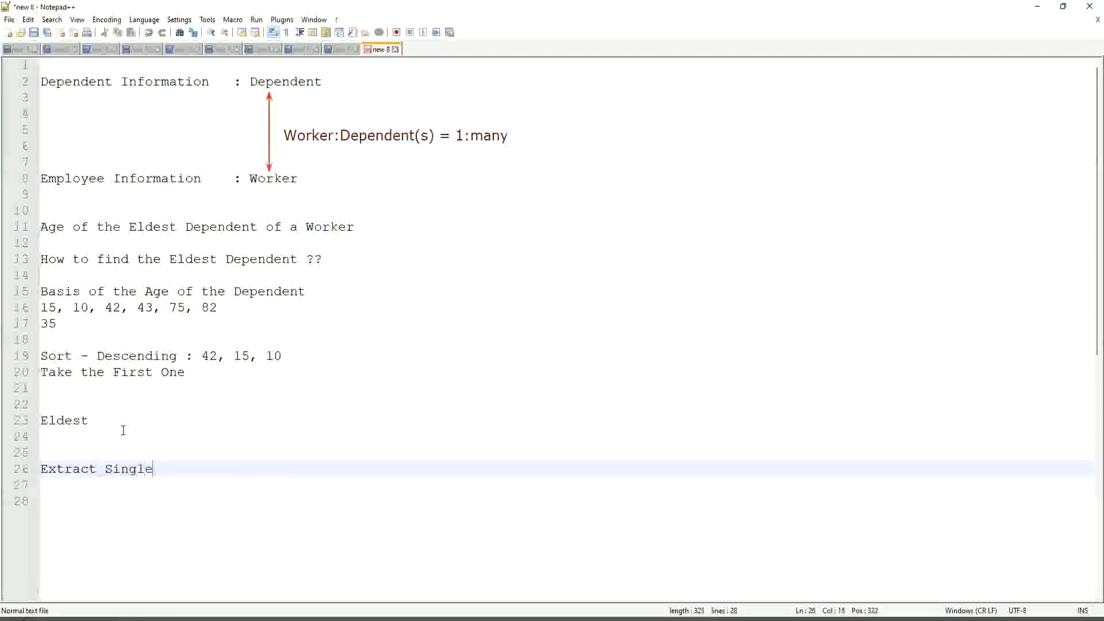
pyautogui.write('Instance')
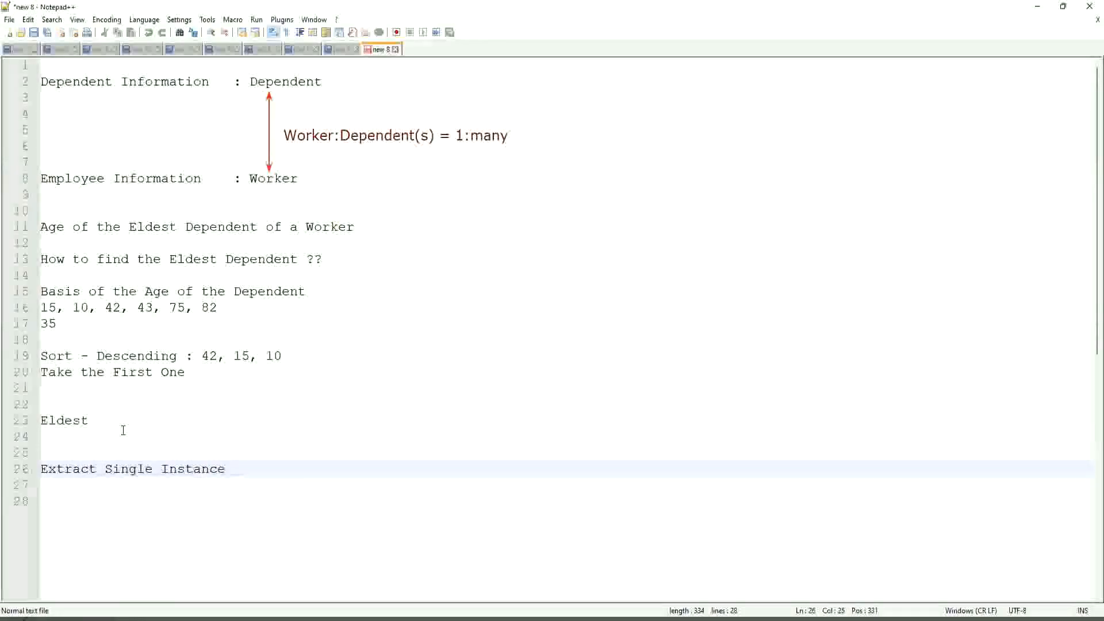
pyautogui.write('/ I')
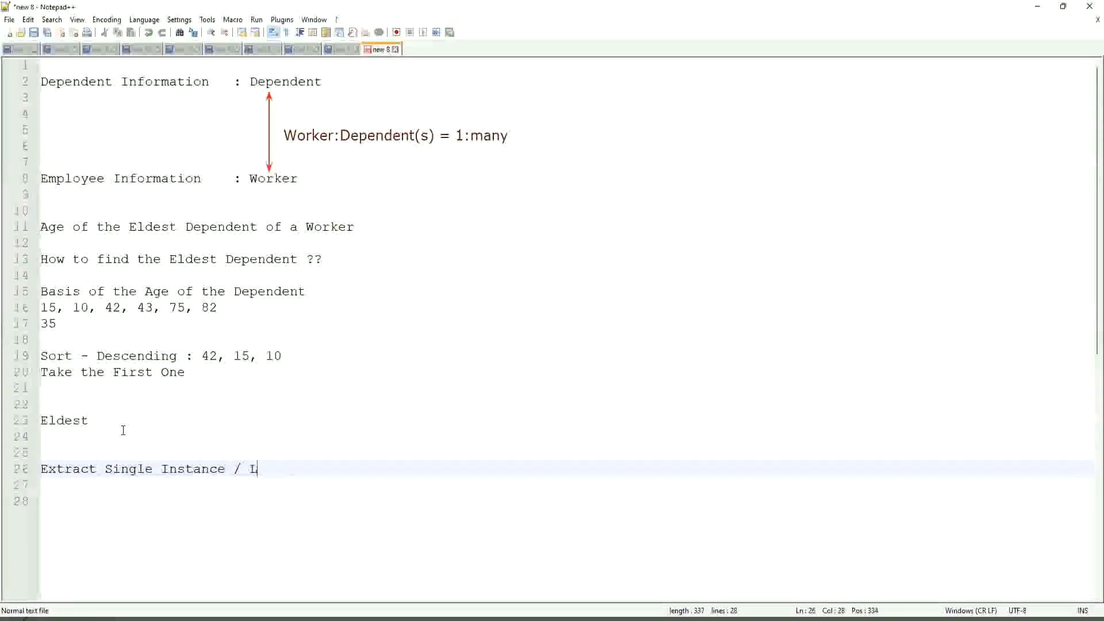
pyautogui.write('Lookup Relat')
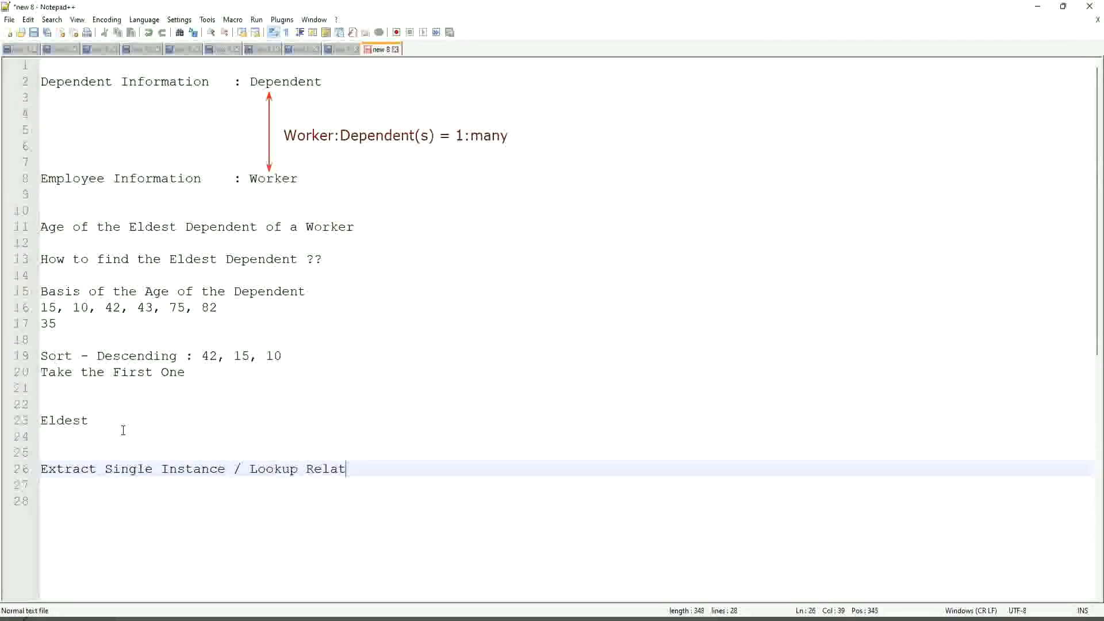
pyautogui.write('ed Value')
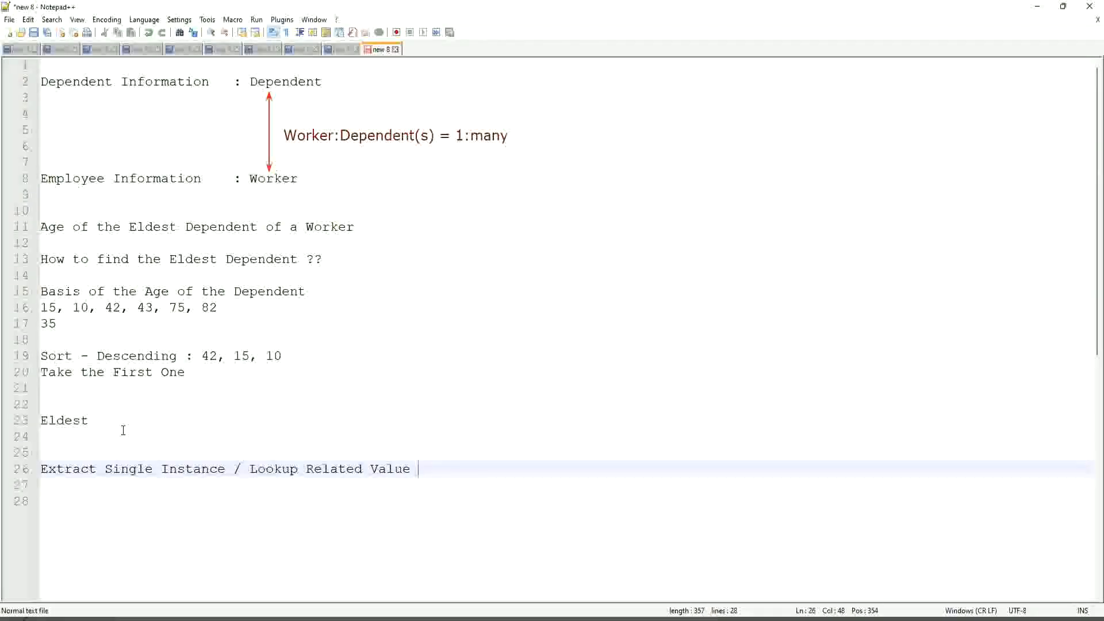
pyautogui.moveTo(226, 467)
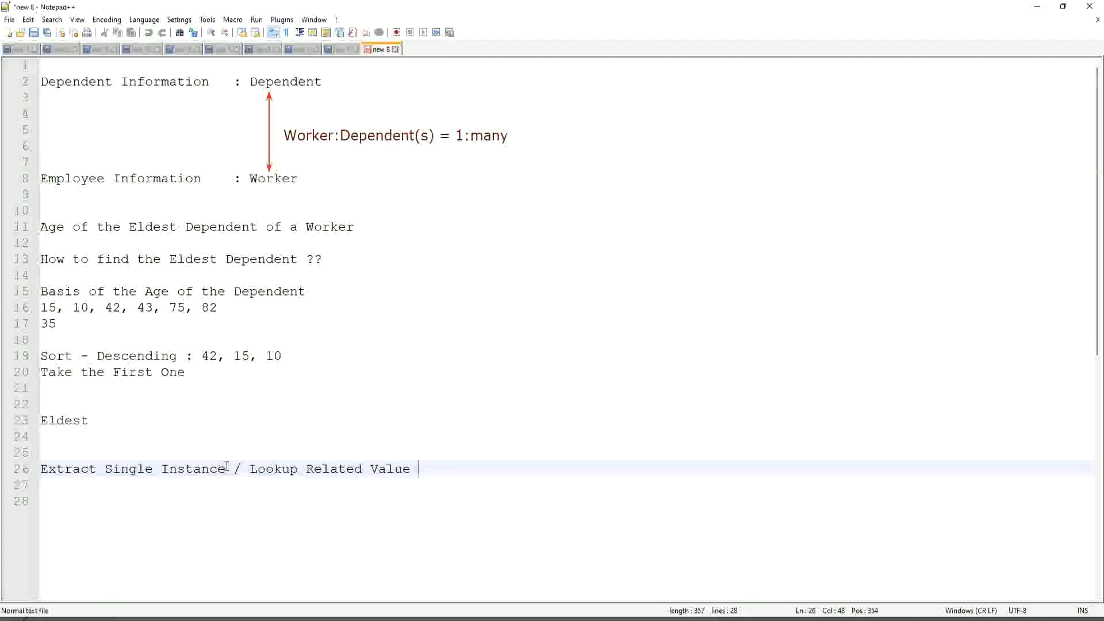
pyautogui.write('(ESI')
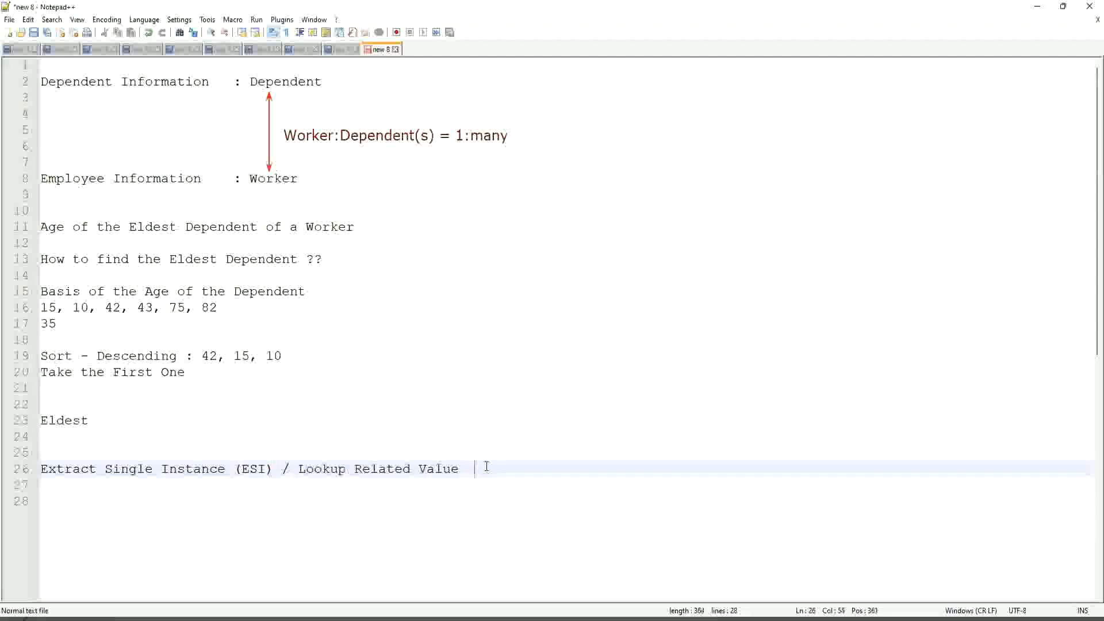
pyautogui.write('(LRV')
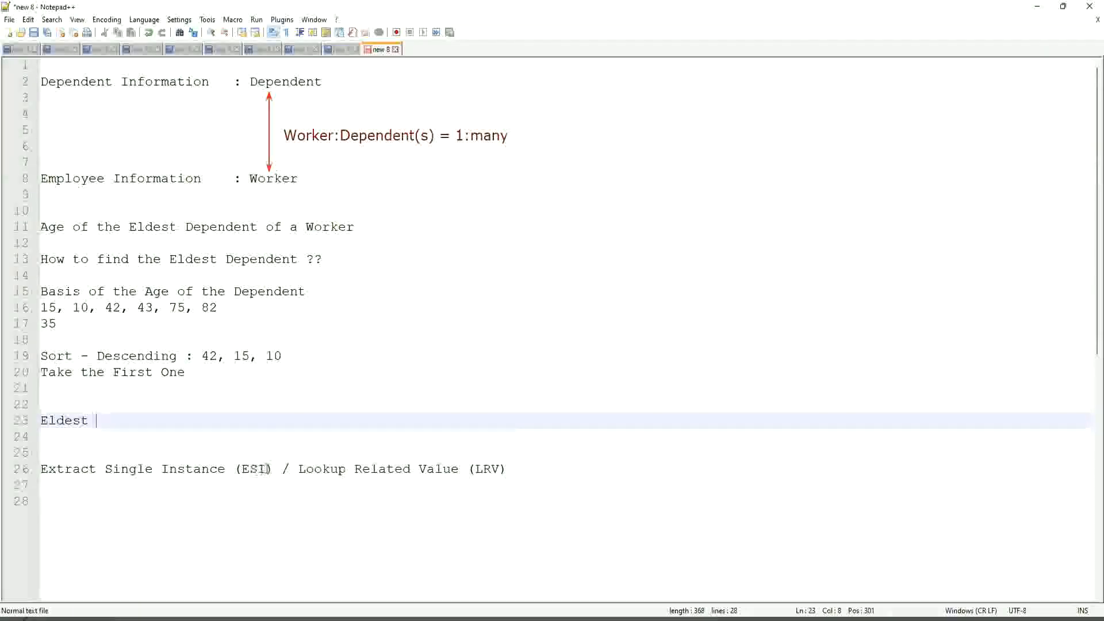
pyautogui.doubleClick(254, 470)
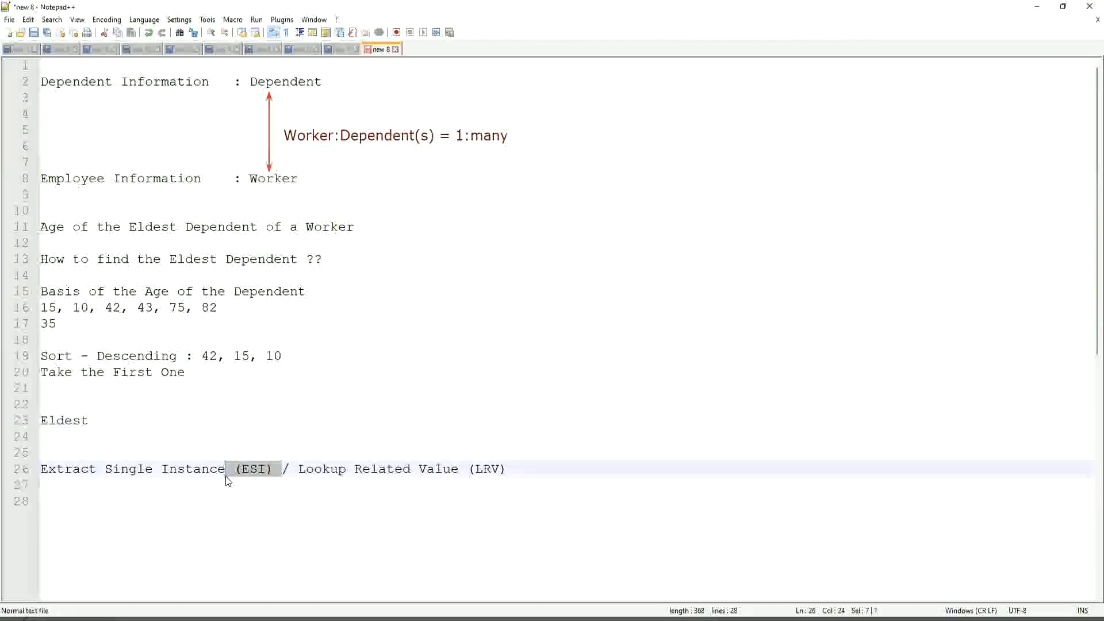
pyautogui.click(489, 470)
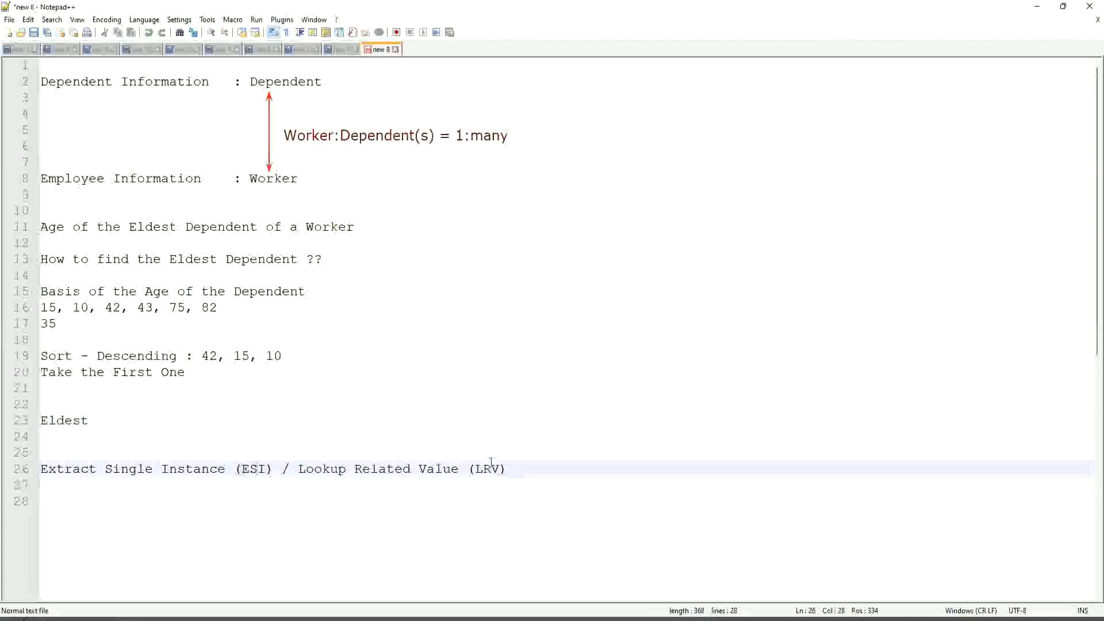
pyautogui.doubleClick(487, 470)
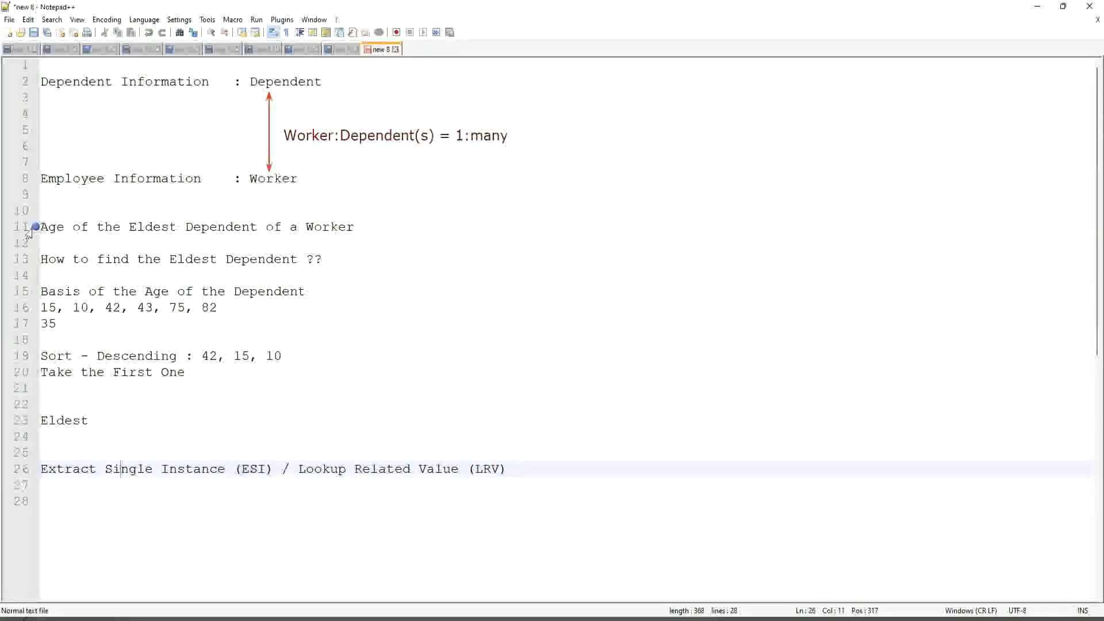
pyautogui.click(118, 488)
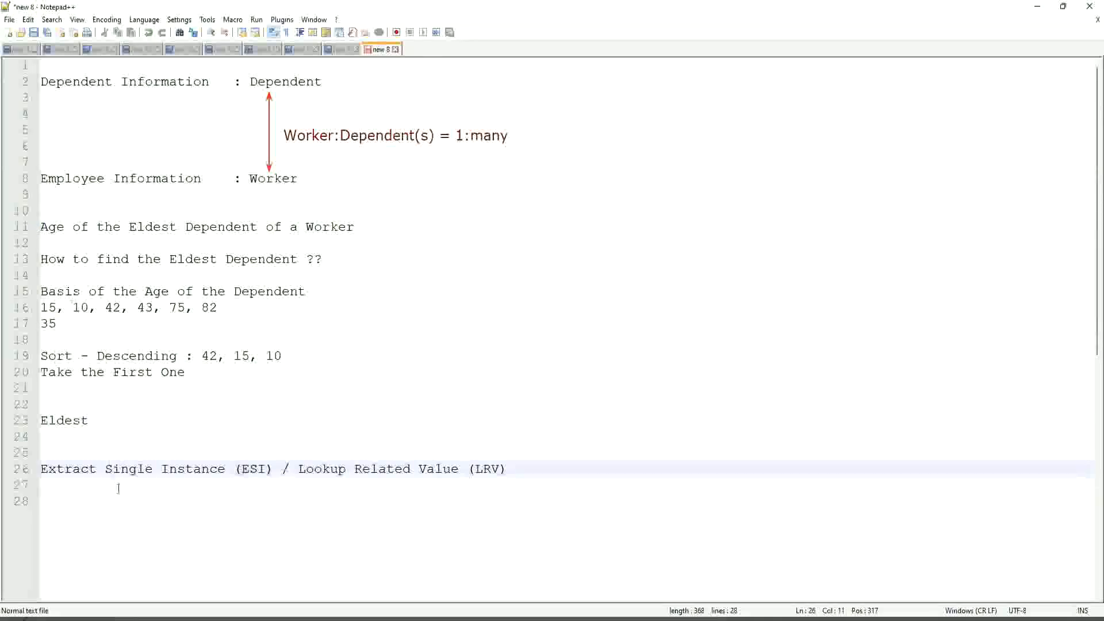
pyautogui.click(271, 469)
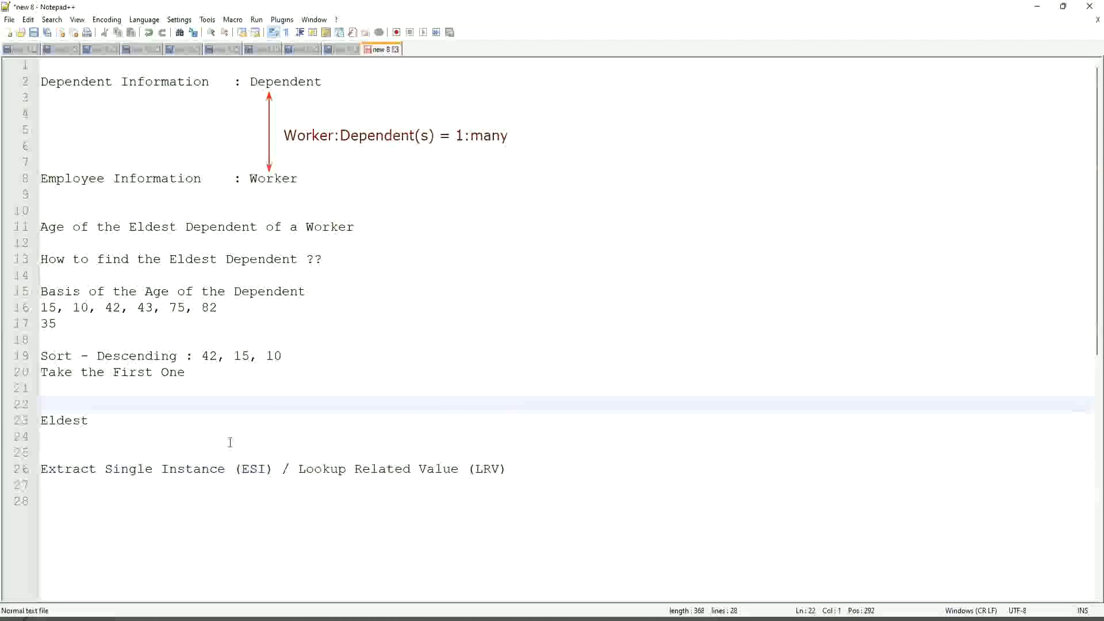
pyautogui.click(204, 445)
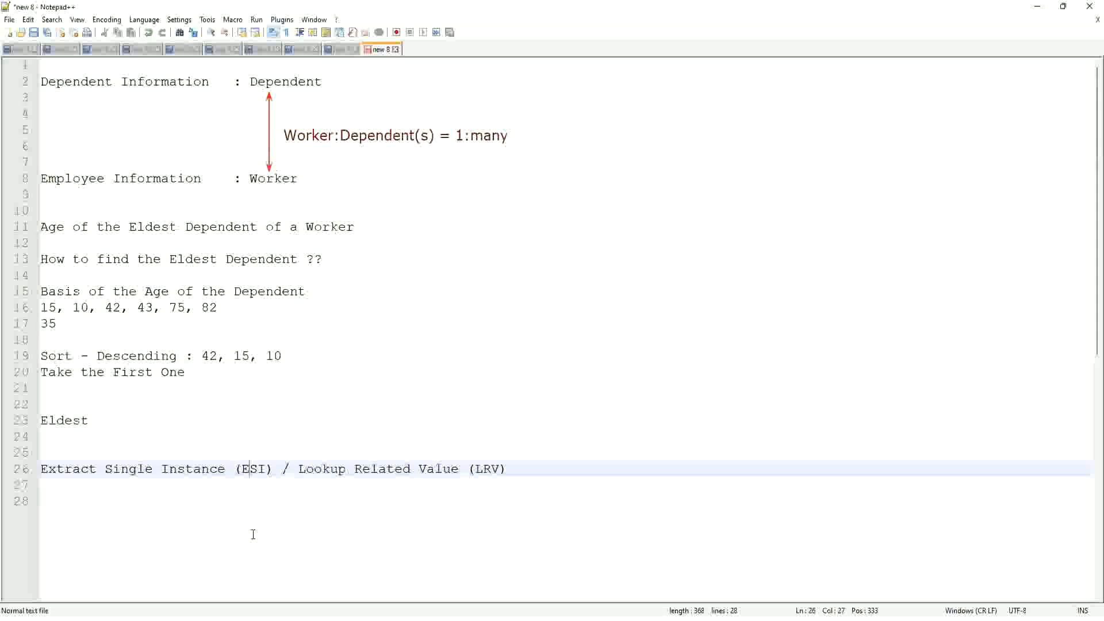
pyautogui.moveTo(240, 445)
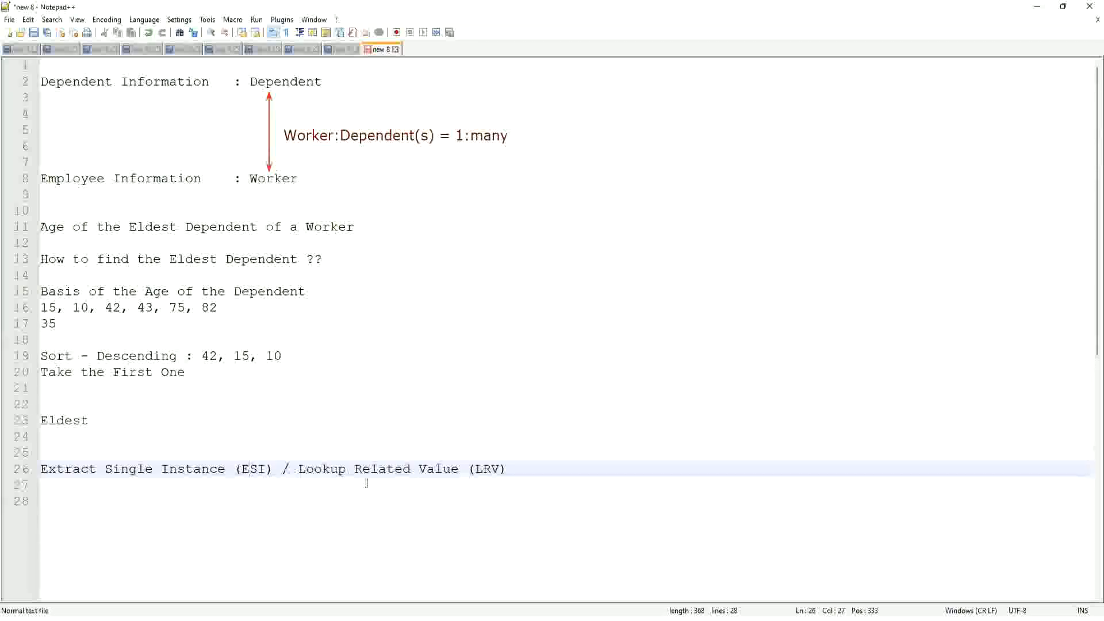
pyautogui.doubleClick(488, 469)
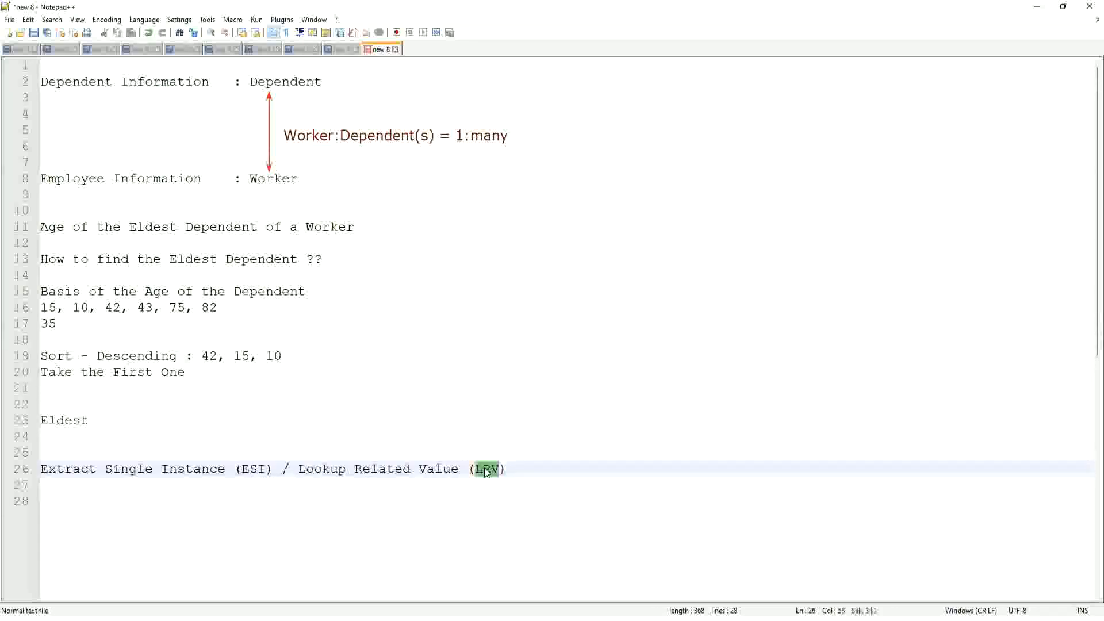